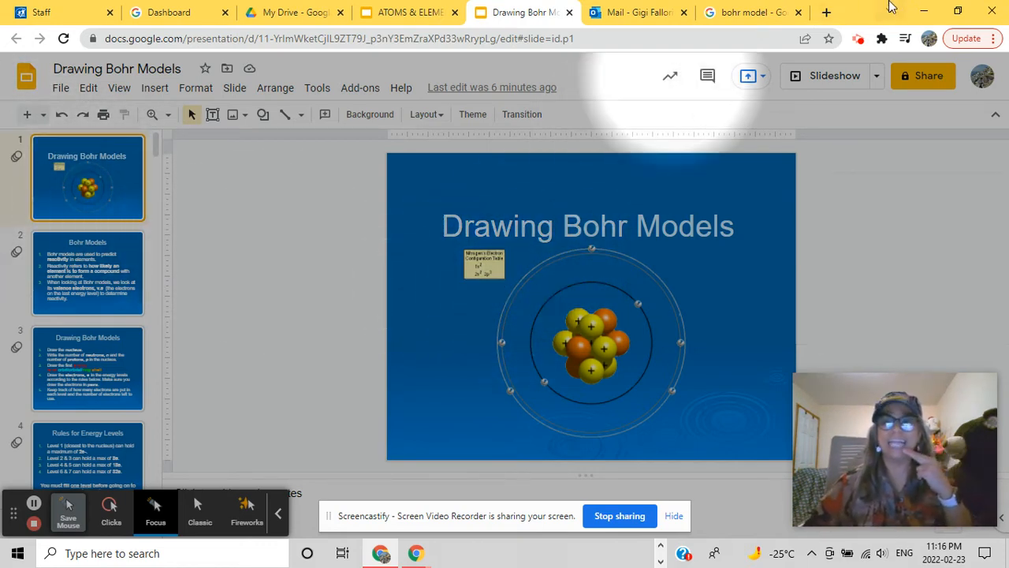
Switch to the 'bohr model' Google search results tab
{"action": "left_click", "coordinate": [749, 12]}
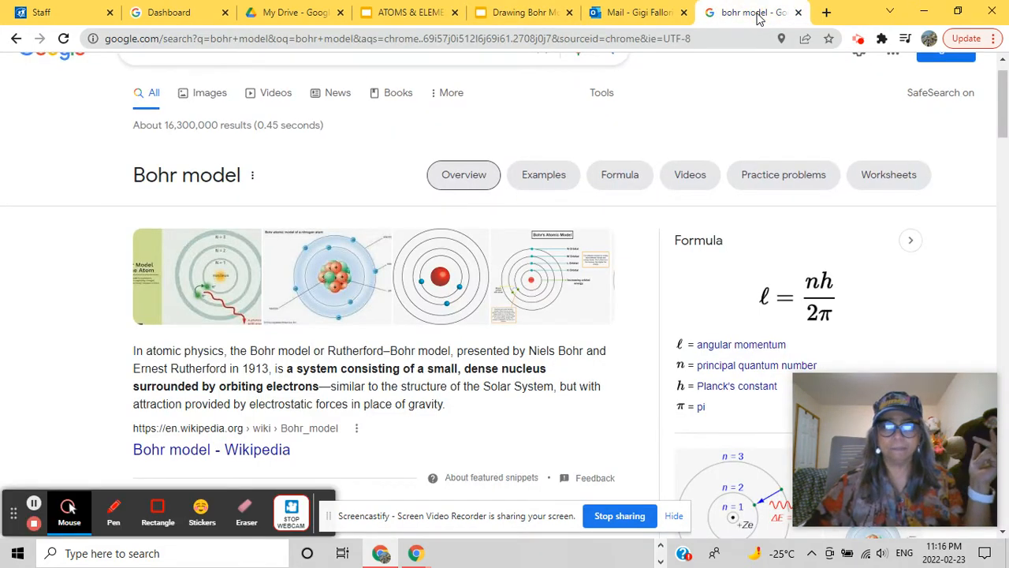
{"action": "mouse_move", "coordinate": [69, 513]}
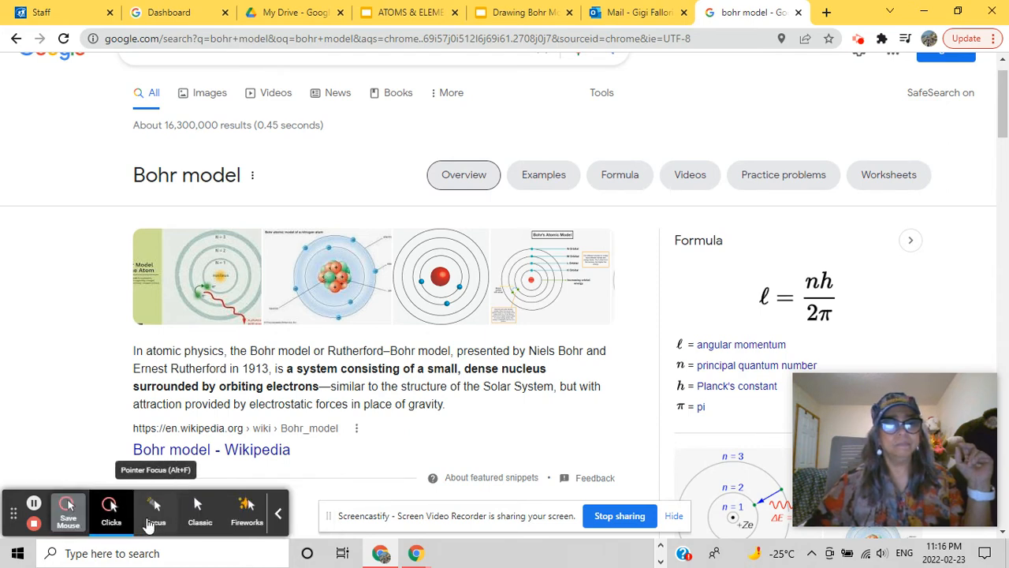
Review the Bohr model definition snippet, then go back to the Drawing Bohr Models deck
{"action": "left_click", "coordinate": [156, 512]}
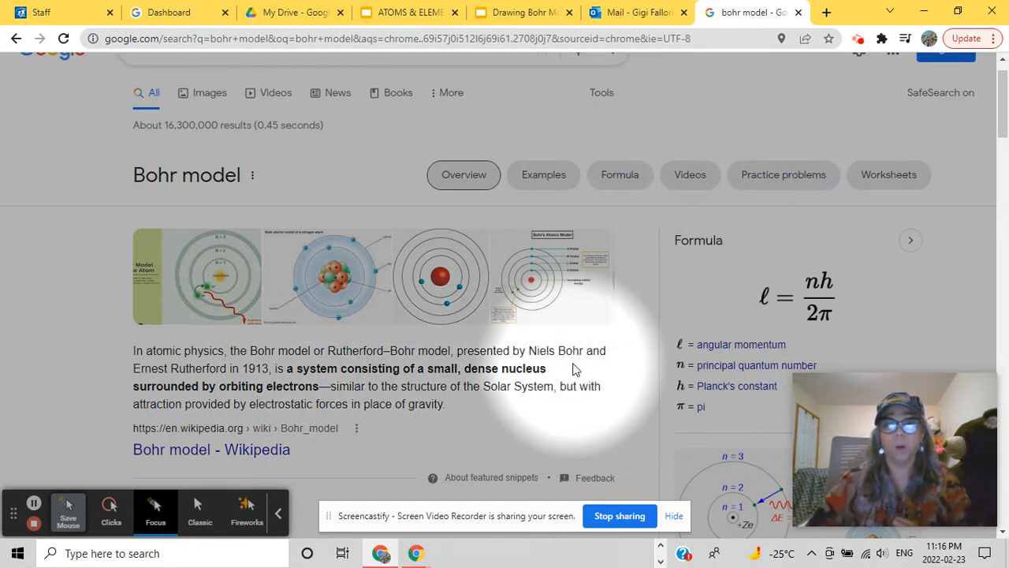
{"action": "mouse_move", "coordinate": [244, 386]}
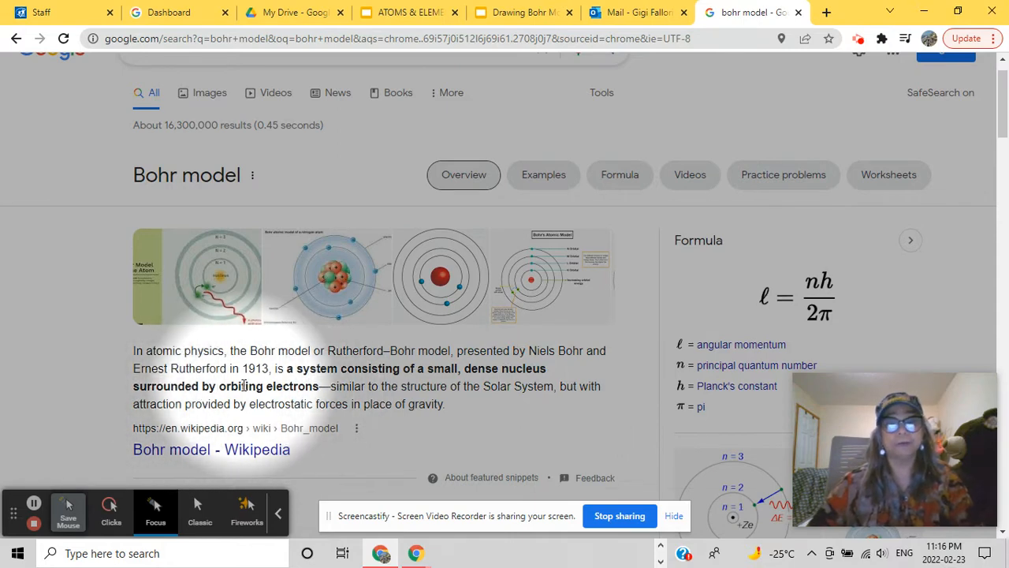
{"action": "mouse_move", "coordinate": [252, 383]}
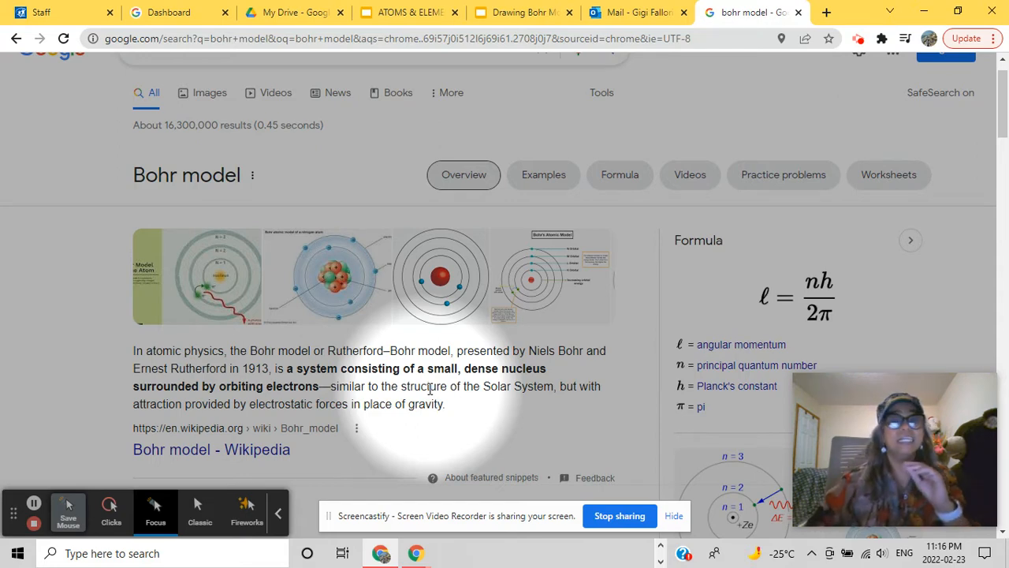
{"action": "mouse_move", "coordinate": [232, 432]}
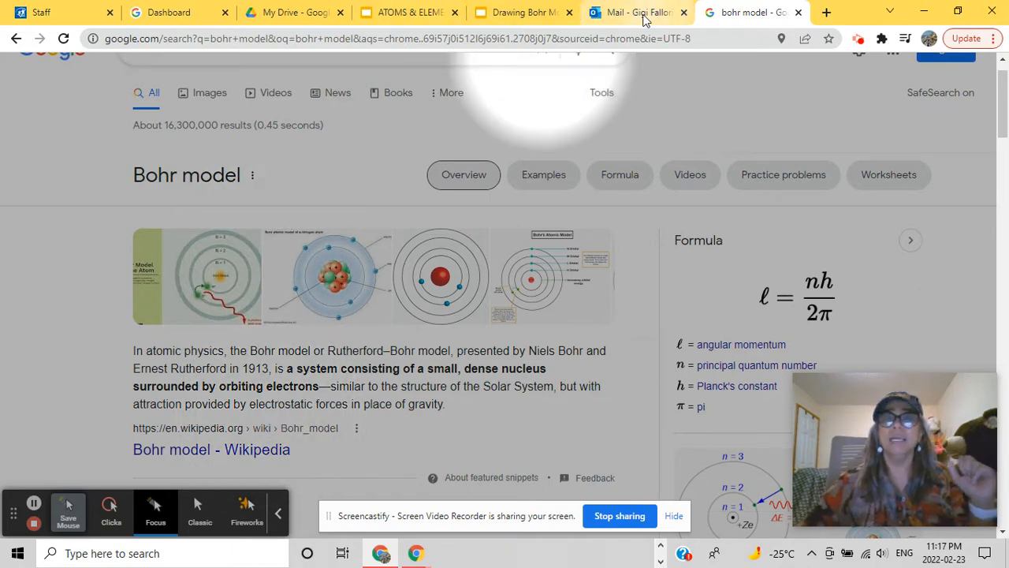
{"action": "mouse_move", "coordinate": [634, 12]}
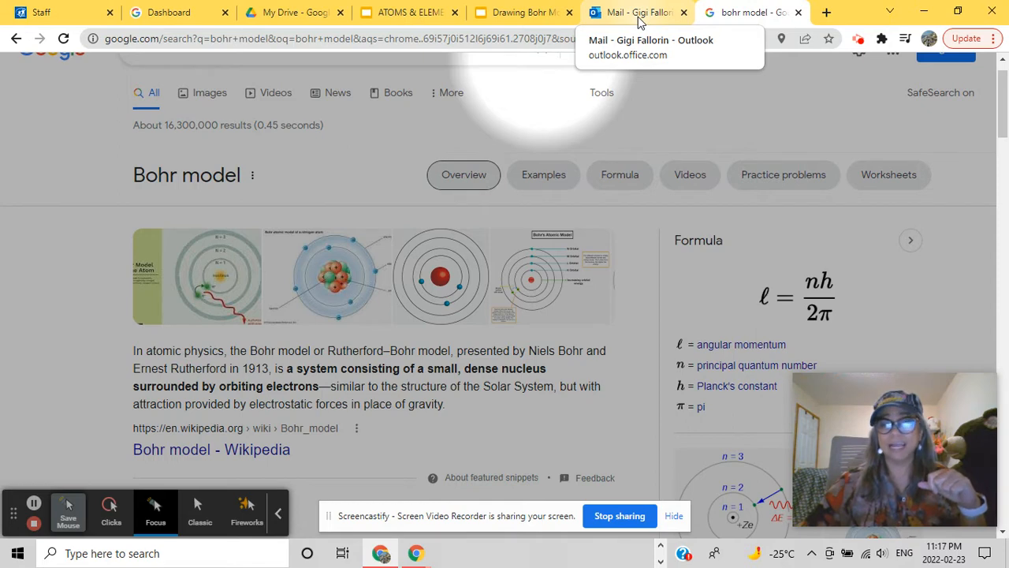
{"action": "left_click", "coordinate": [524, 12]}
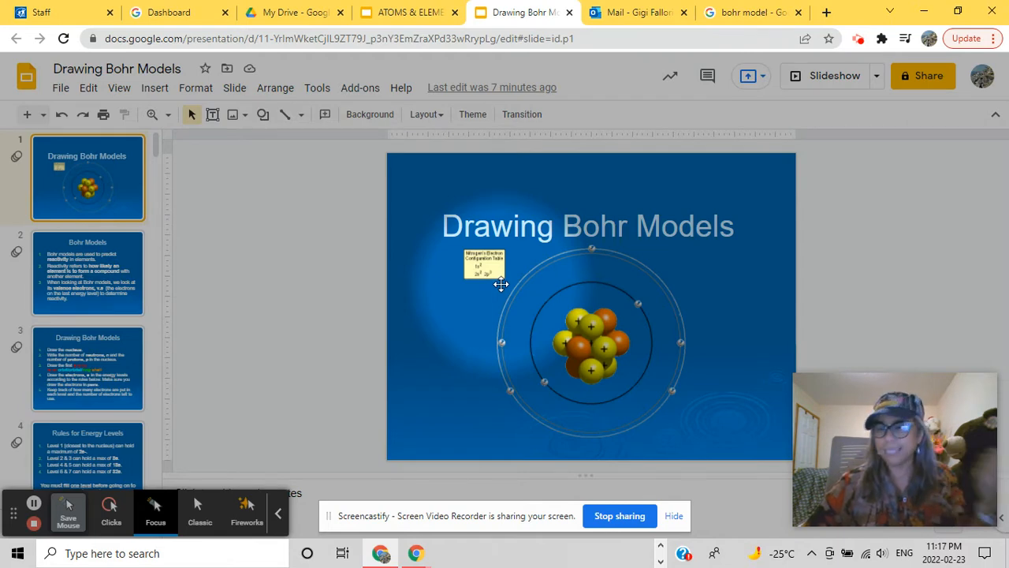
Move from slide 2, Bohr Models, to slide 3, the five drawing steps
{"action": "left_click", "coordinate": [88, 273]}
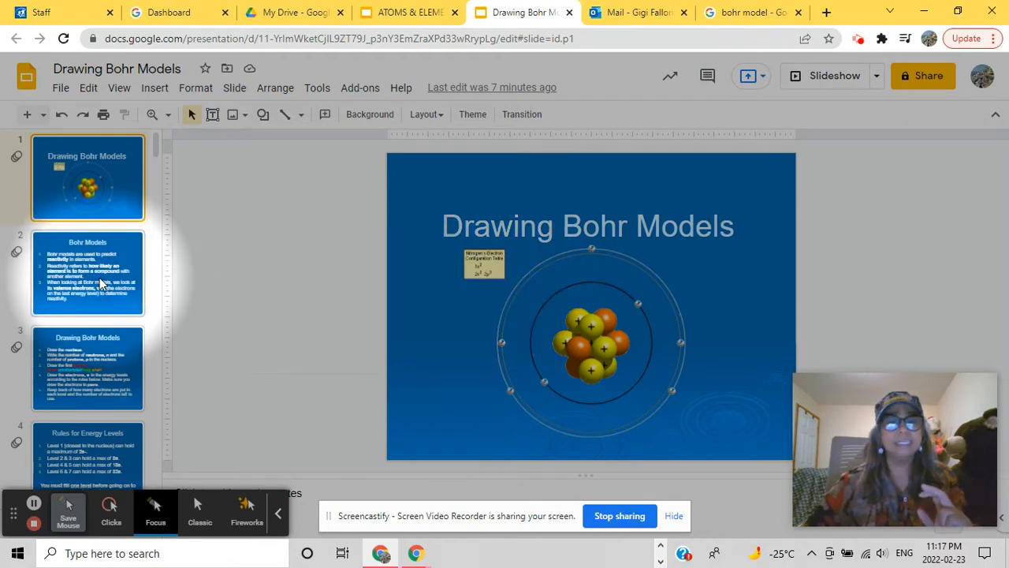
{"action": "left_click", "coordinate": [88, 272]}
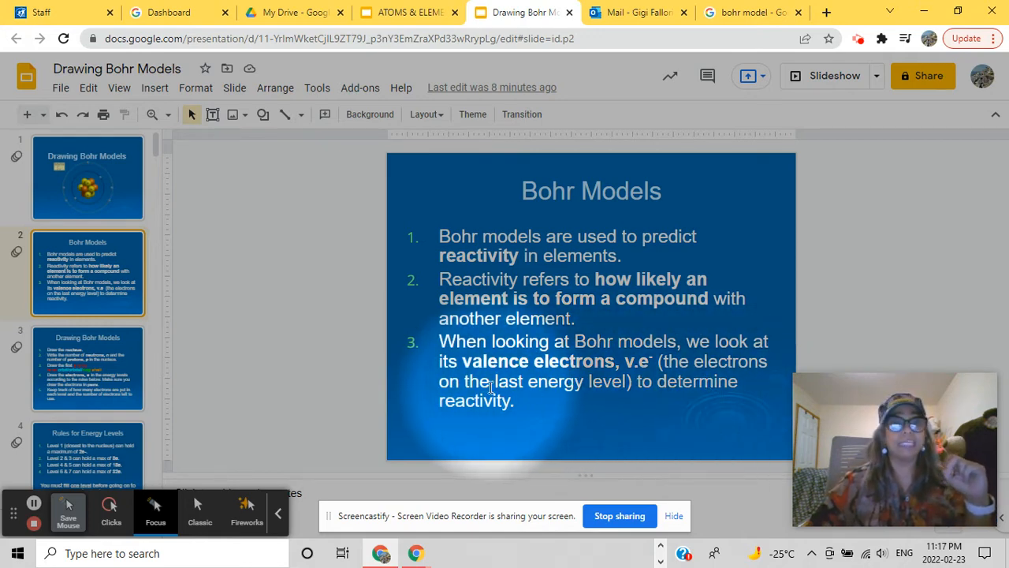
{"action": "left_click", "coordinate": [88, 368]}
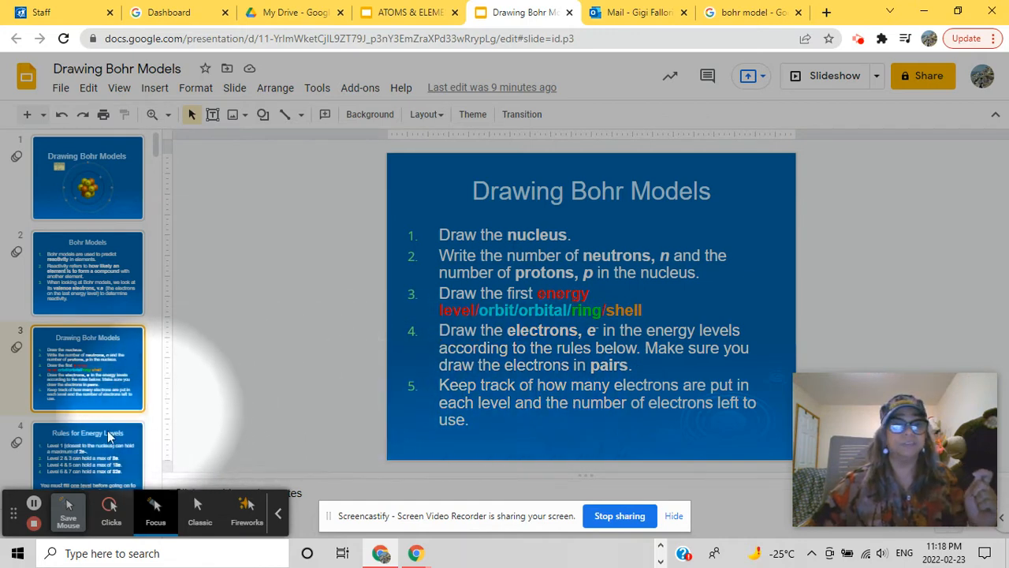
View slide 4, Rules for Energy Levels, then switch to the ATOMS & ELEMENTS deck
{"action": "left_click", "coordinate": [87, 457]}
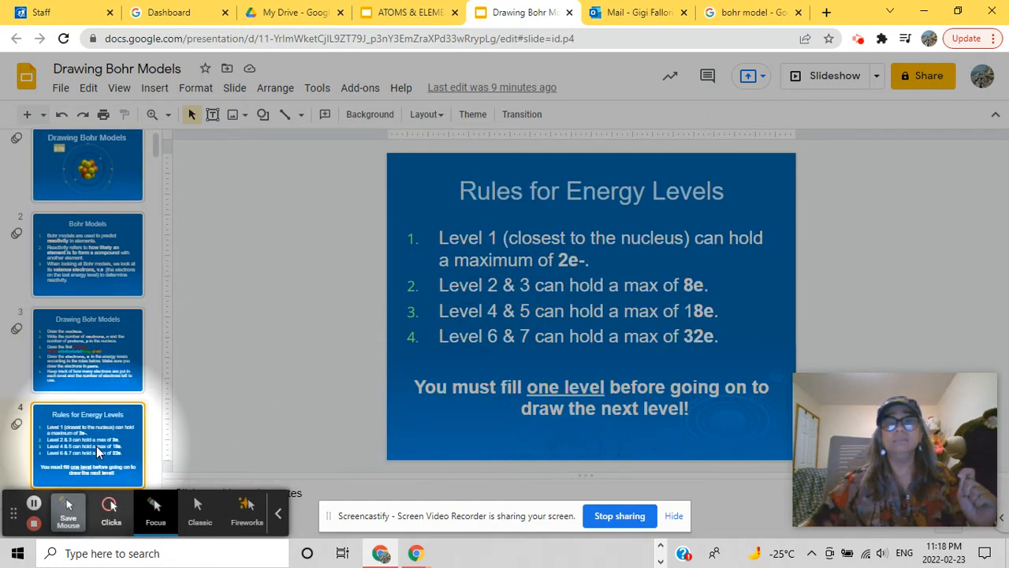
{"action": "mouse_move", "coordinate": [103, 453]}
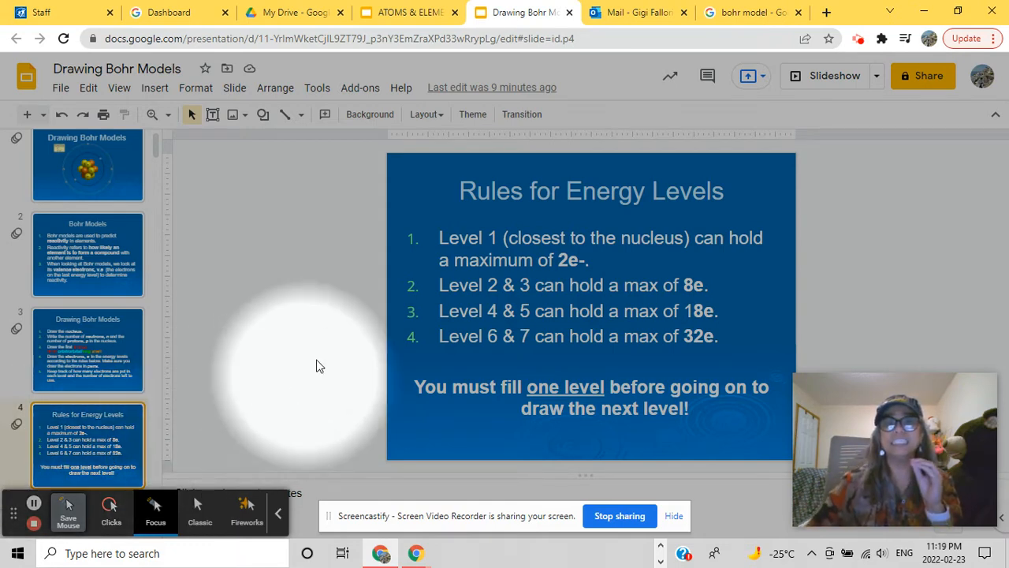
{"action": "mouse_move", "coordinate": [485, 272]}
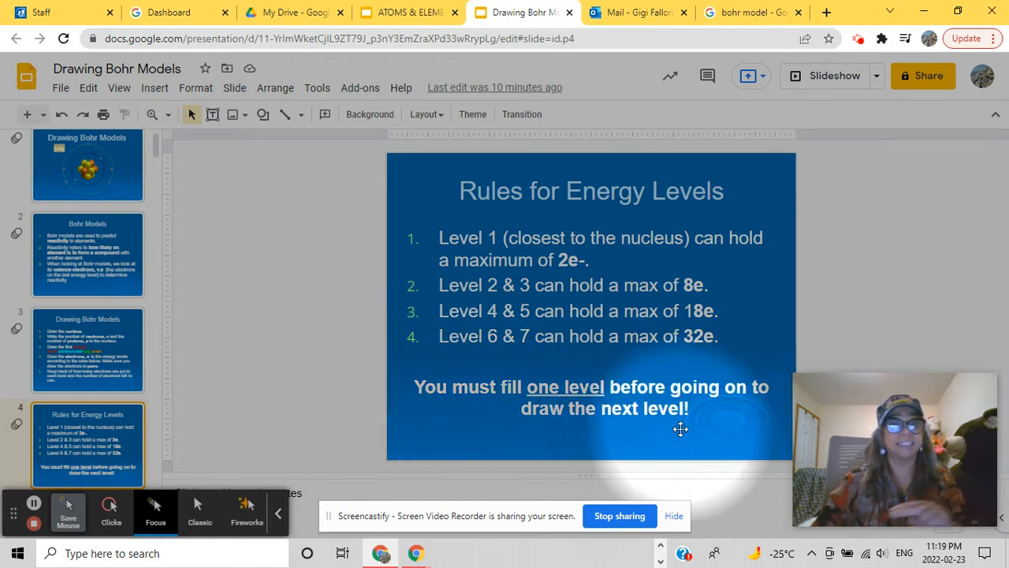
{"action": "mouse_move", "coordinate": [157, 335]}
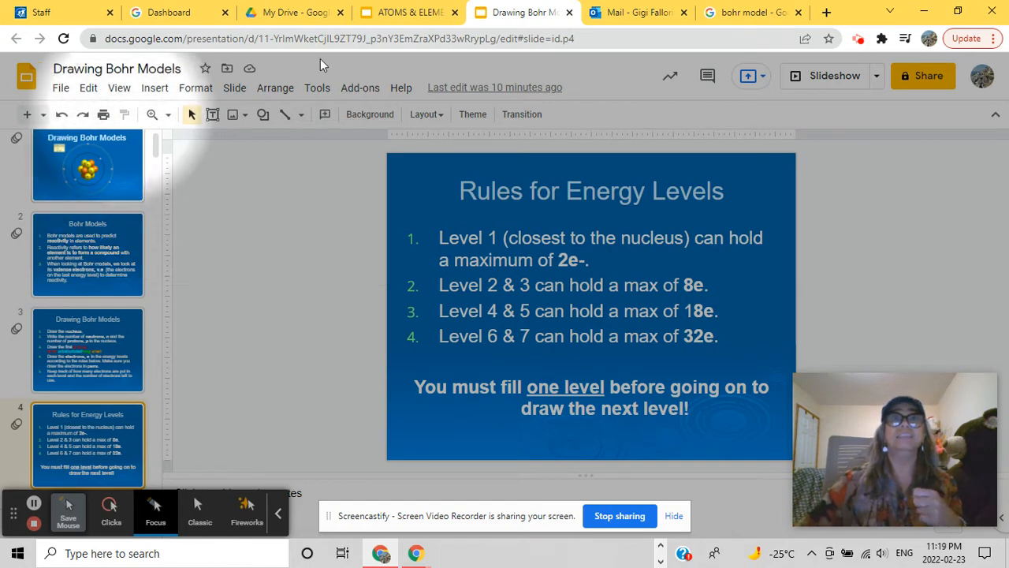
{"action": "left_click", "coordinate": [406, 12]}
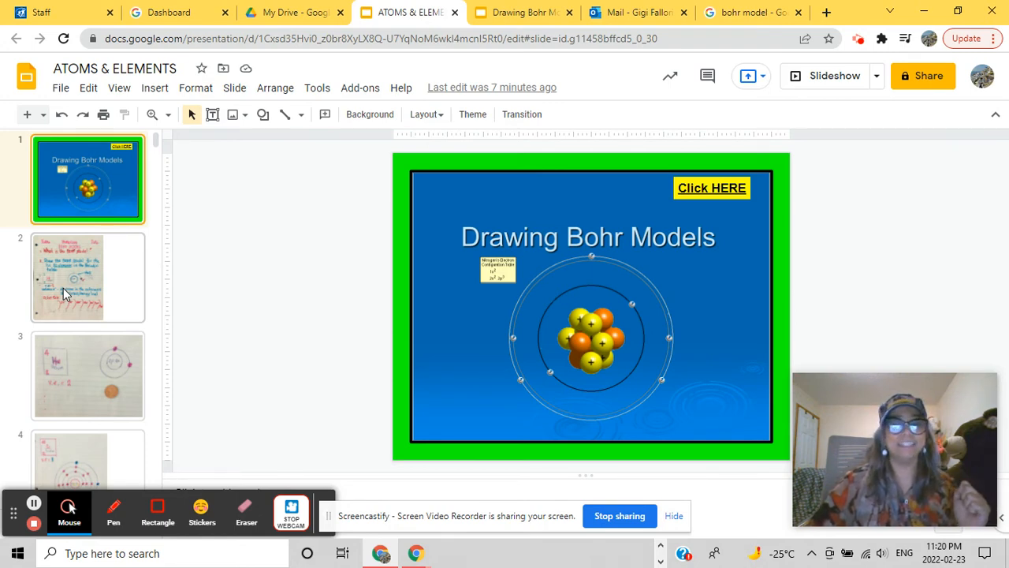
Show ATOMS & ELEMENTS slide 2, the handwritten Bohr model worksheet
{"action": "left_click", "coordinate": [87, 276]}
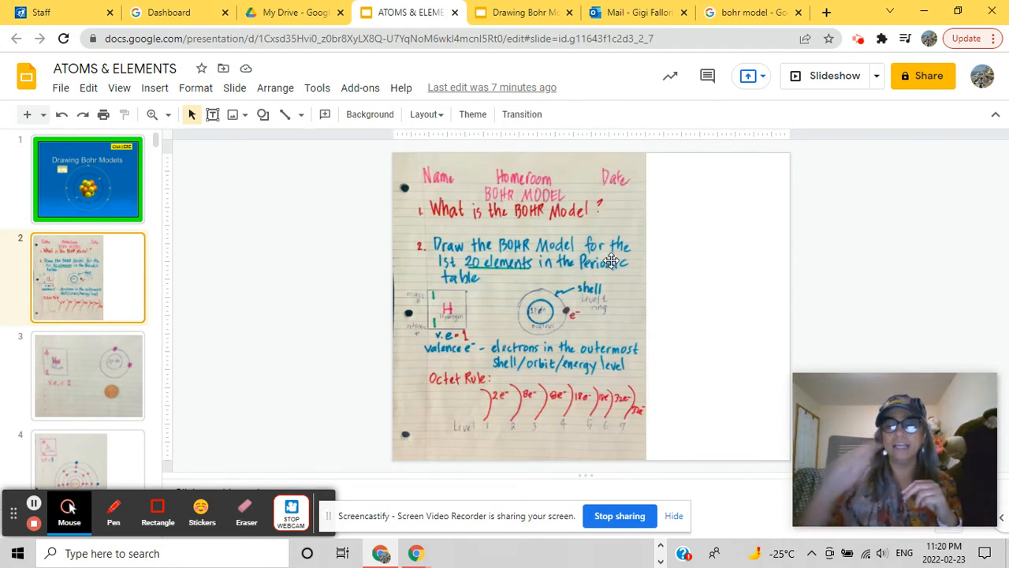
{"action": "mouse_move", "coordinate": [643, 239]}
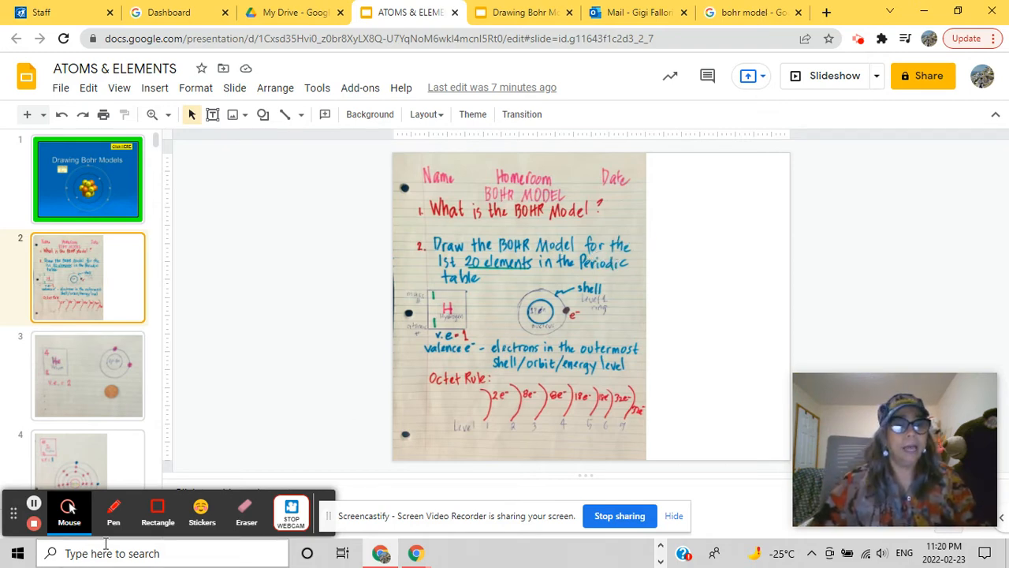
{"action": "mouse_move", "coordinate": [69, 509]}
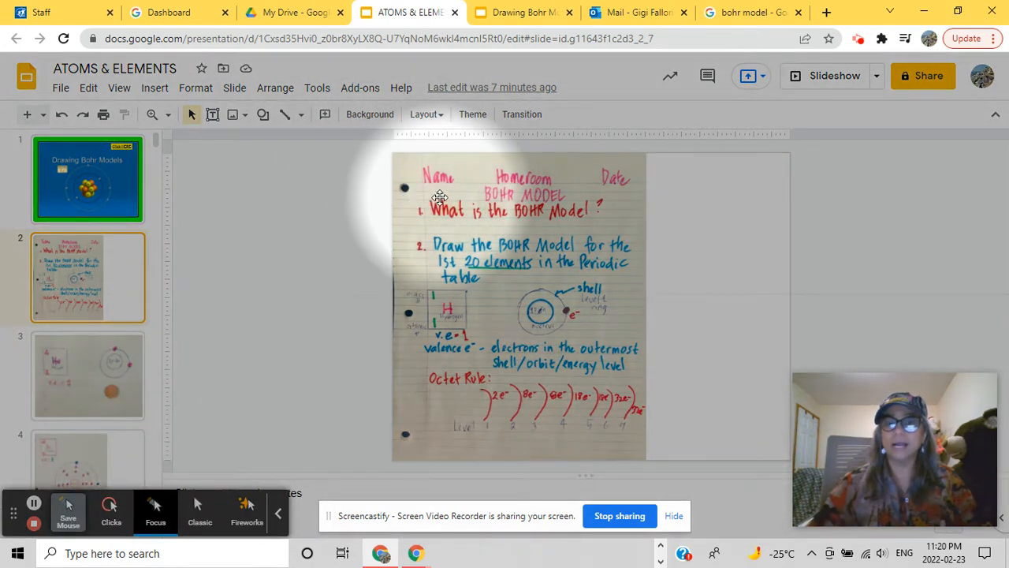
{"action": "mouse_move", "coordinate": [597, 194]}
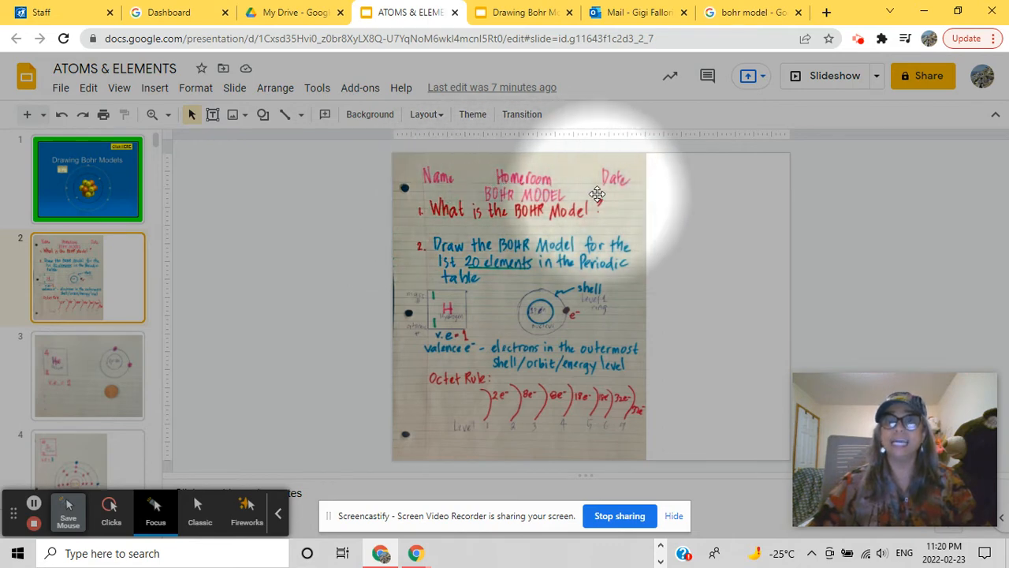
{"action": "mouse_move", "coordinate": [512, 203]}
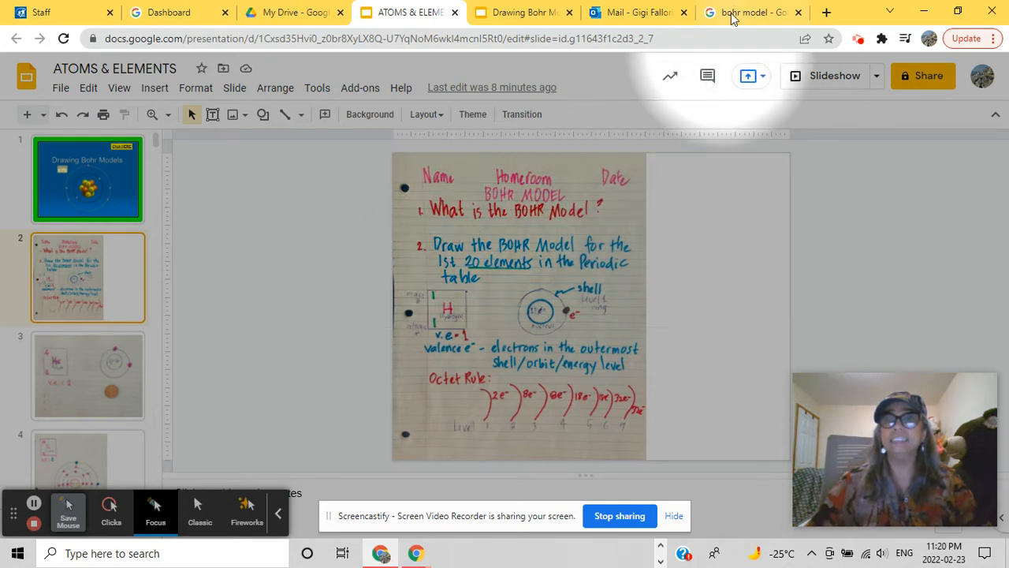
Flip through the search and Drawing Bohr Models tabs, ending on ATOMS & ELEMENTS
{"action": "left_click", "coordinate": [749, 12]}
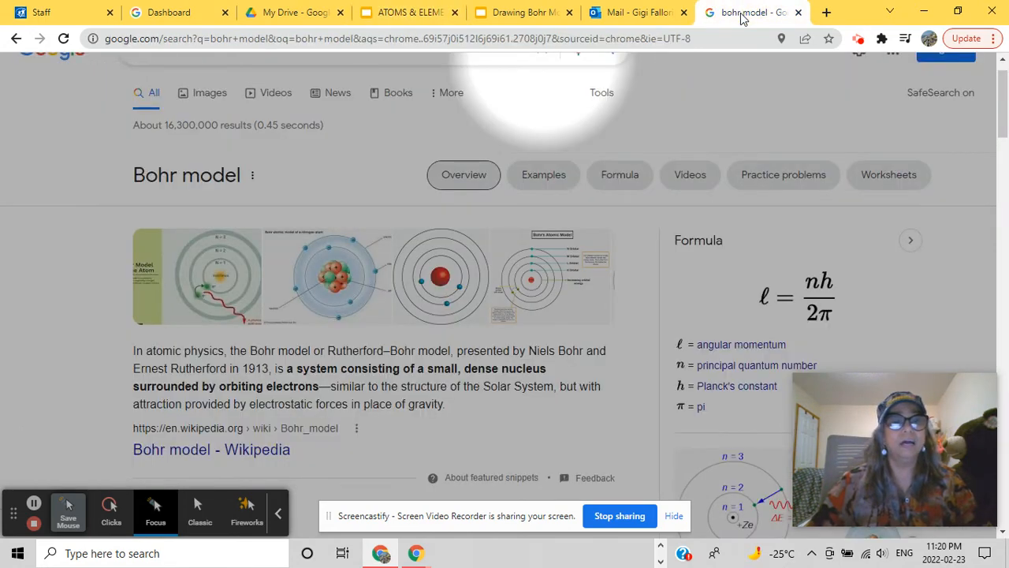
{"action": "mouse_move", "coordinate": [329, 300]}
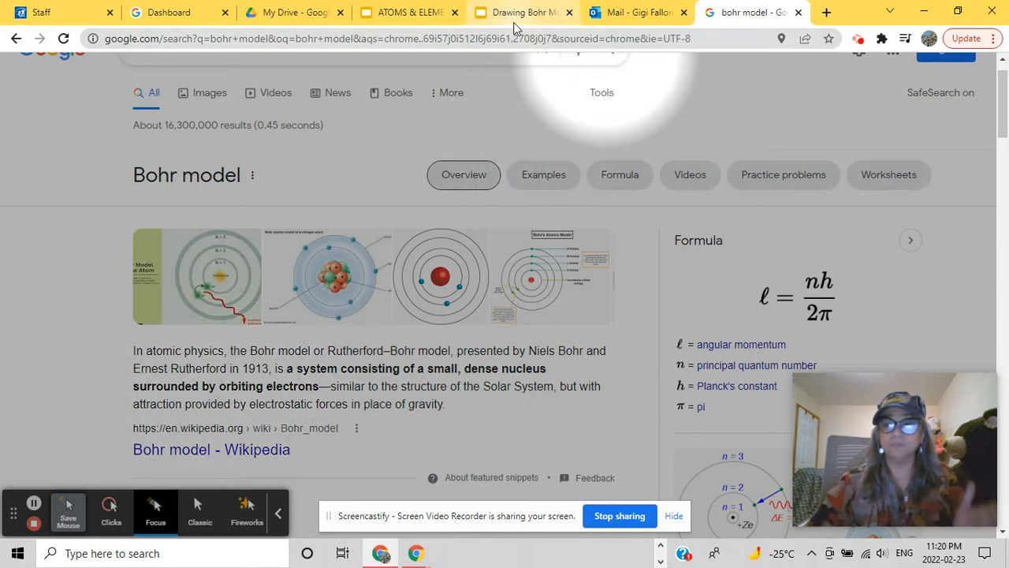
{"action": "mouse_move", "coordinate": [518, 12]}
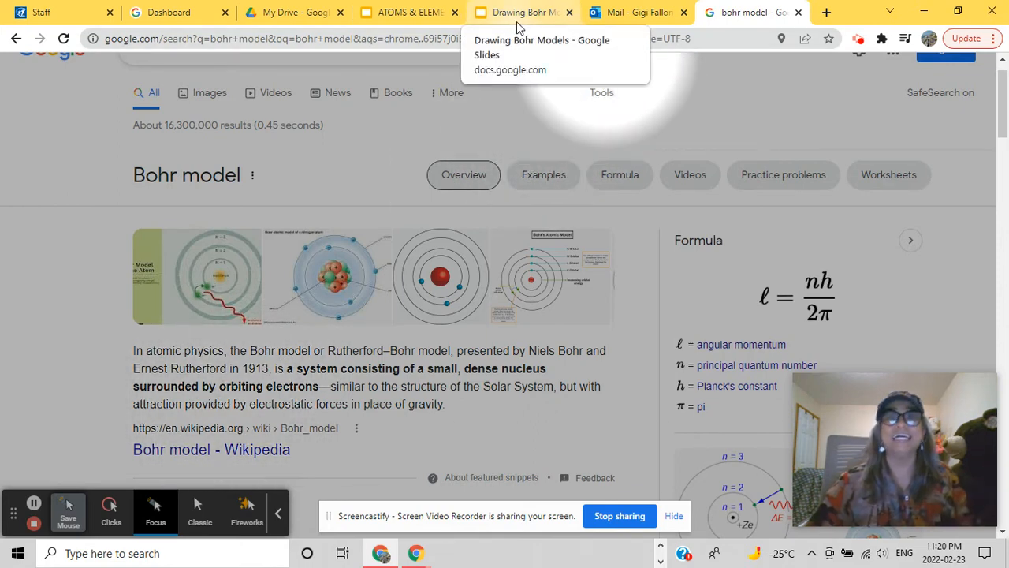
{"action": "left_click", "coordinate": [520, 11]}
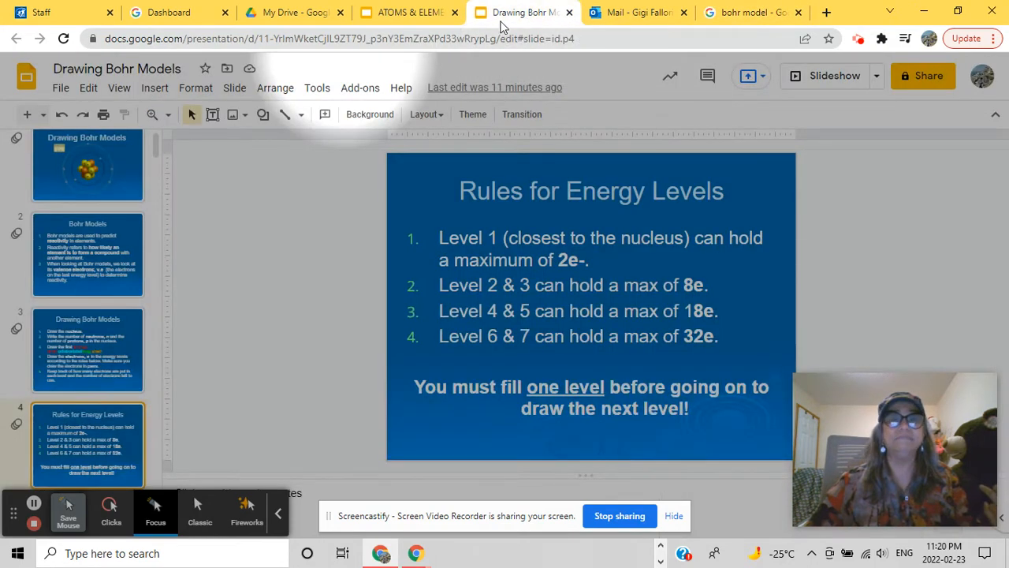
{"action": "left_click", "coordinate": [402, 12]}
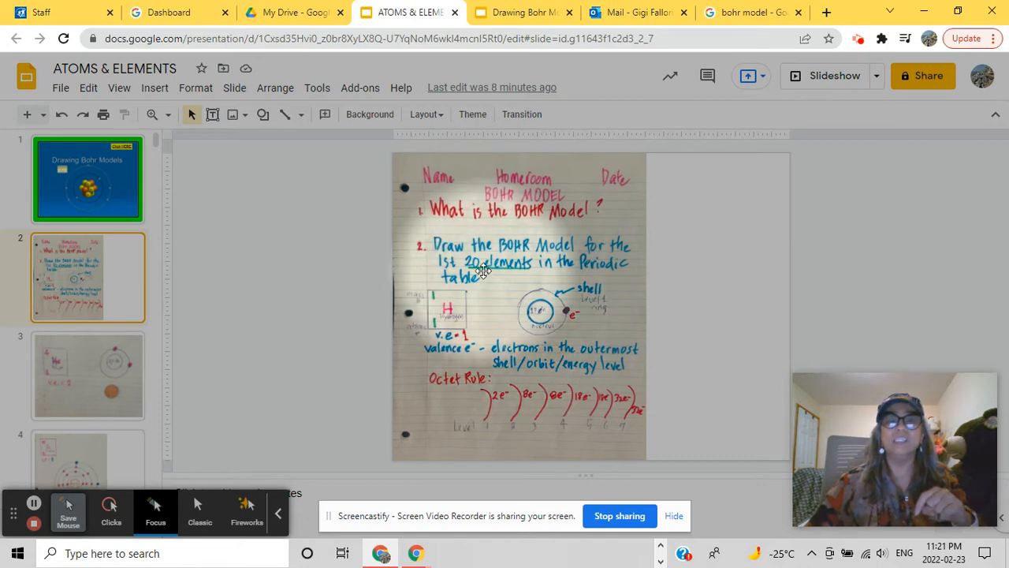
{"action": "mouse_move", "coordinate": [485, 275]}
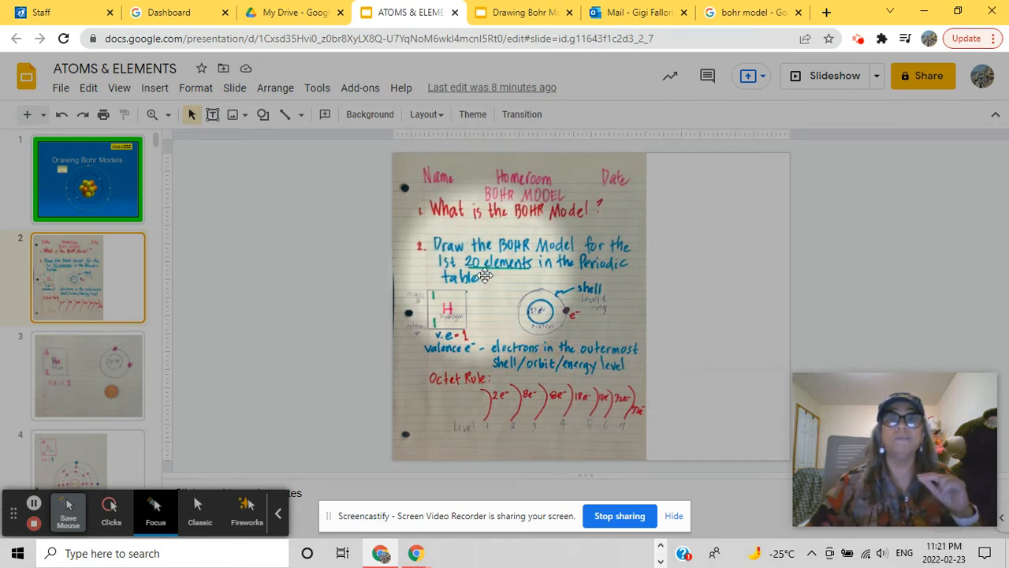
{"action": "mouse_move", "coordinate": [448, 310]}
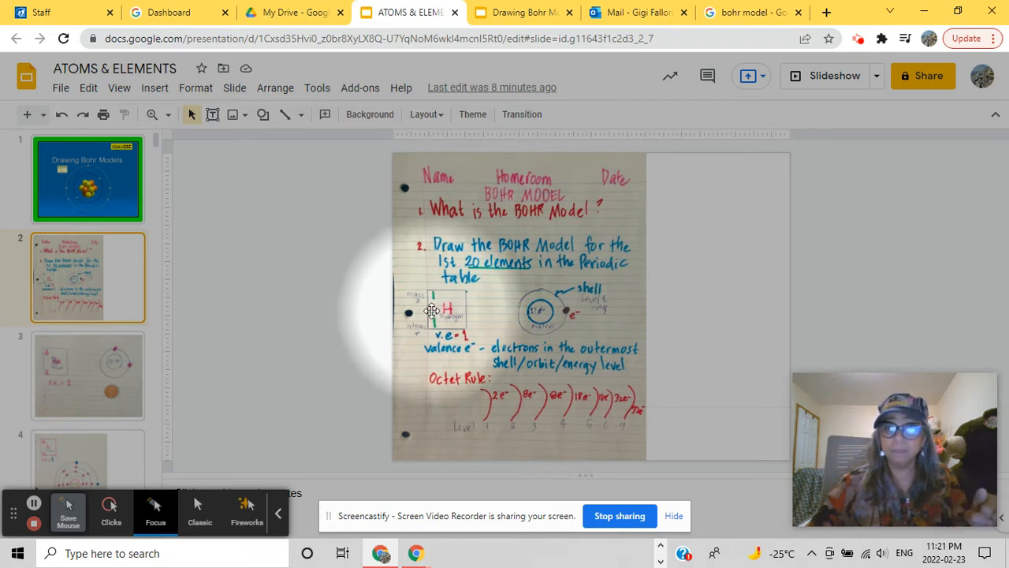
{"action": "mouse_move", "coordinate": [432, 306]}
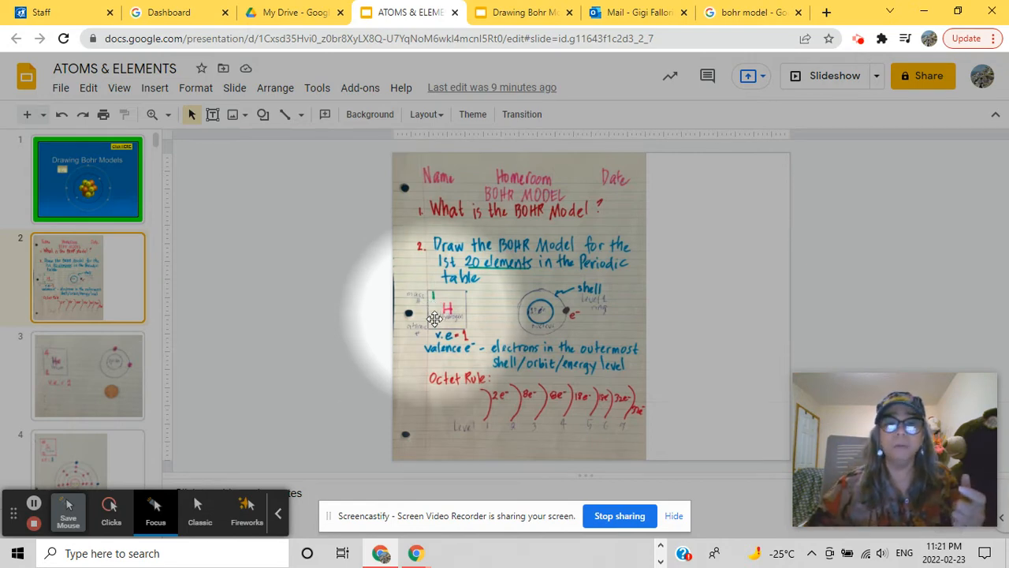
{"action": "mouse_move", "coordinate": [434, 335]}
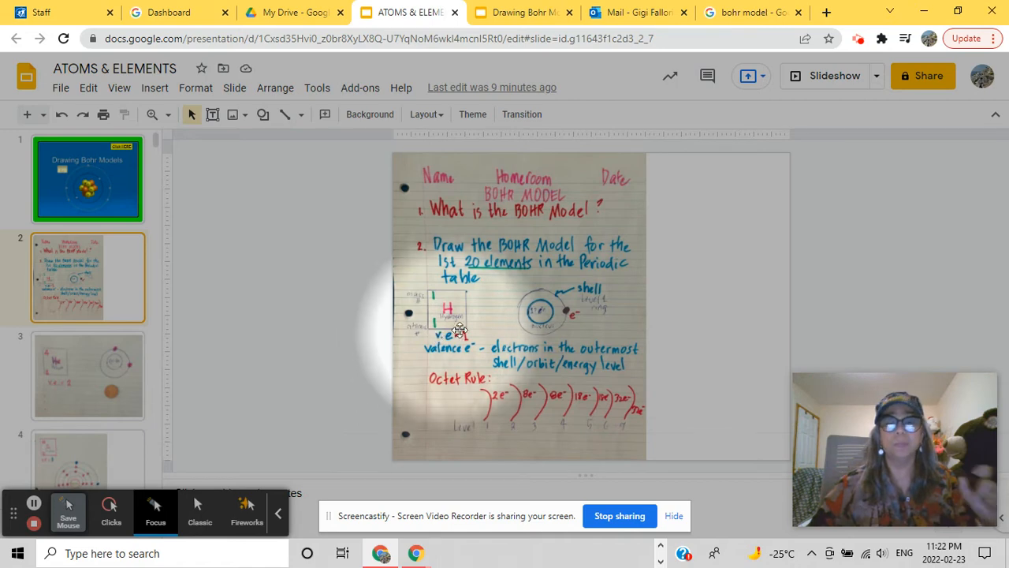
{"action": "mouse_move", "coordinate": [552, 324]}
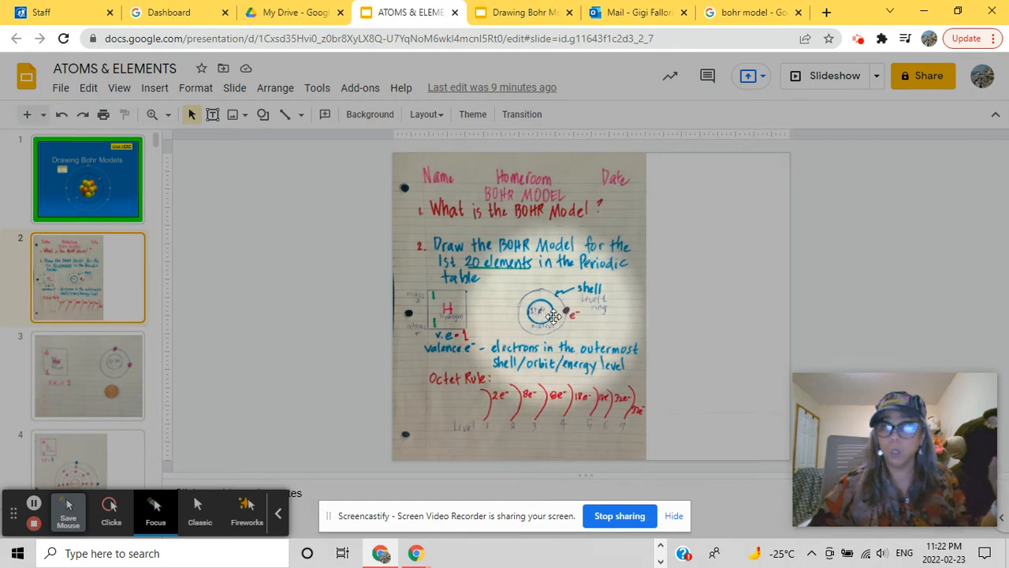
{"action": "mouse_move", "coordinate": [552, 308]}
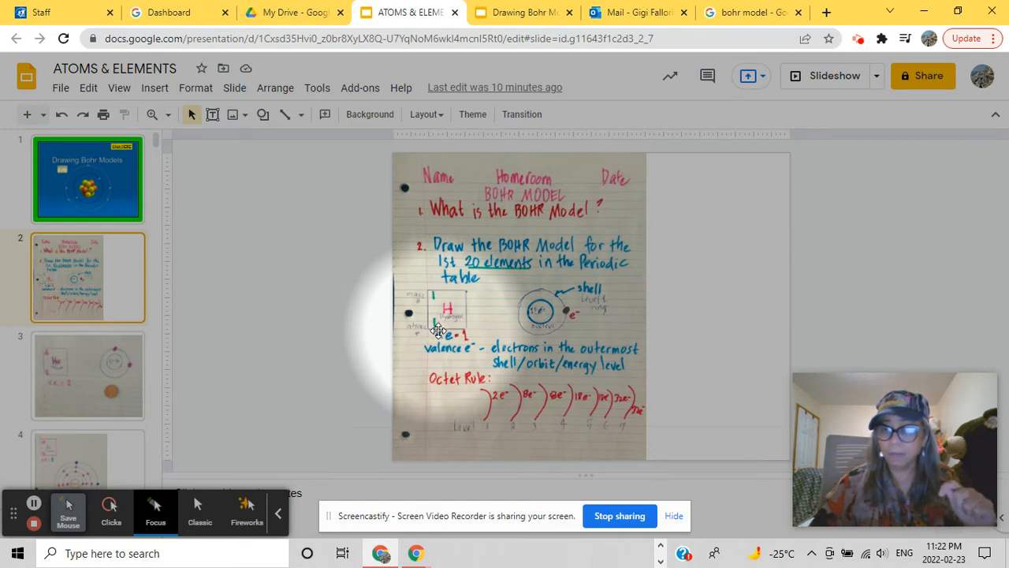
{"action": "mouse_move", "coordinate": [524, 327]}
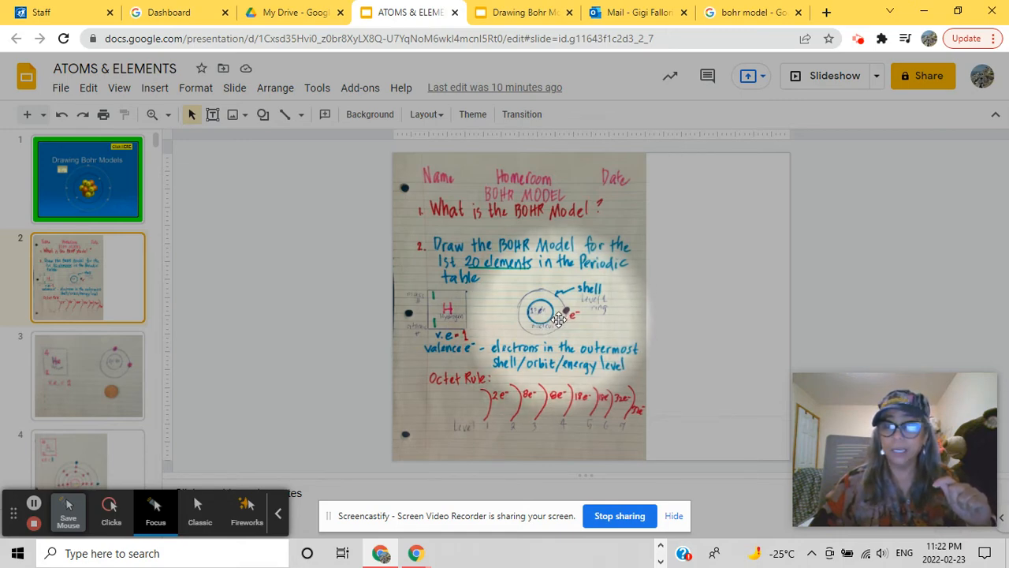
{"action": "mouse_move", "coordinate": [465, 323]}
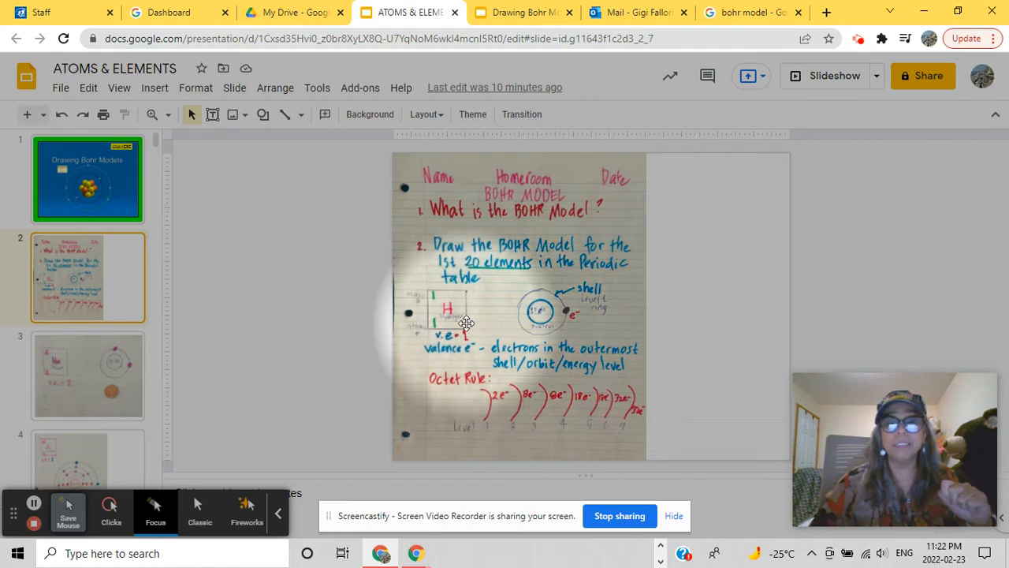
{"action": "mouse_move", "coordinate": [434, 298]}
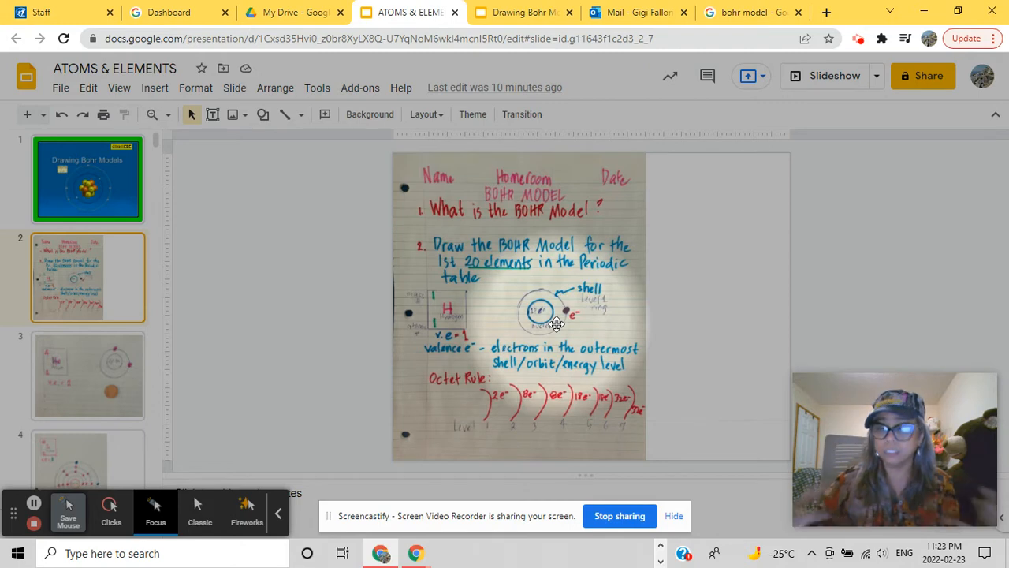
{"action": "mouse_move", "coordinate": [525, 298]}
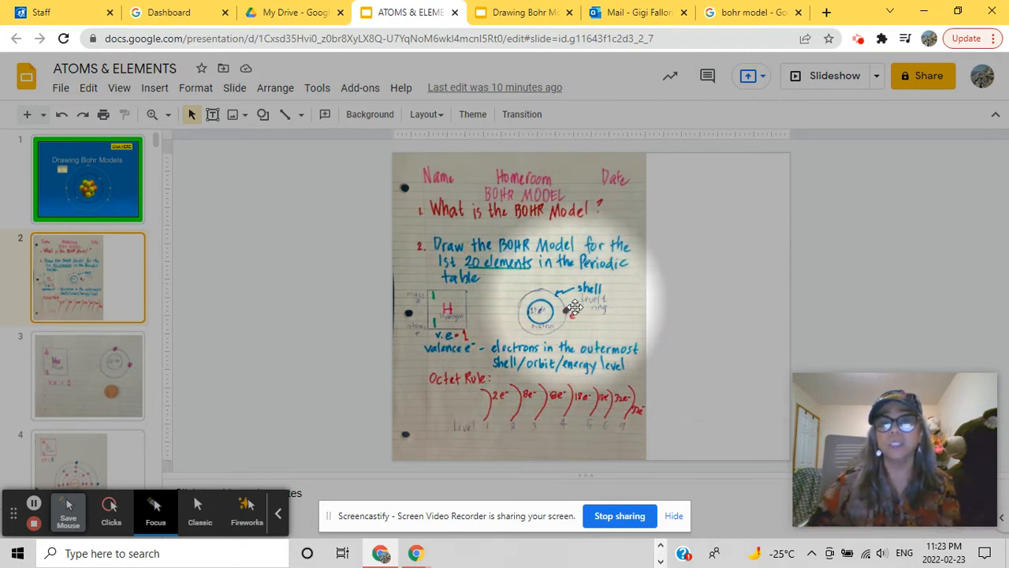
{"action": "mouse_move", "coordinate": [520, 343]}
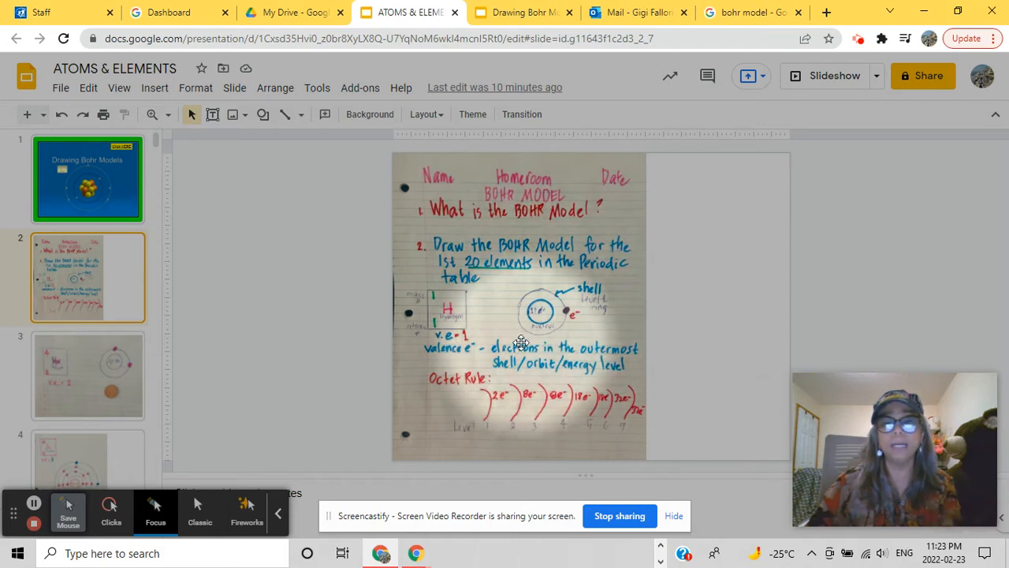
{"action": "mouse_move", "coordinate": [579, 310]}
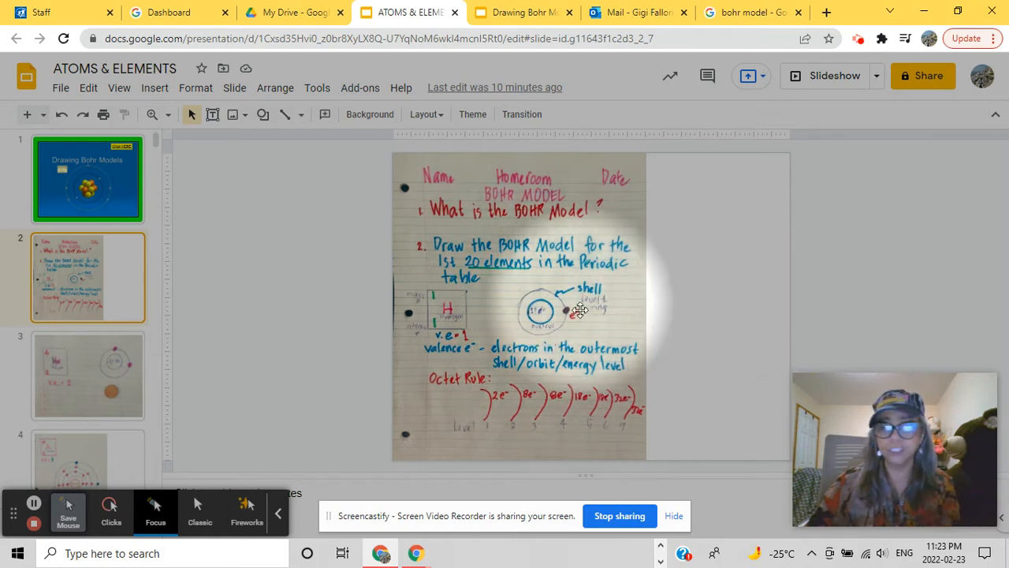
{"action": "mouse_move", "coordinate": [574, 326]}
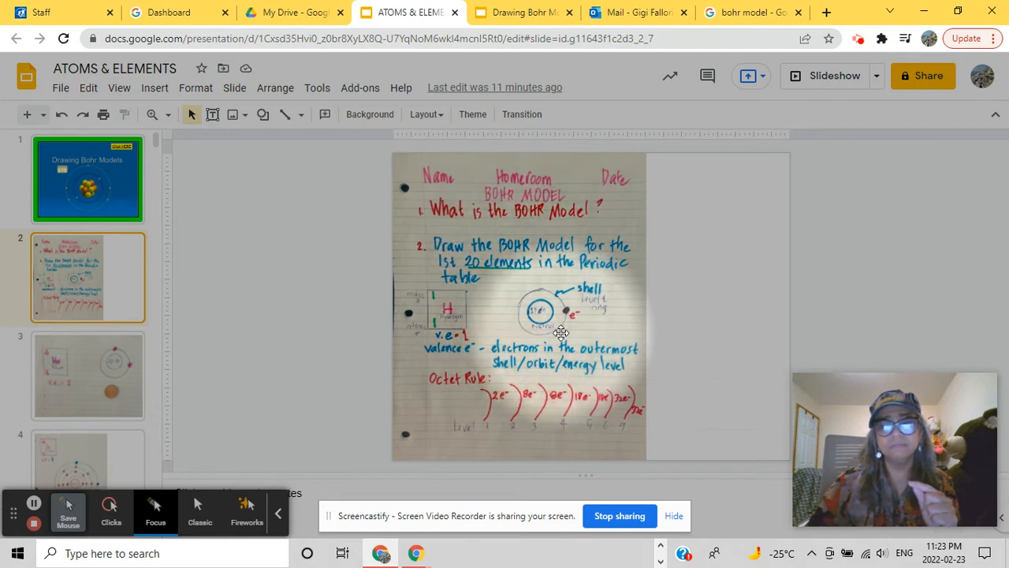
{"action": "mouse_move", "coordinate": [485, 335]}
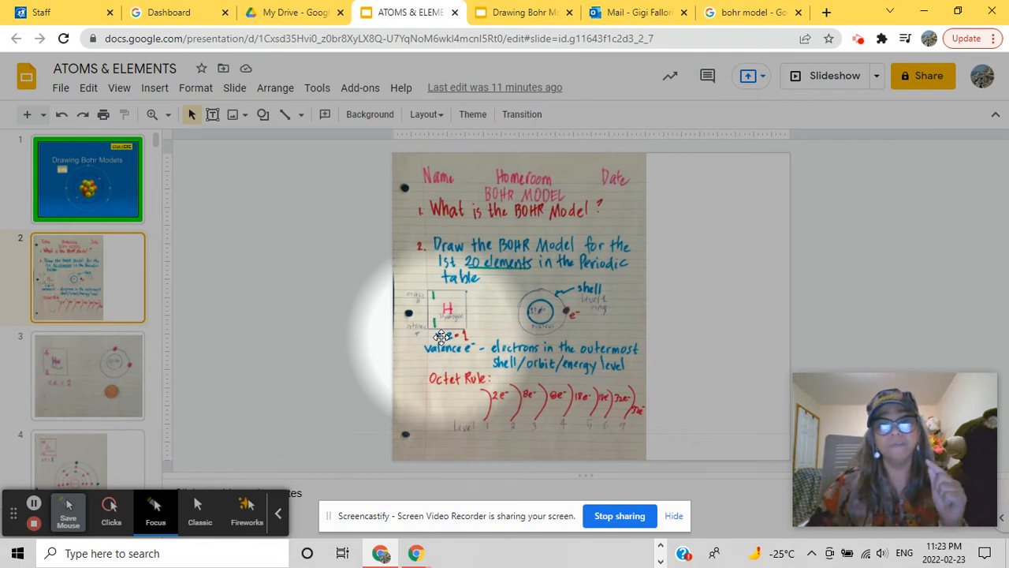
{"action": "mouse_move", "coordinate": [567, 315]}
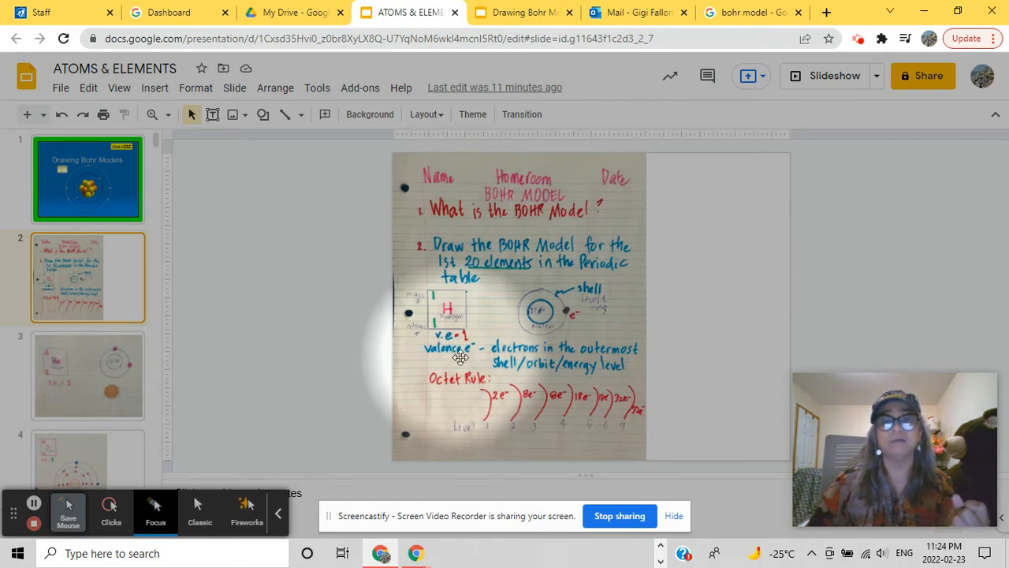
{"action": "mouse_move", "coordinate": [607, 372]}
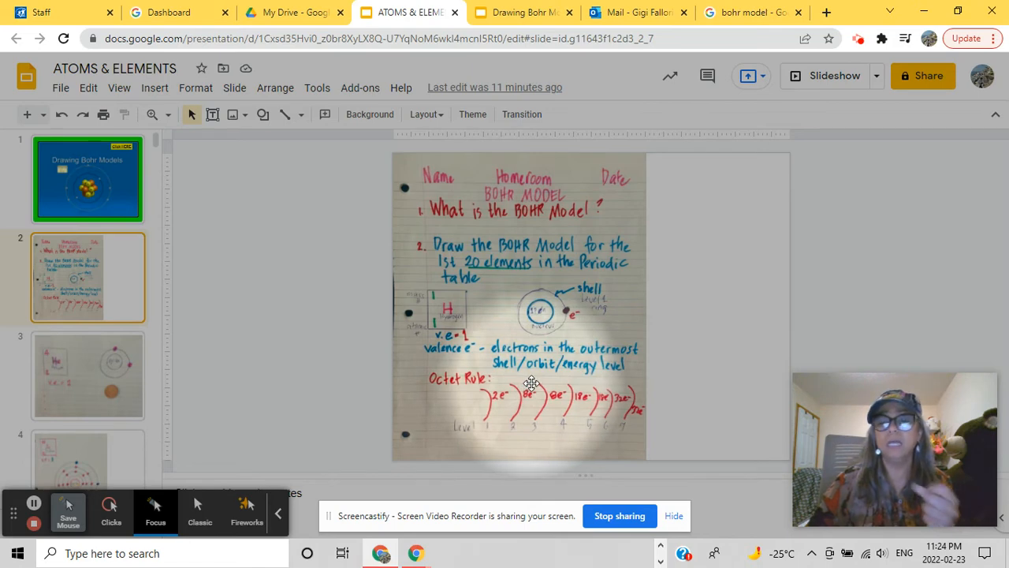
{"action": "mouse_move", "coordinate": [573, 382]}
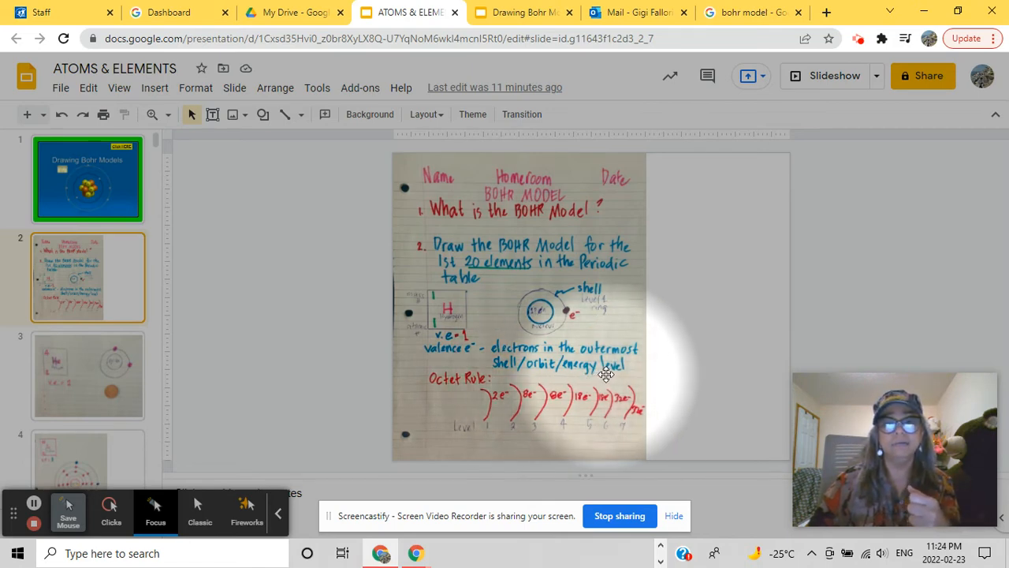
{"action": "mouse_move", "coordinate": [548, 331]}
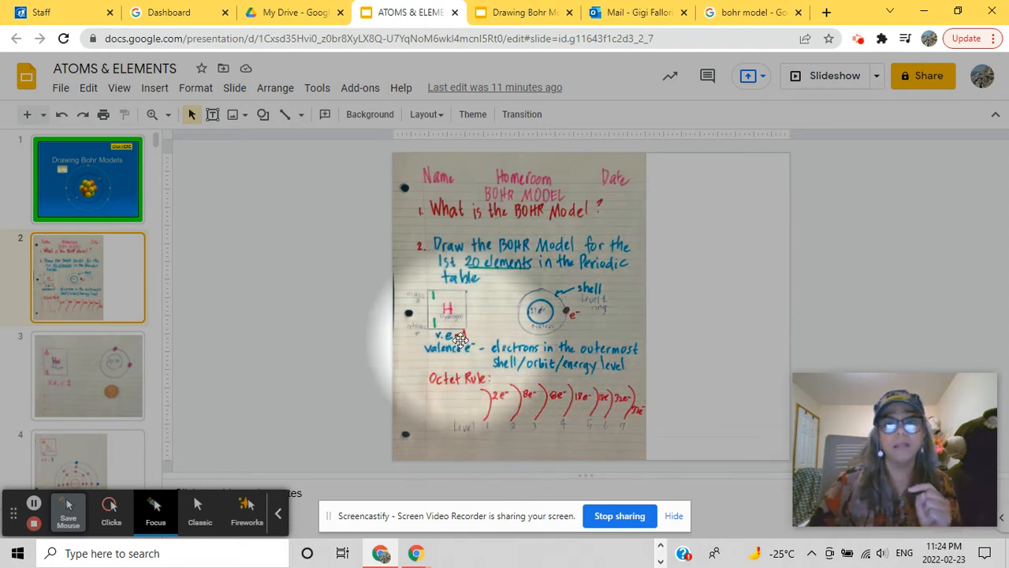
{"action": "mouse_move", "coordinate": [467, 345]}
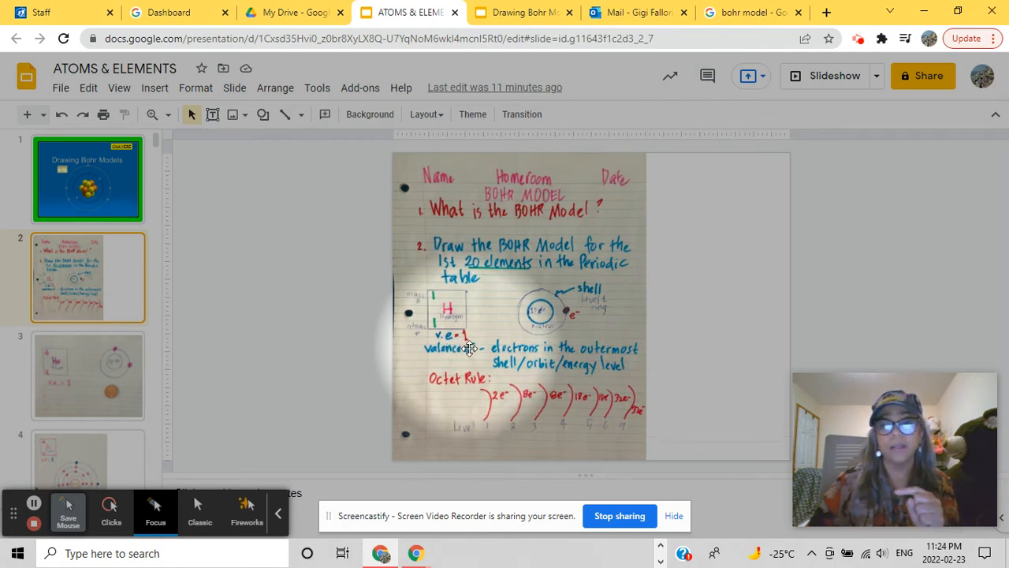
{"action": "mouse_move", "coordinate": [455, 401]}
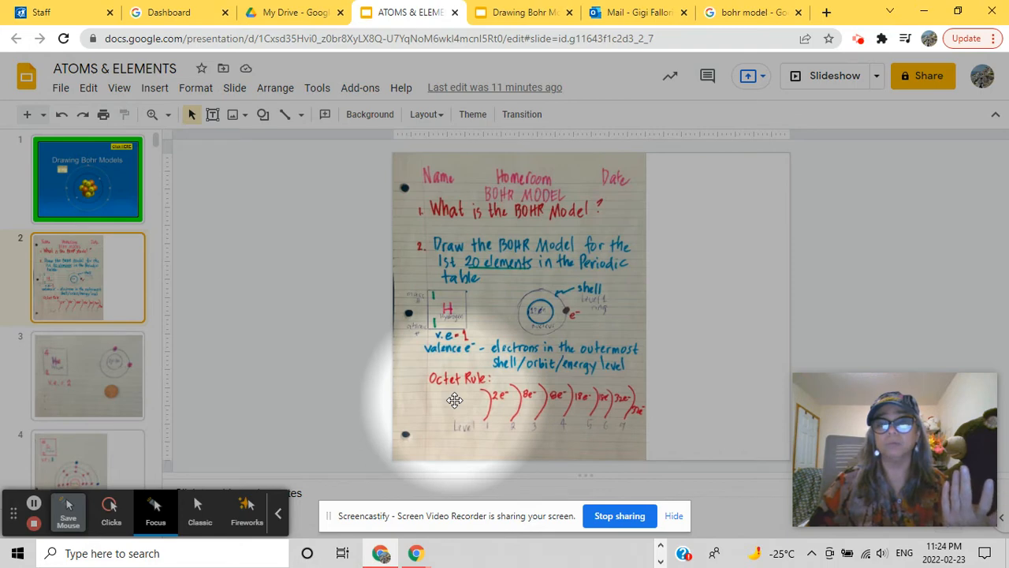
{"action": "mouse_move", "coordinate": [438, 430]}
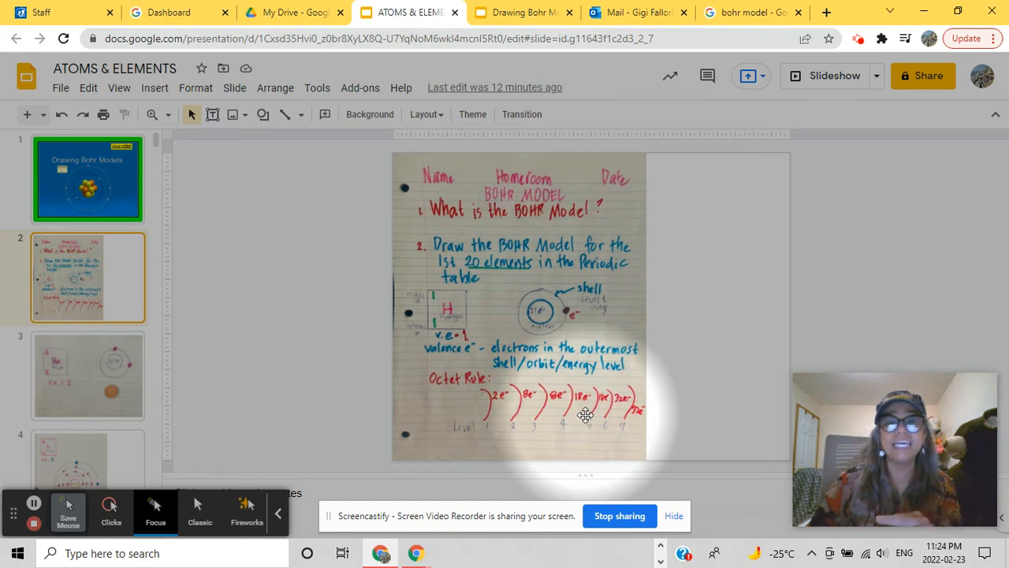
{"action": "mouse_move", "coordinate": [574, 450]}
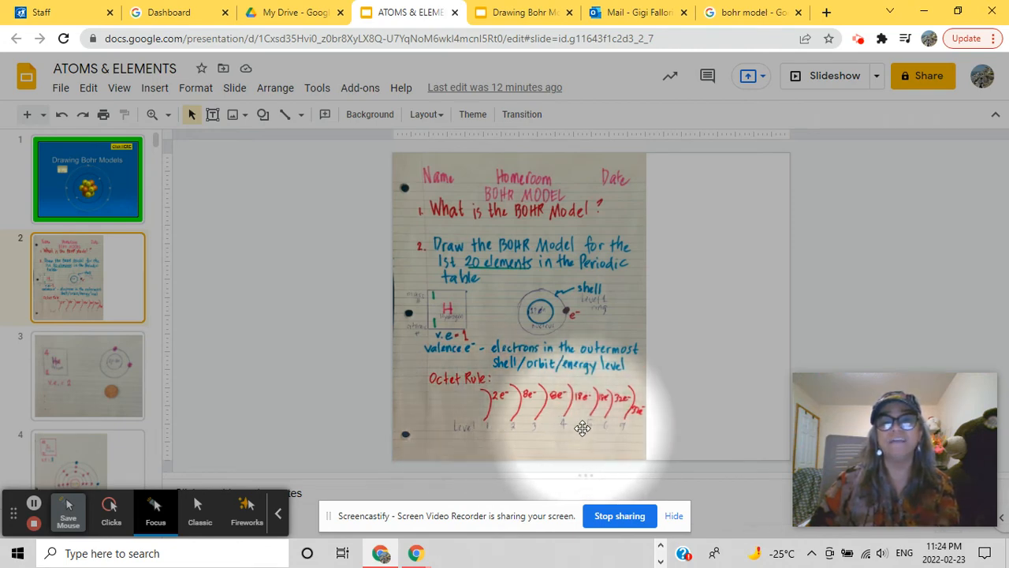
{"action": "mouse_move", "coordinate": [581, 442]}
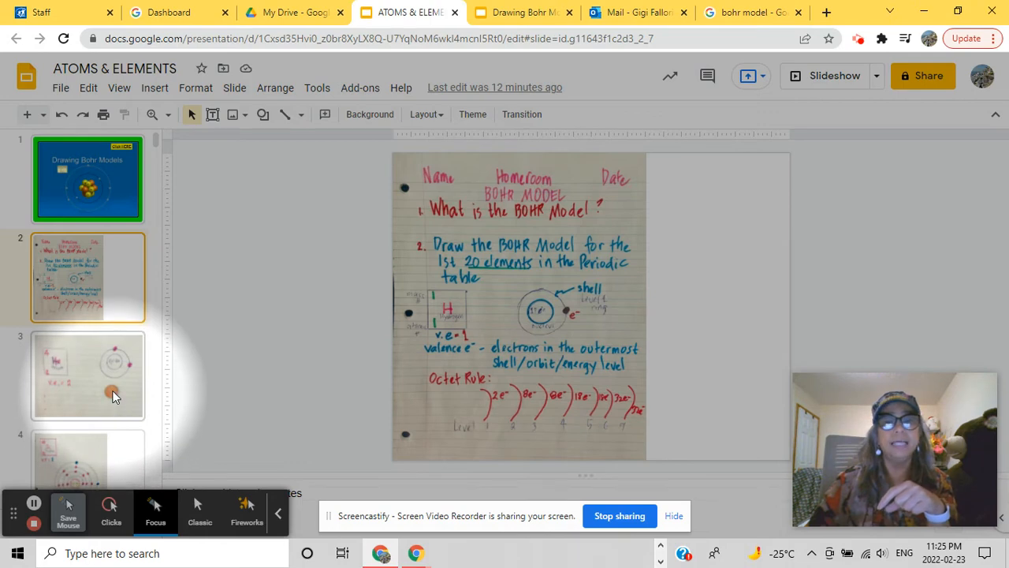
Show the helium Bohr model slide 3 after a brief look back at slide 2
{"action": "left_click", "coordinate": [87, 375]}
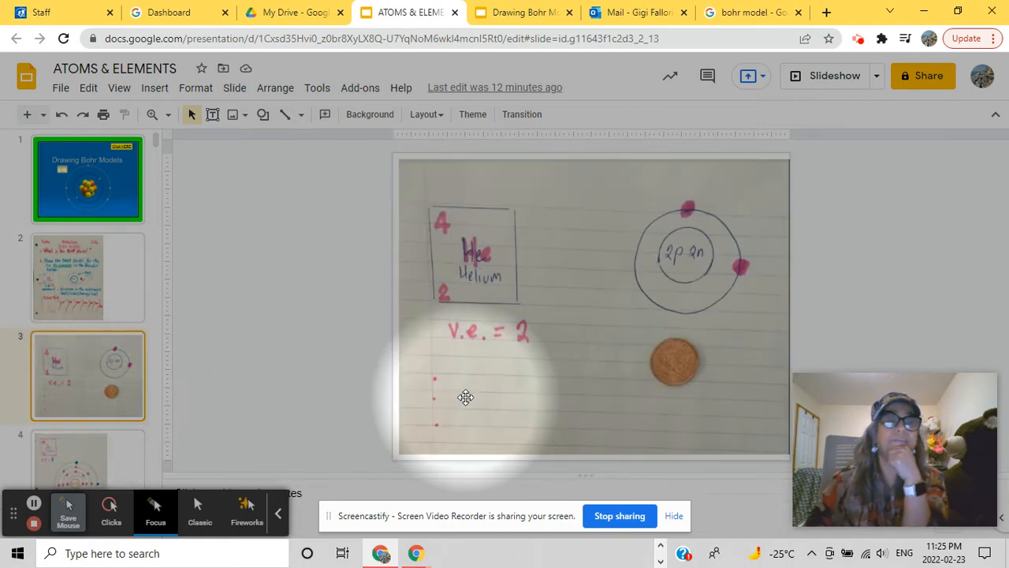
{"action": "left_click", "coordinate": [88, 276]}
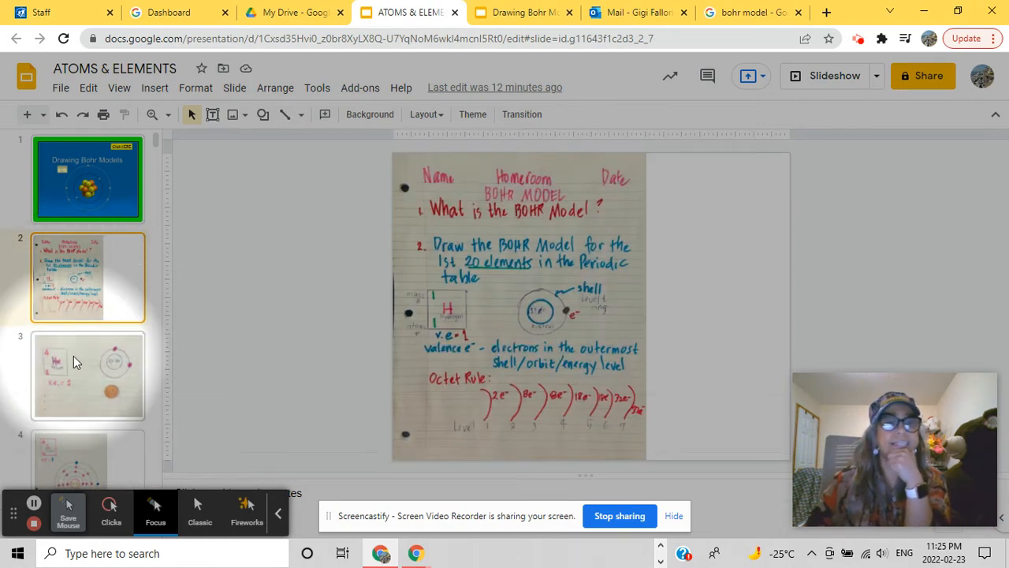
{"action": "left_click", "coordinate": [86, 376]}
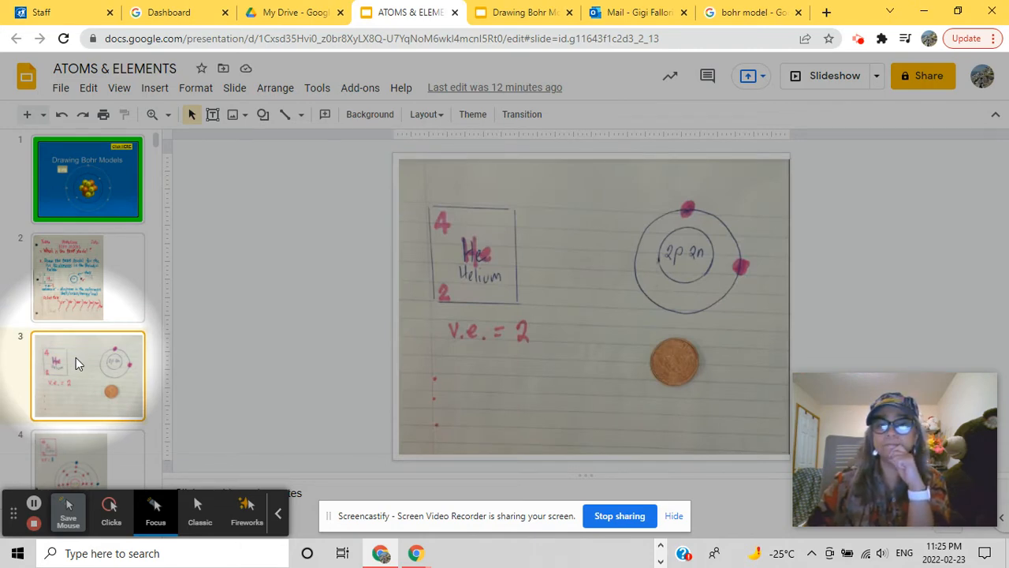
{"action": "mouse_move", "coordinate": [172, 228]}
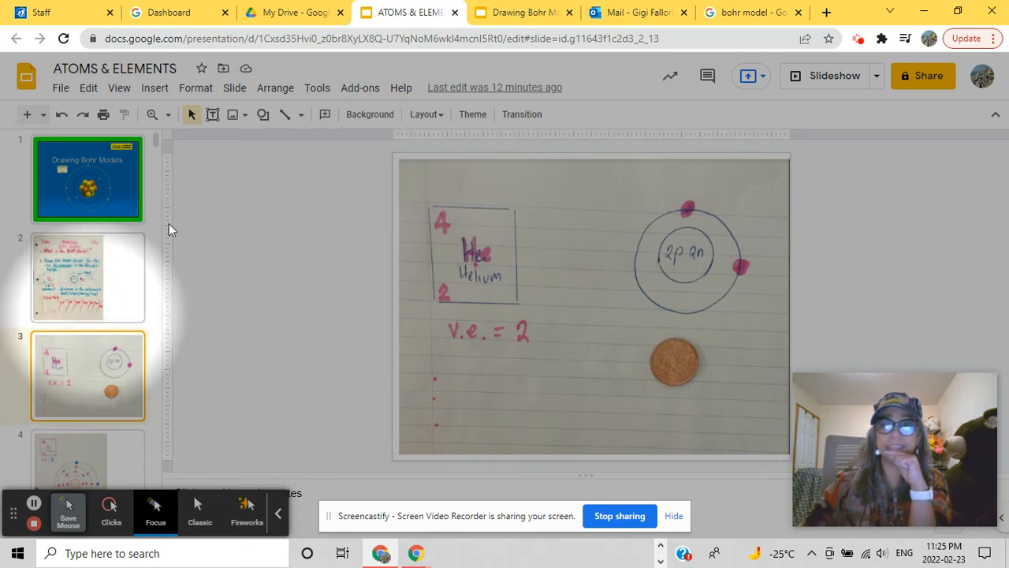
{"action": "mouse_move", "coordinate": [825, 13]}
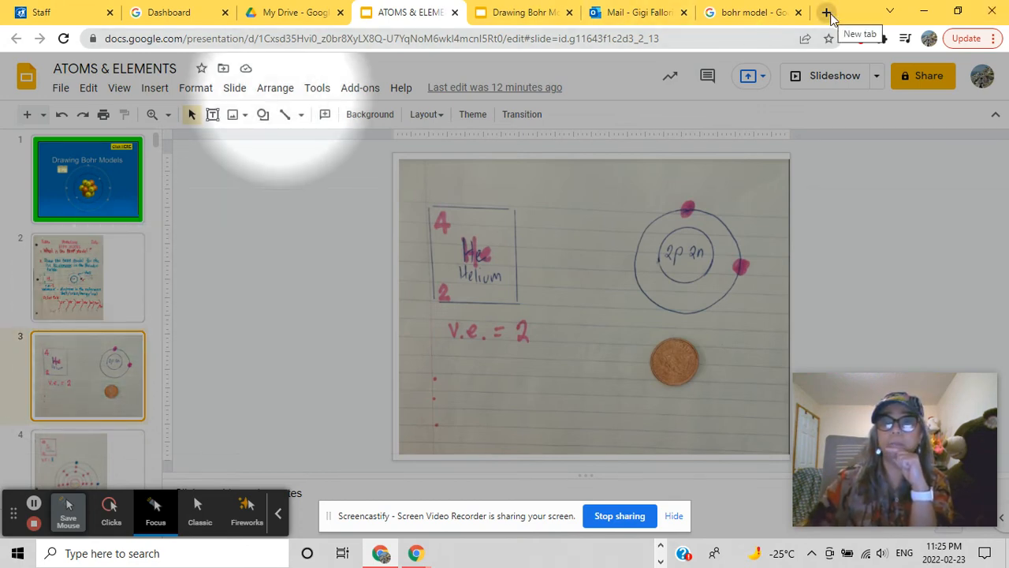
Load ptable.com in a new tab and view Lithium, Hydrogen and Helium details
{"action": "left_click", "coordinate": [827, 12]}
{"action": "type", "text": "pt"}
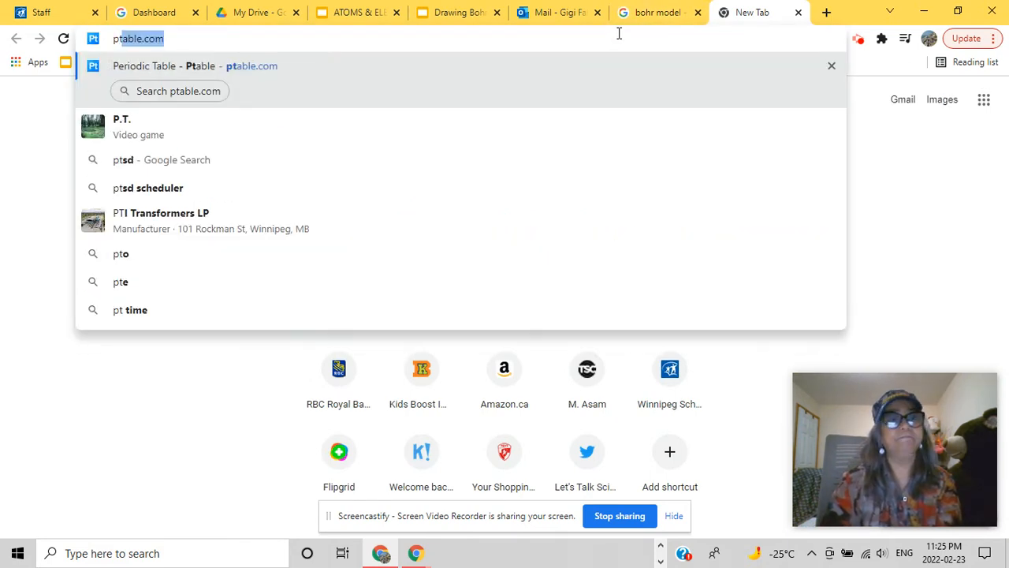
{"action": "key", "text": "Return"}
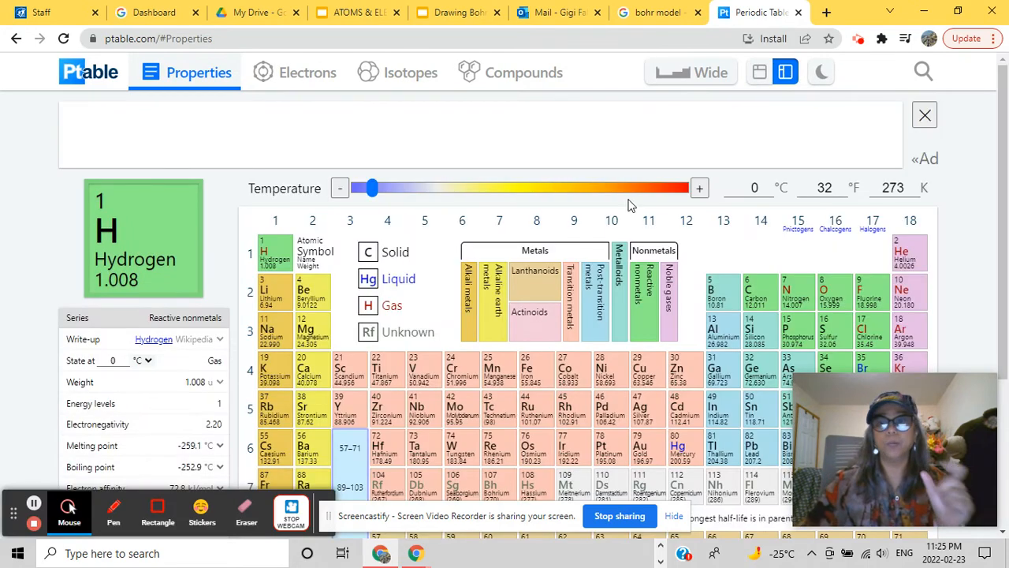
{"action": "left_click", "coordinate": [274, 288]}
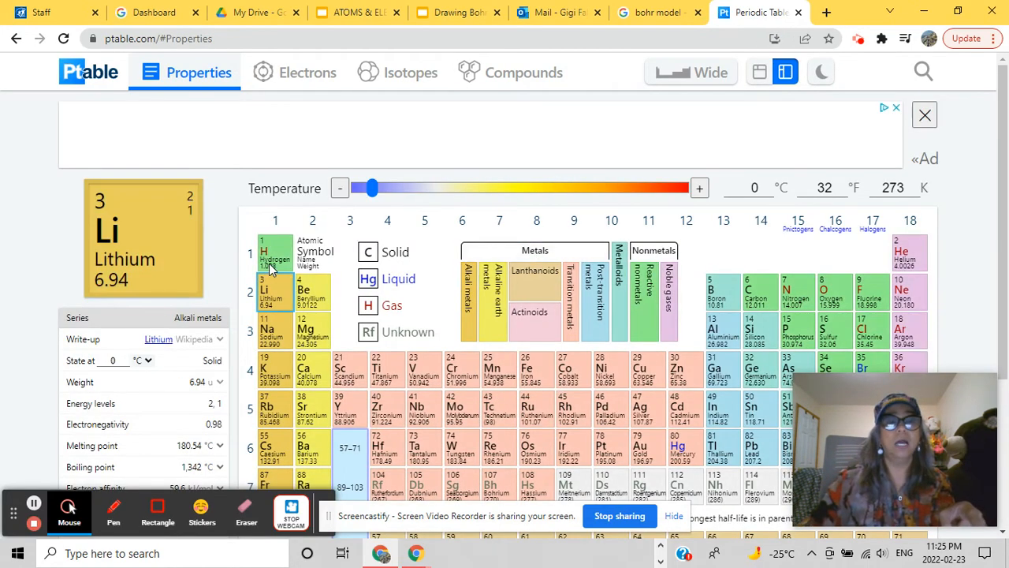
{"action": "left_click", "coordinate": [275, 257]}
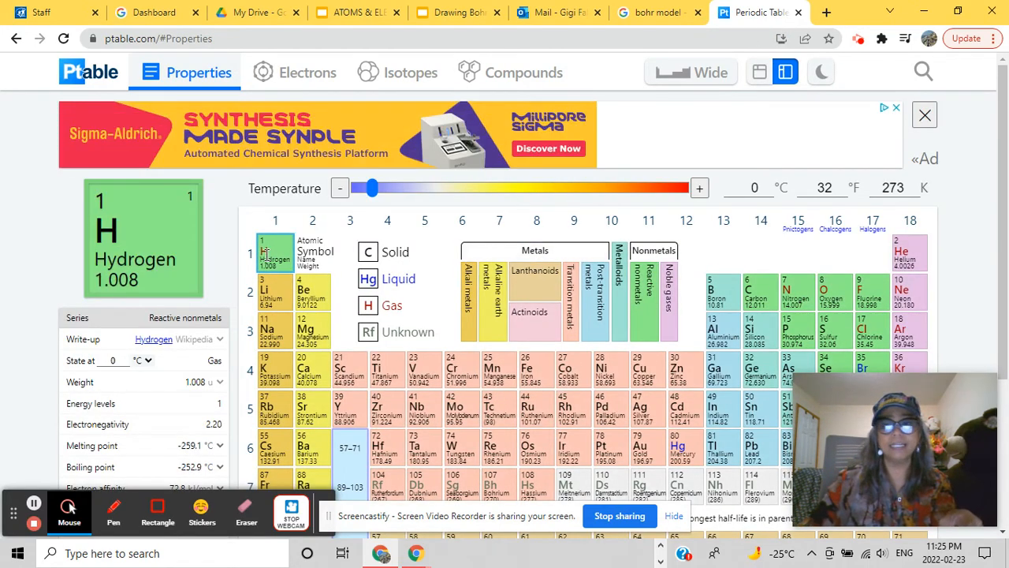
{"action": "left_click", "coordinate": [909, 252]}
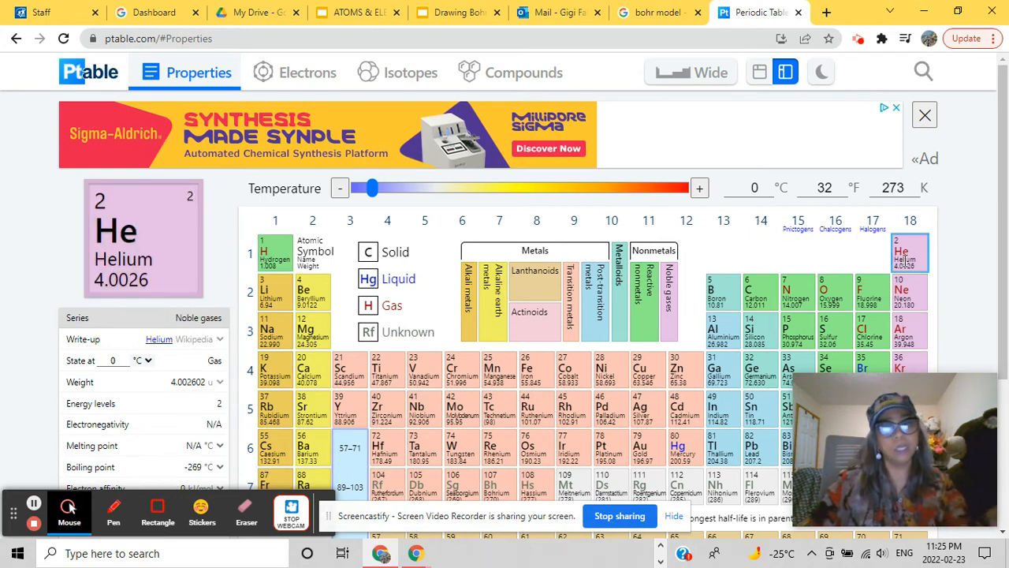
{"action": "left_click", "coordinate": [462, 450]}
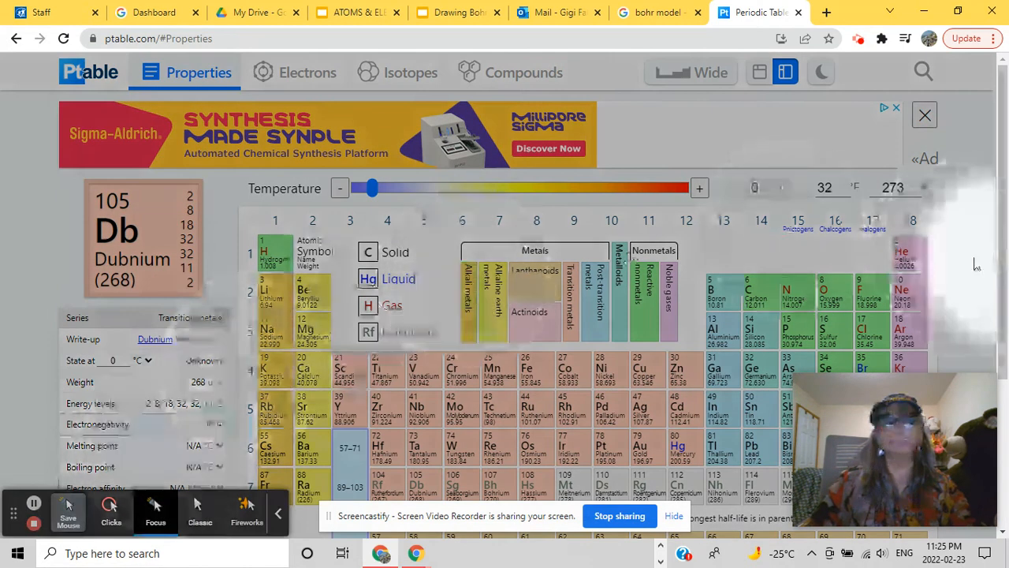
{"action": "left_click", "coordinate": [910, 253]}
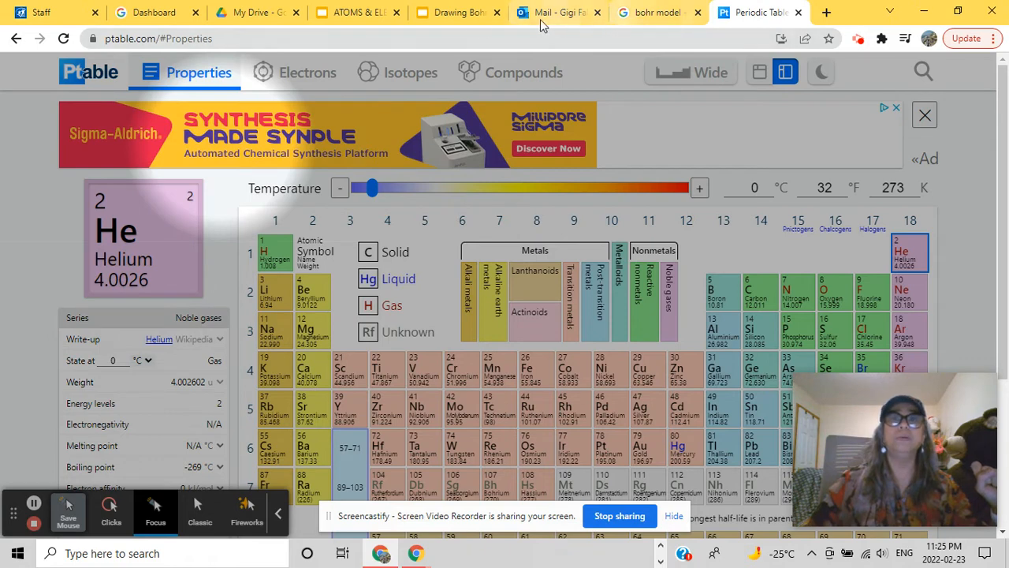
{"action": "left_click", "coordinate": [458, 12]}
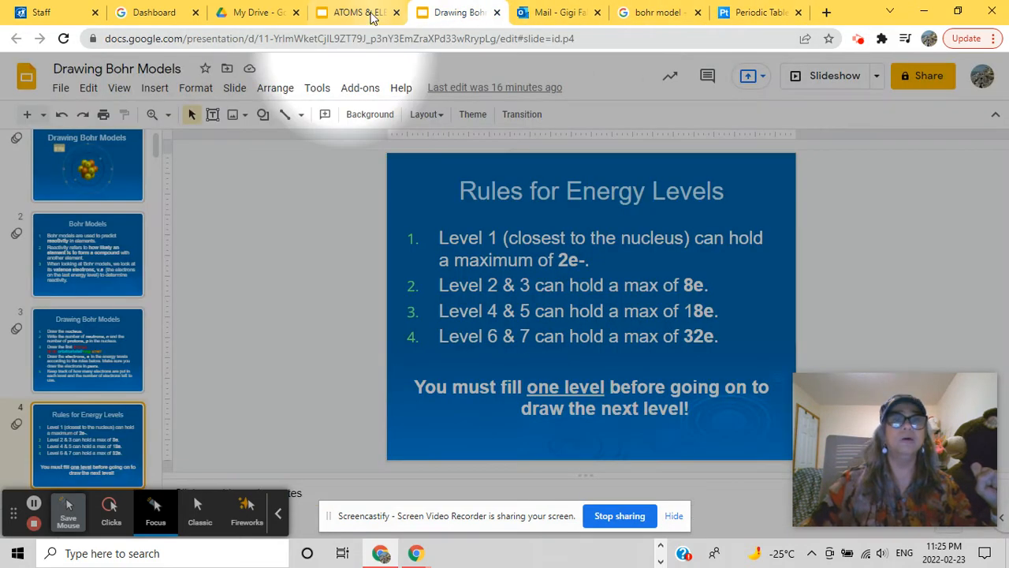
{"action": "left_click", "coordinate": [357, 13]}
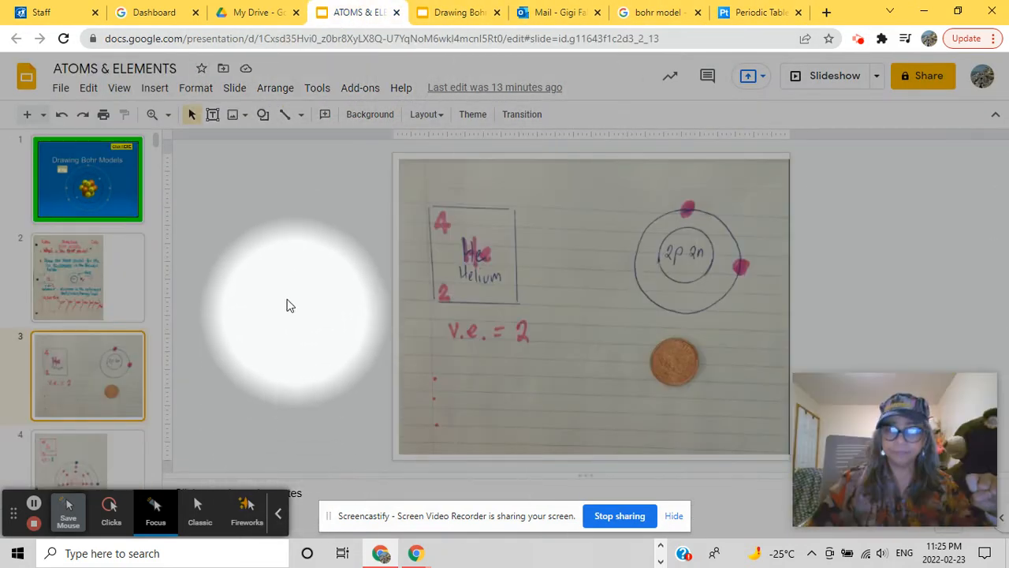
{"action": "mouse_move", "coordinate": [481, 315]}
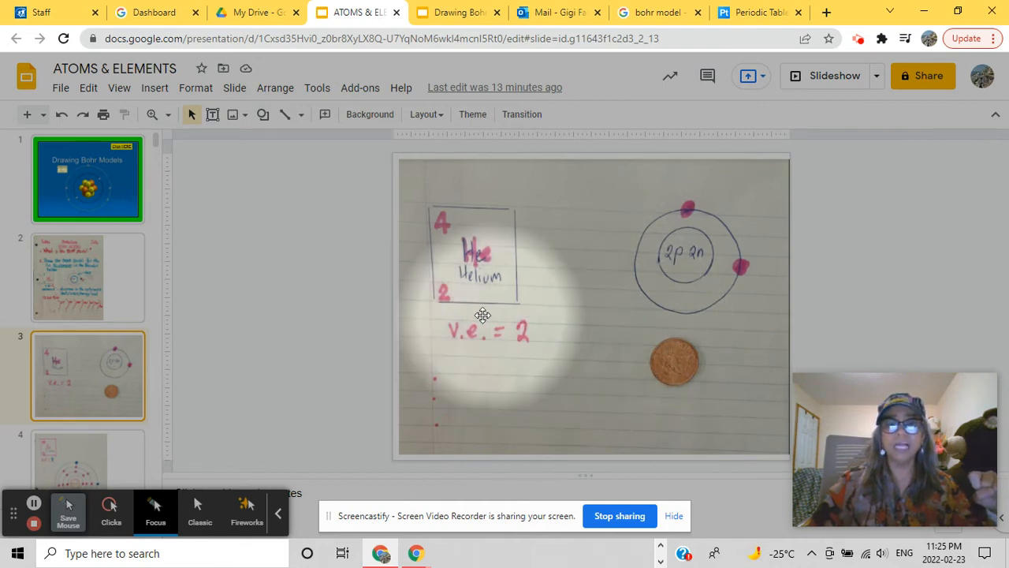
{"action": "mouse_move", "coordinate": [445, 296]}
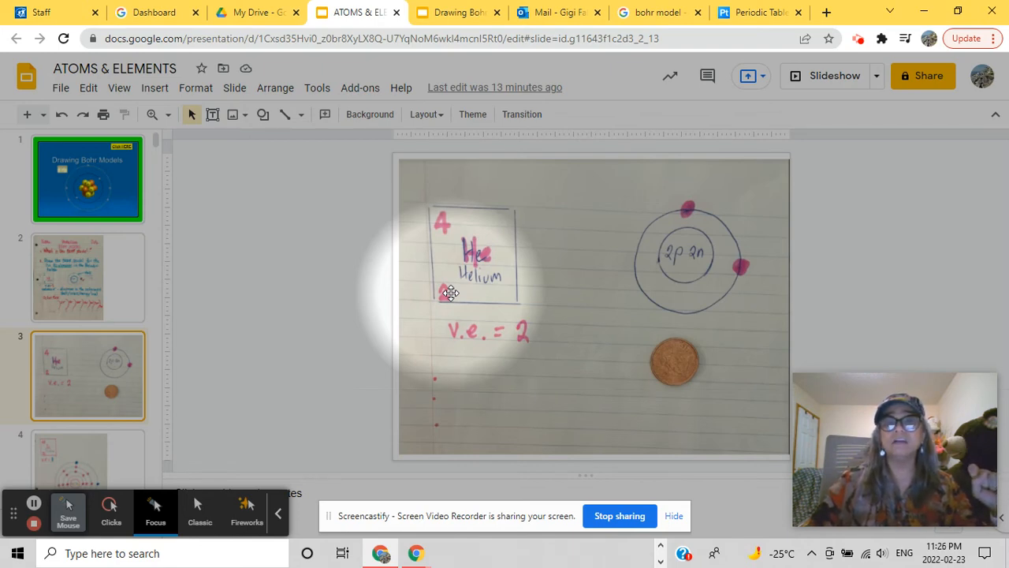
{"action": "mouse_move", "coordinate": [689, 292]}
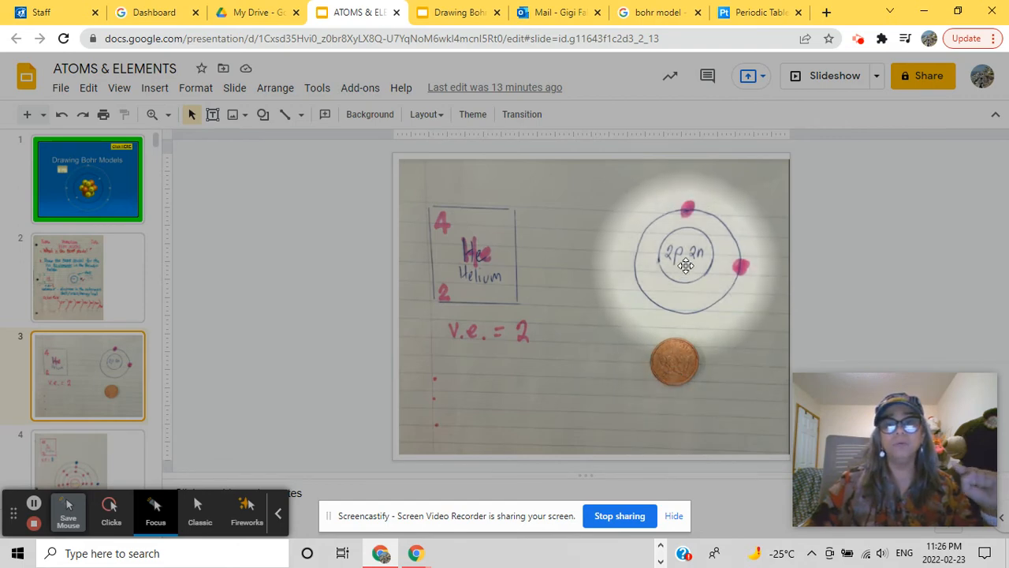
{"action": "mouse_move", "coordinate": [454, 309]}
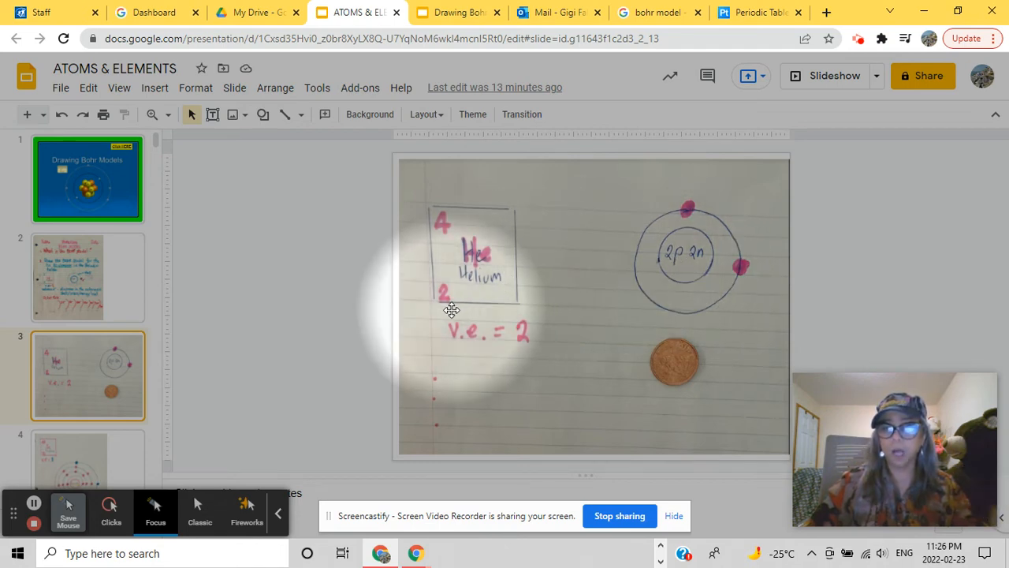
{"action": "mouse_move", "coordinate": [688, 264]}
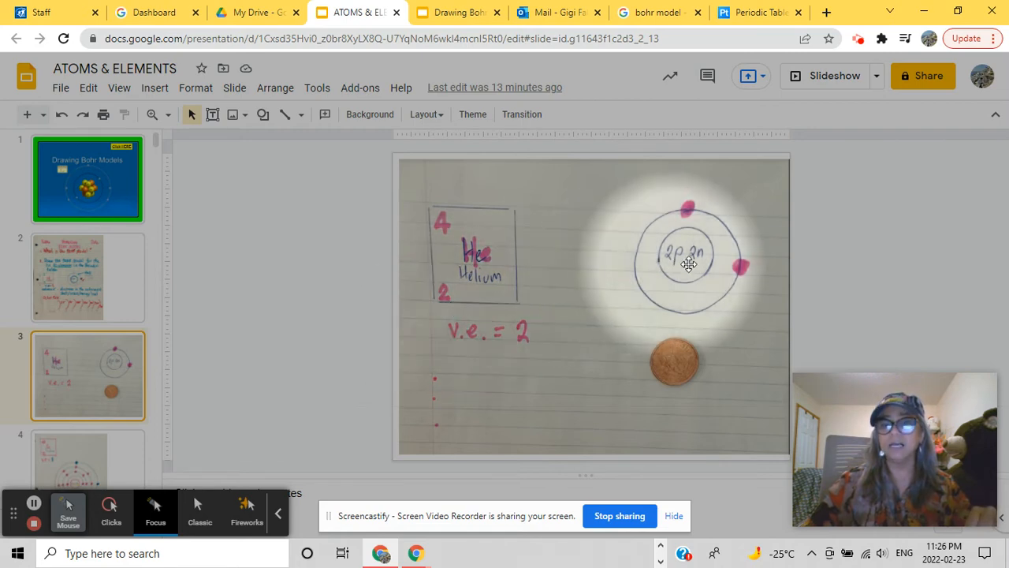
{"action": "mouse_move", "coordinate": [696, 268]}
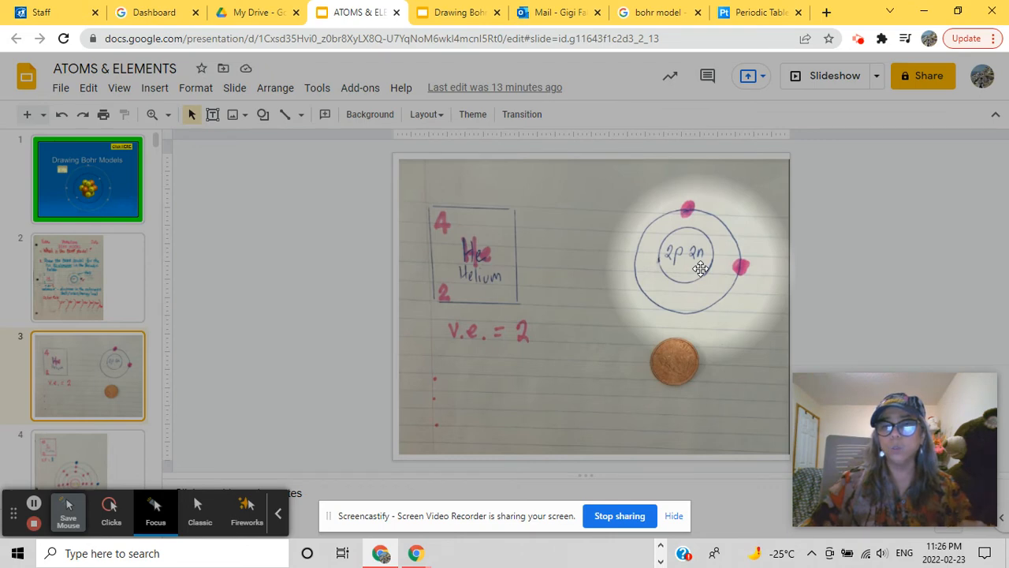
{"action": "mouse_move", "coordinate": [439, 235]}
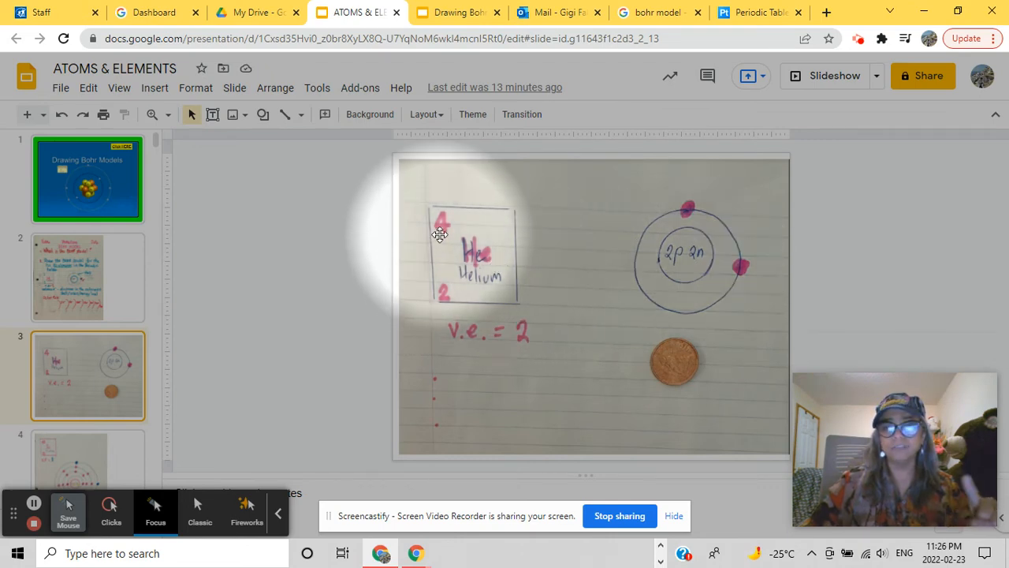
{"action": "mouse_move", "coordinate": [447, 294]}
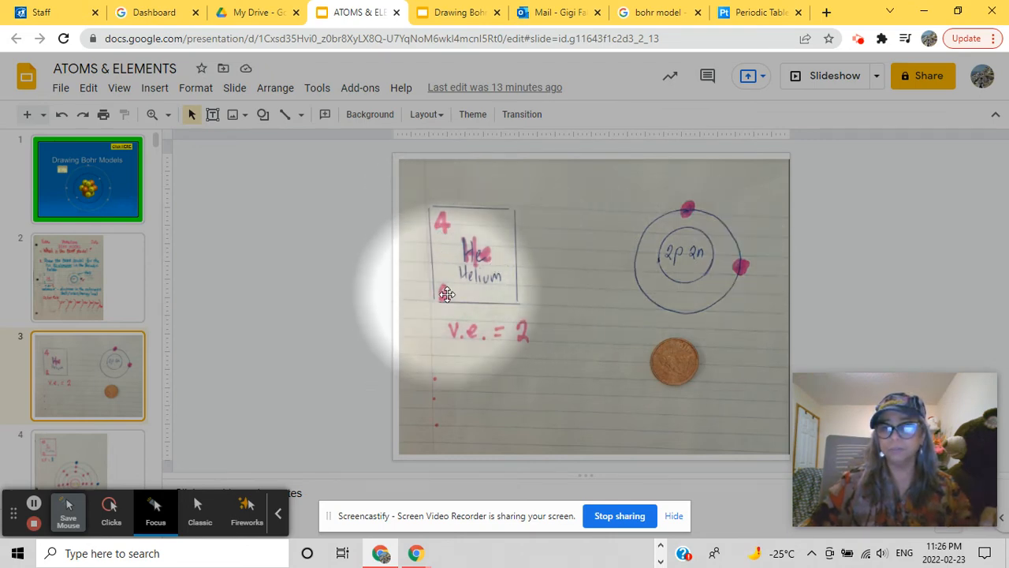
{"action": "mouse_move", "coordinate": [693, 264]}
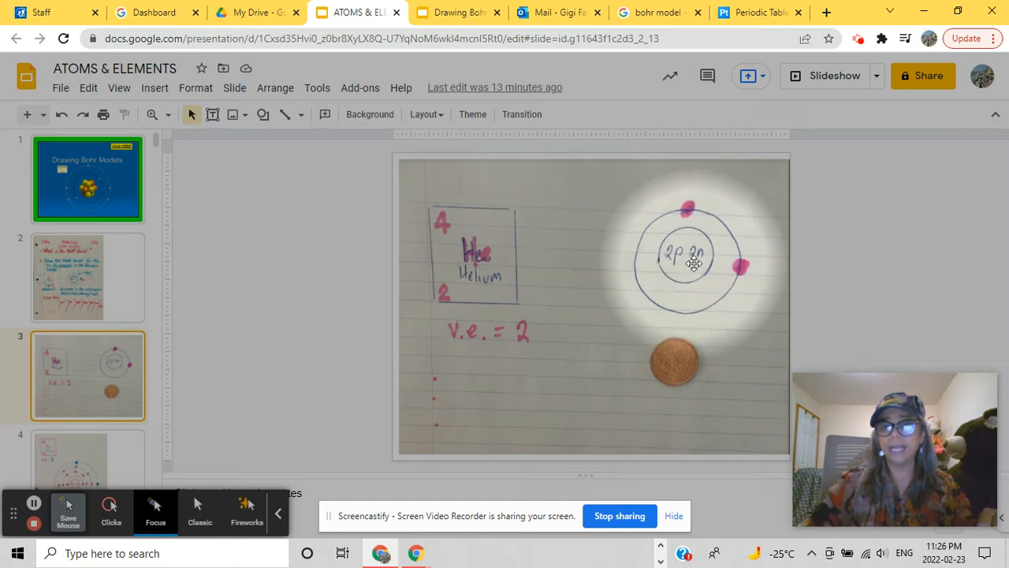
{"action": "mouse_move", "coordinate": [445, 315]}
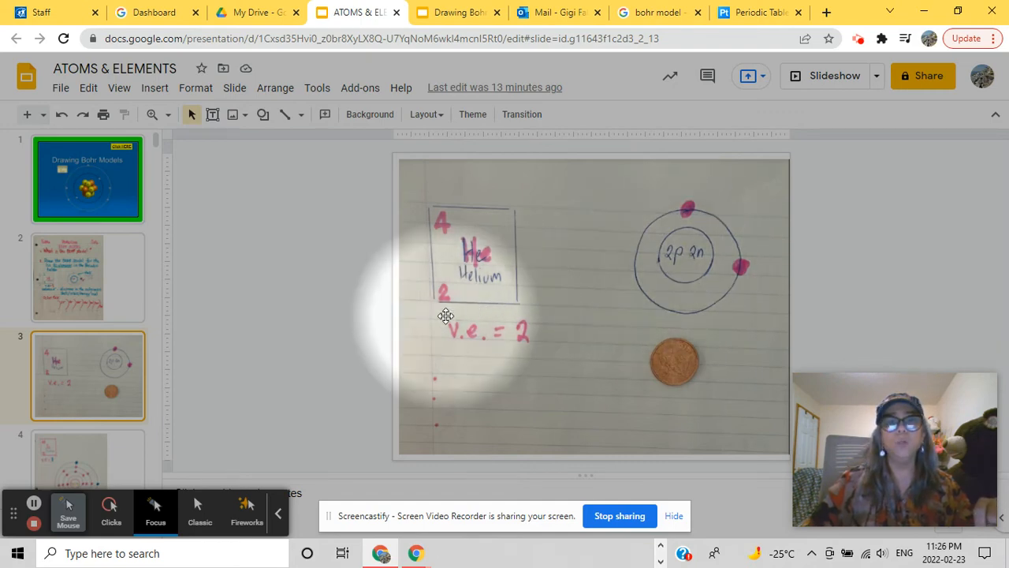
{"action": "mouse_move", "coordinate": [443, 300]}
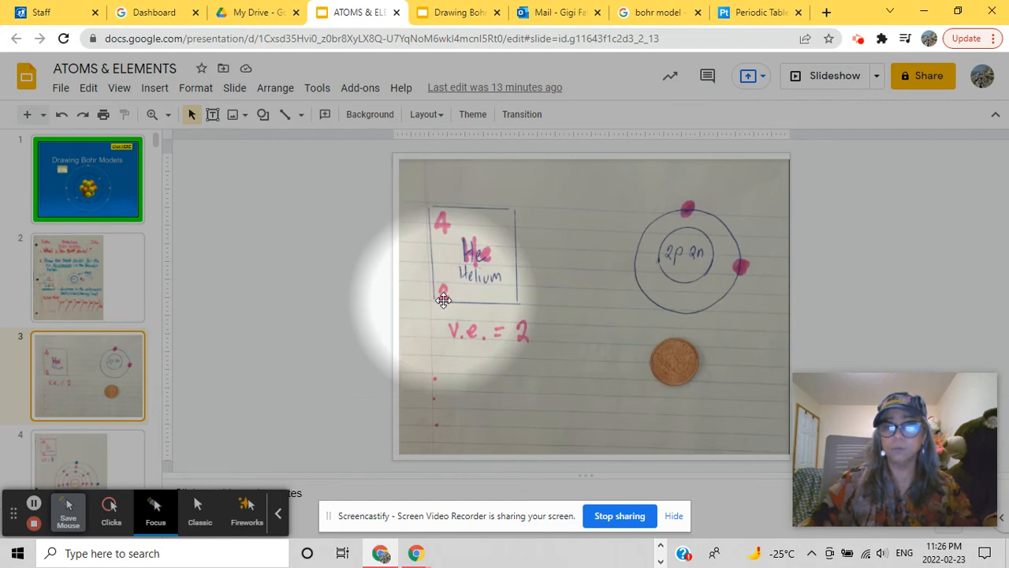
{"action": "mouse_move", "coordinate": [712, 288]}
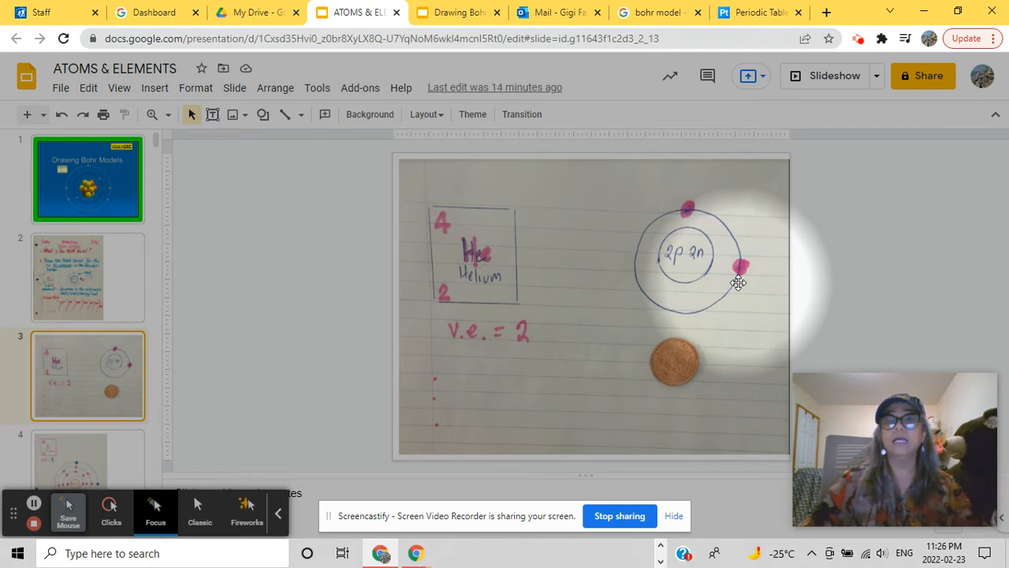
{"action": "mouse_move", "coordinate": [691, 220]}
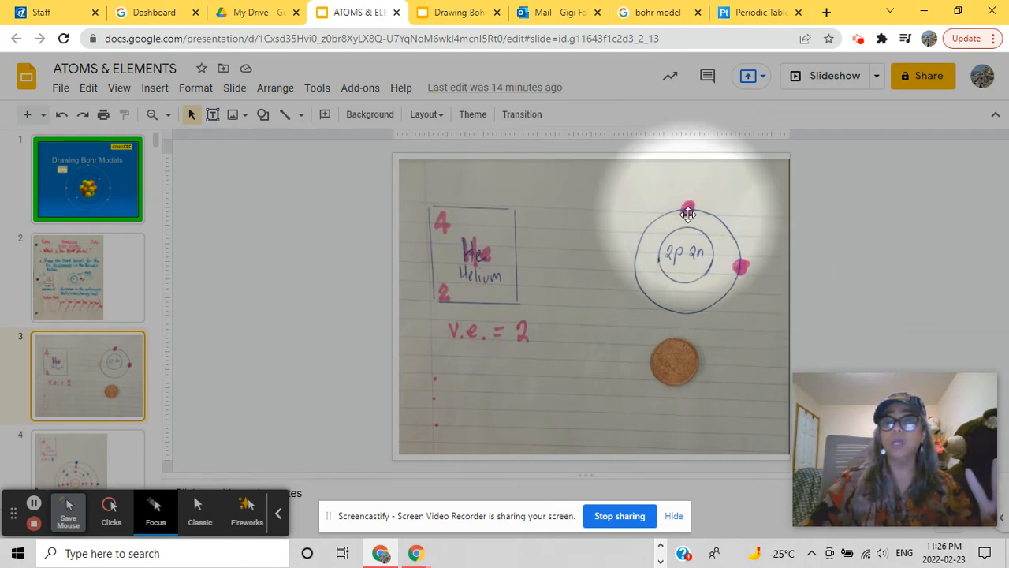
{"action": "mouse_move", "coordinate": [739, 261]}
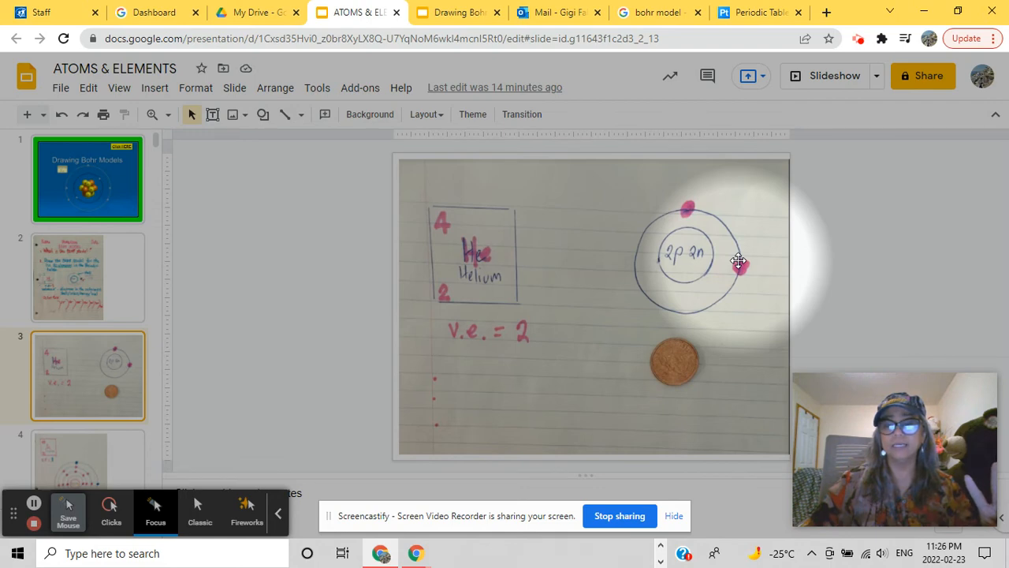
{"action": "mouse_move", "coordinate": [483, 353]}
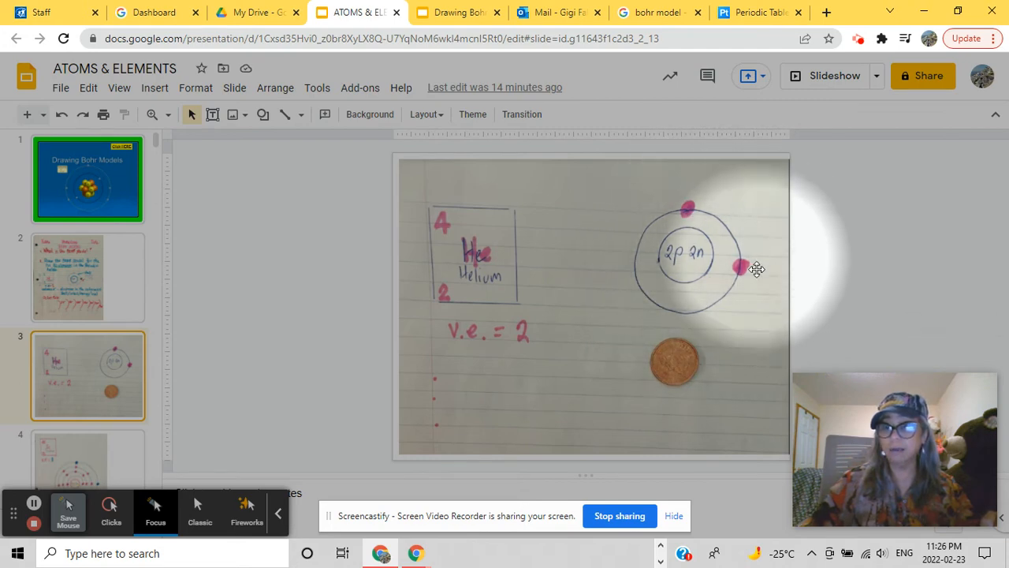
{"action": "mouse_move", "coordinate": [651, 291]}
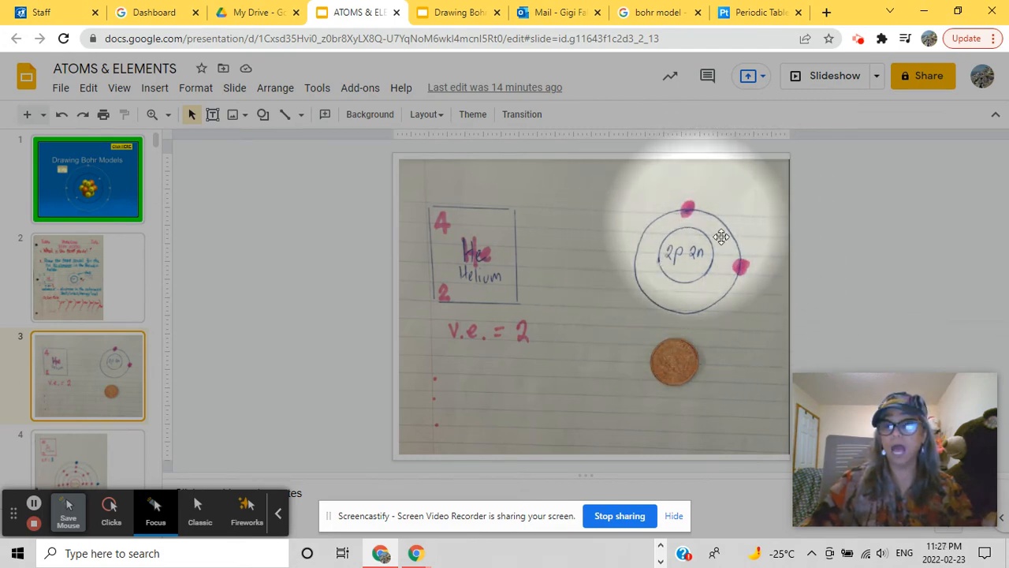
{"action": "mouse_move", "coordinate": [556, 336]}
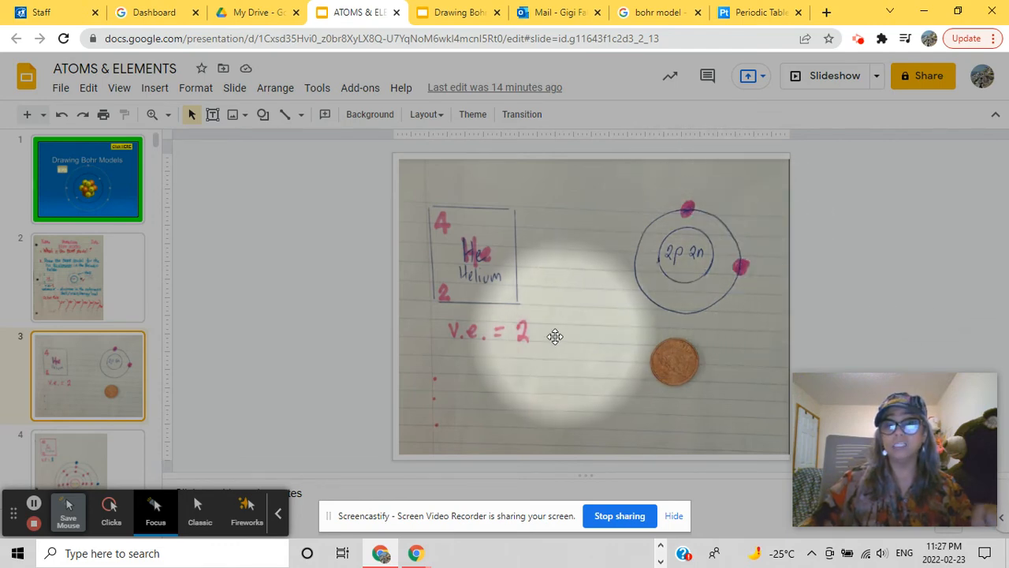
{"action": "mouse_move", "coordinate": [532, 342]}
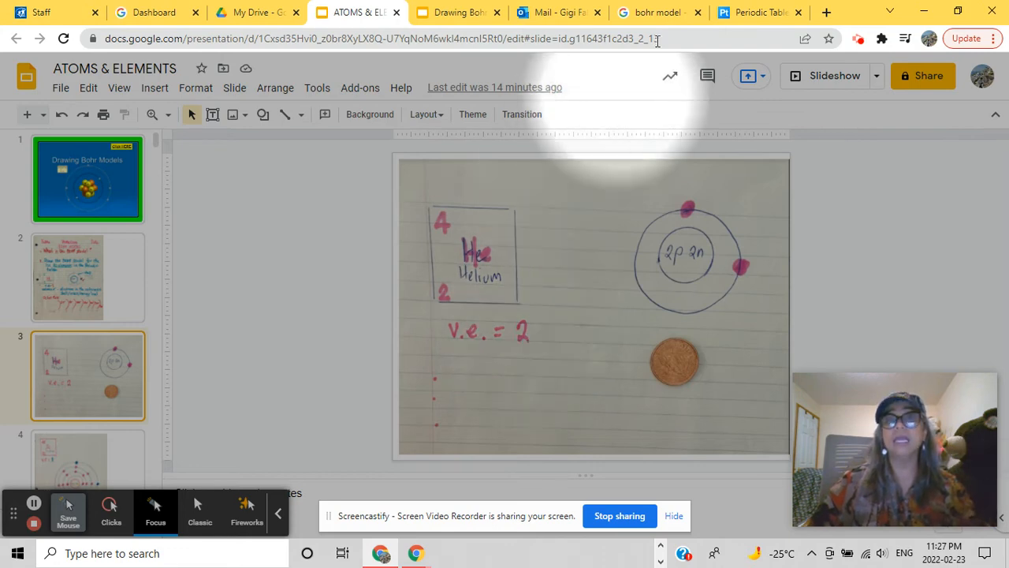
Switch to the Ptable periodic table tab
{"action": "left_click", "coordinate": [758, 12]}
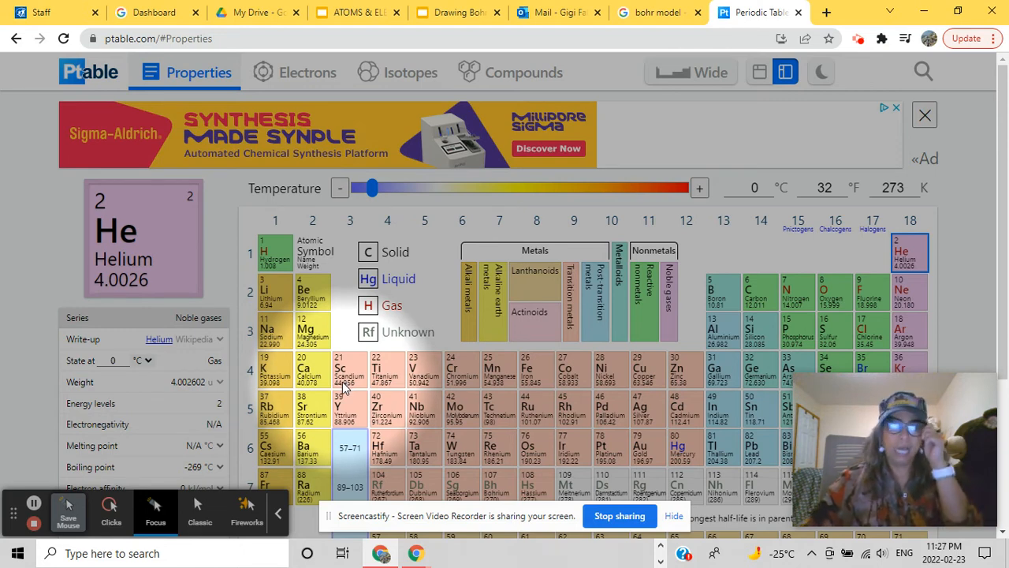
{"action": "mouse_move", "coordinate": [344, 386]}
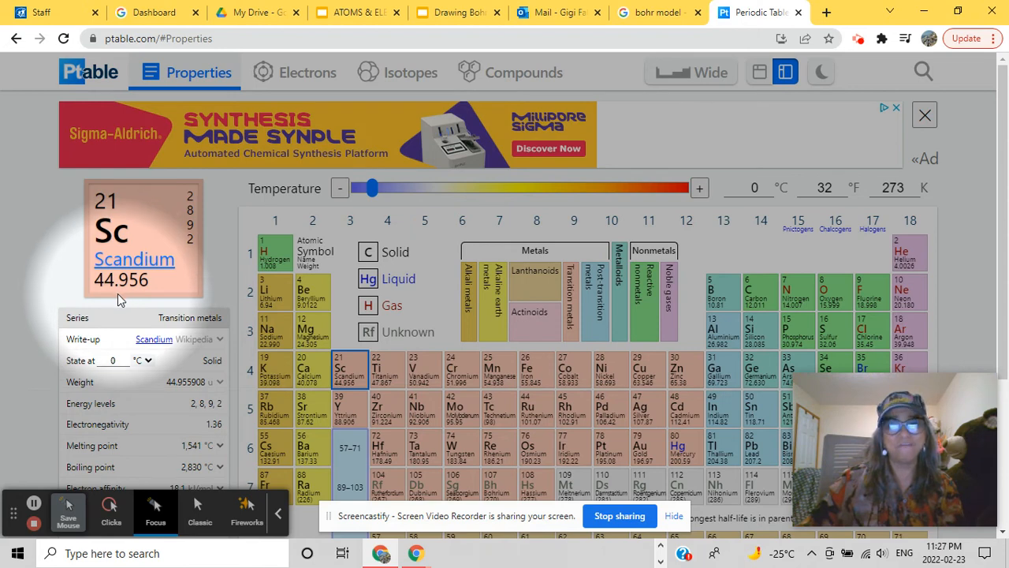
{"action": "mouse_move", "coordinate": [359, 29]}
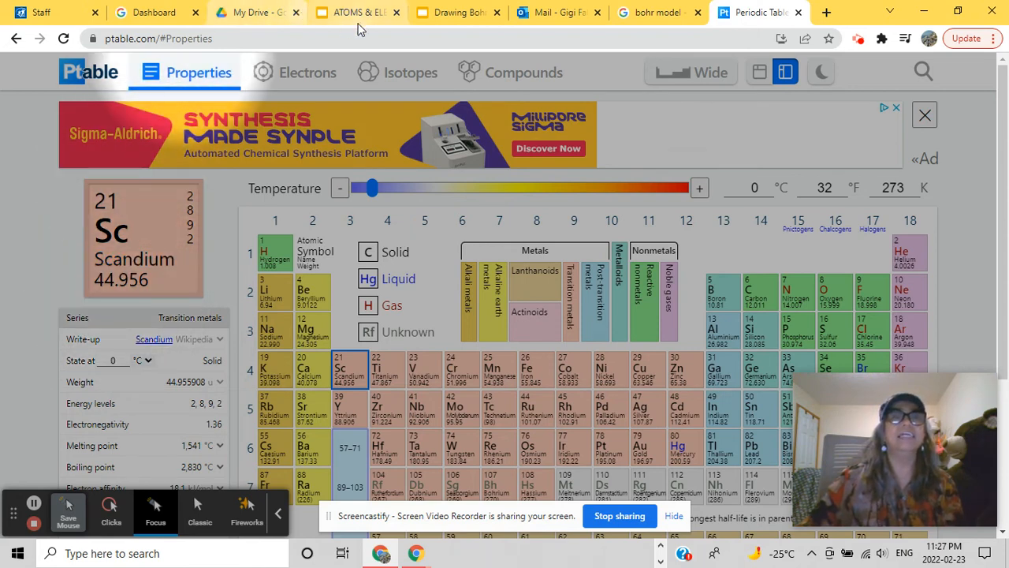
Show the scandium Bohr model slide 4, then return to Ptable's scandium details
{"action": "left_click", "coordinate": [357, 12]}
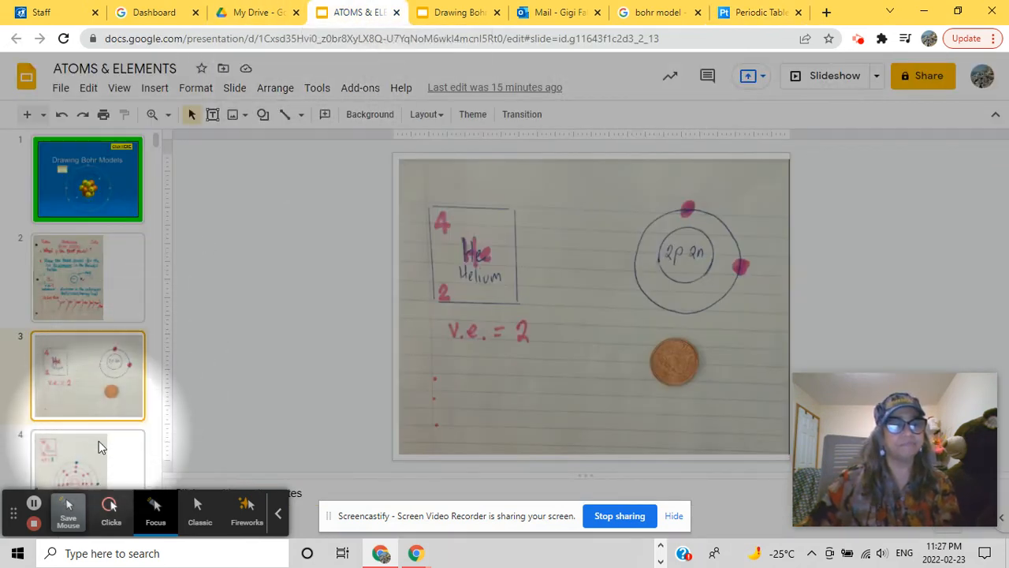
{"action": "left_click", "coordinate": [86, 457]}
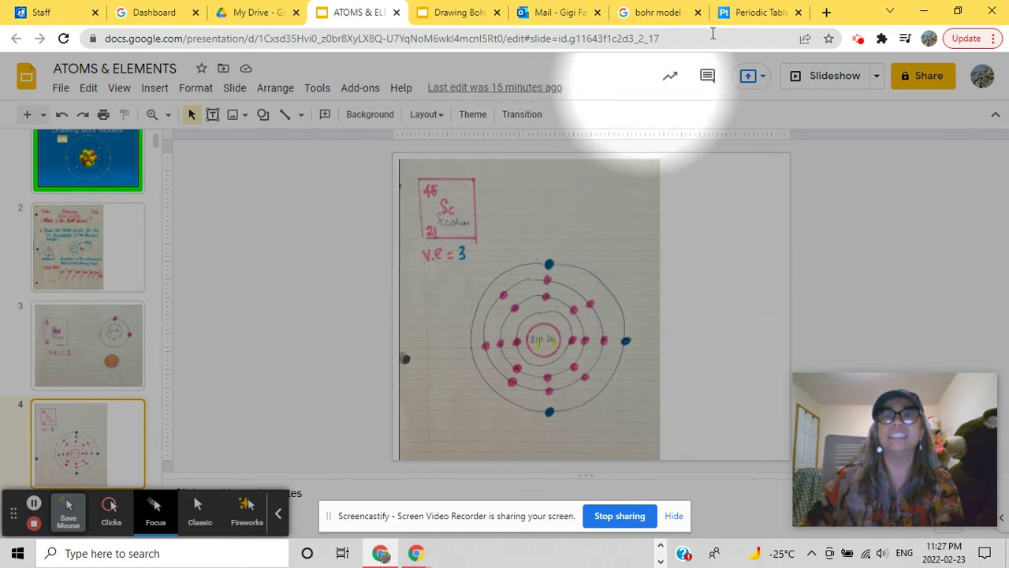
{"action": "left_click", "coordinate": [758, 12]}
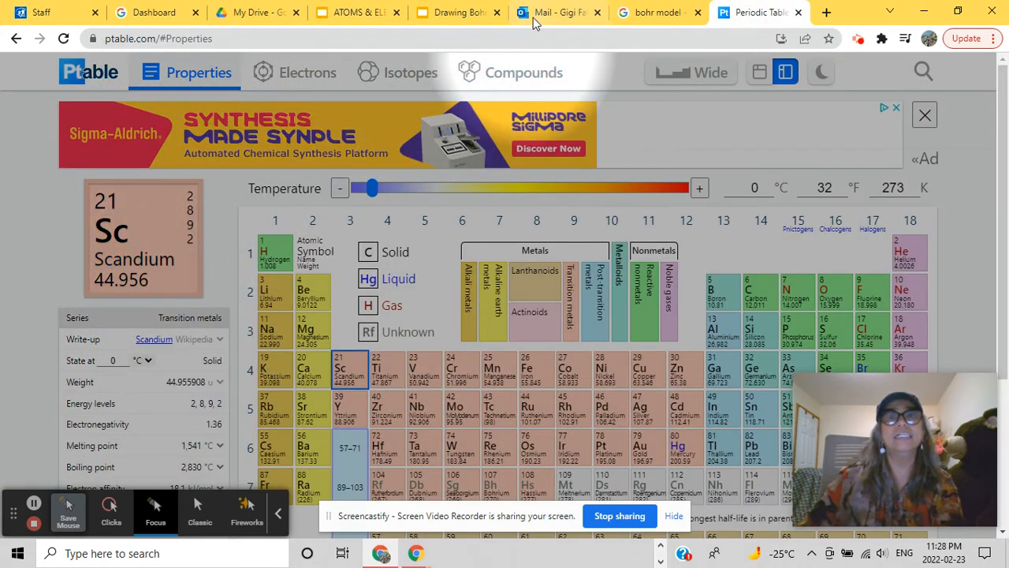
{"action": "left_click", "coordinate": [355, 12]}
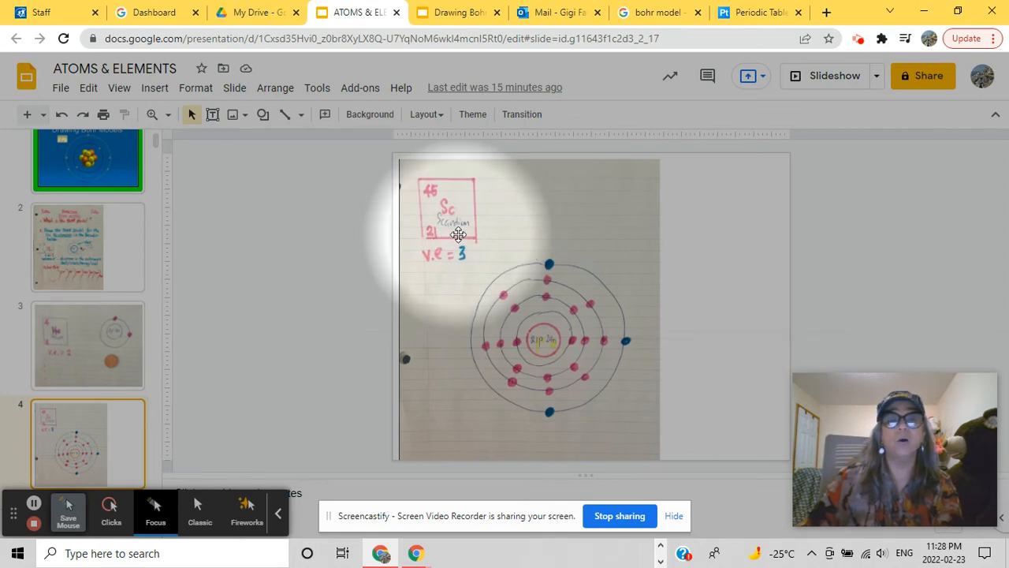
{"action": "mouse_move", "coordinate": [490, 320]}
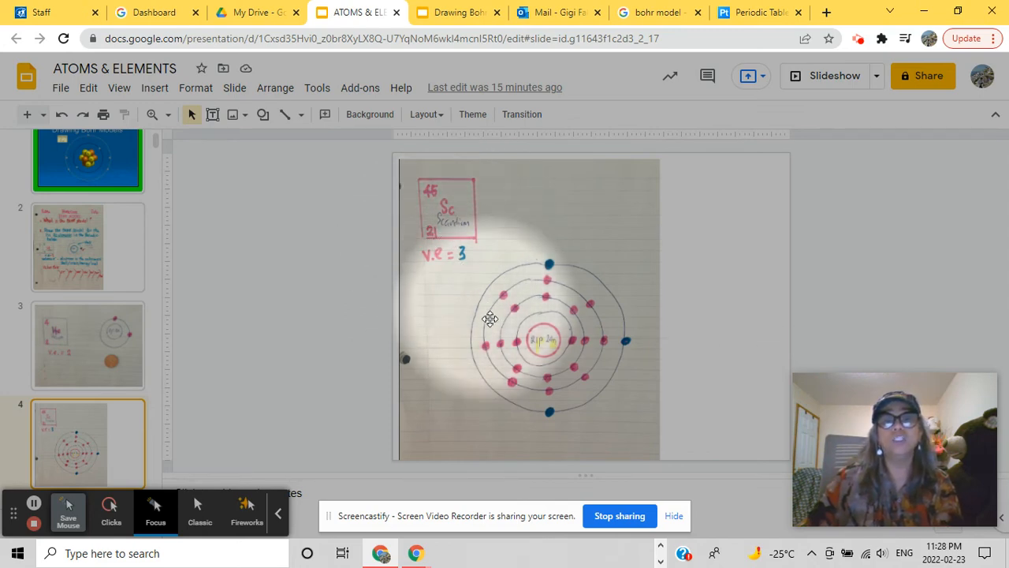
{"action": "mouse_move", "coordinate": [548, 355]}
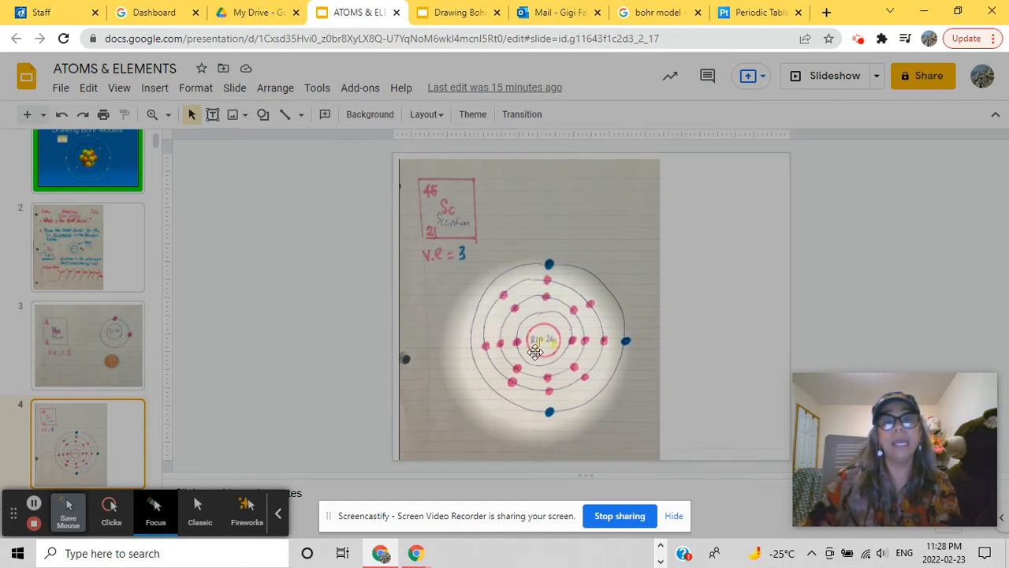
{"action": "mouse_move", "coordinate": [431, 250]}
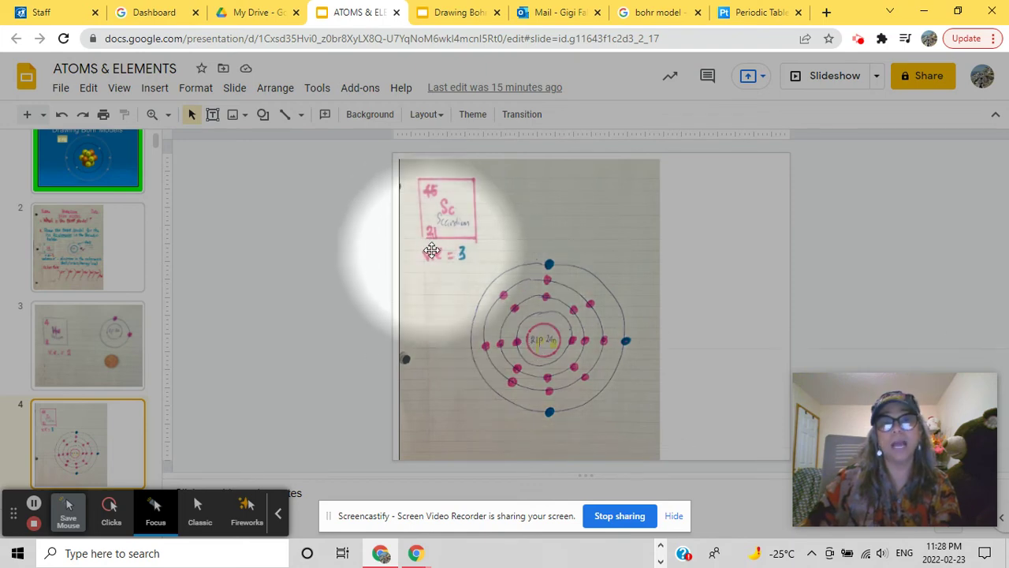
{"action": "mouse_move", "coordinate": [430, 242]}
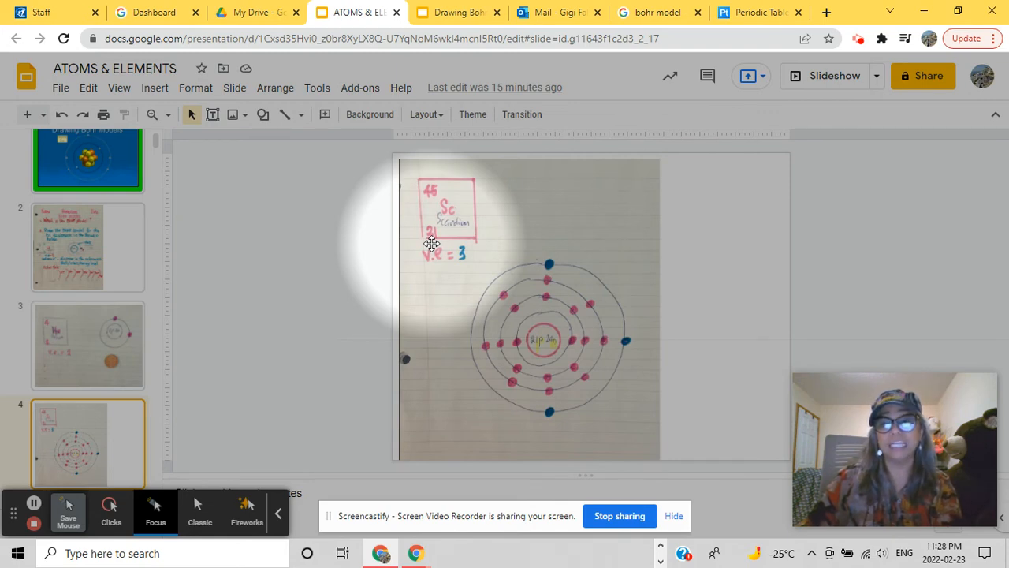
{"action": "mouse_move", "coordinate": [548, 353]}
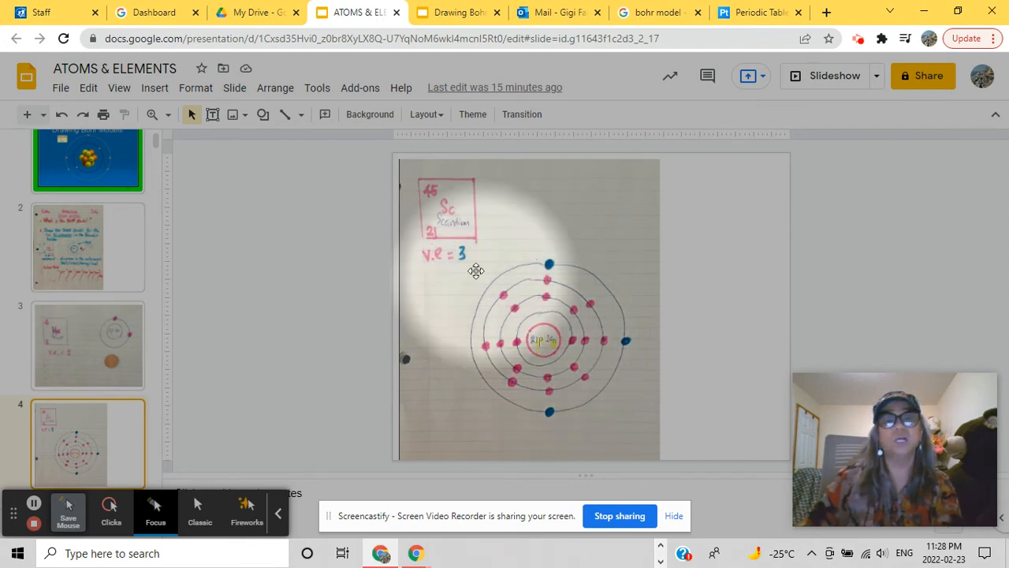
{"action": "mouse_move", "coordinate": [436, 250]}
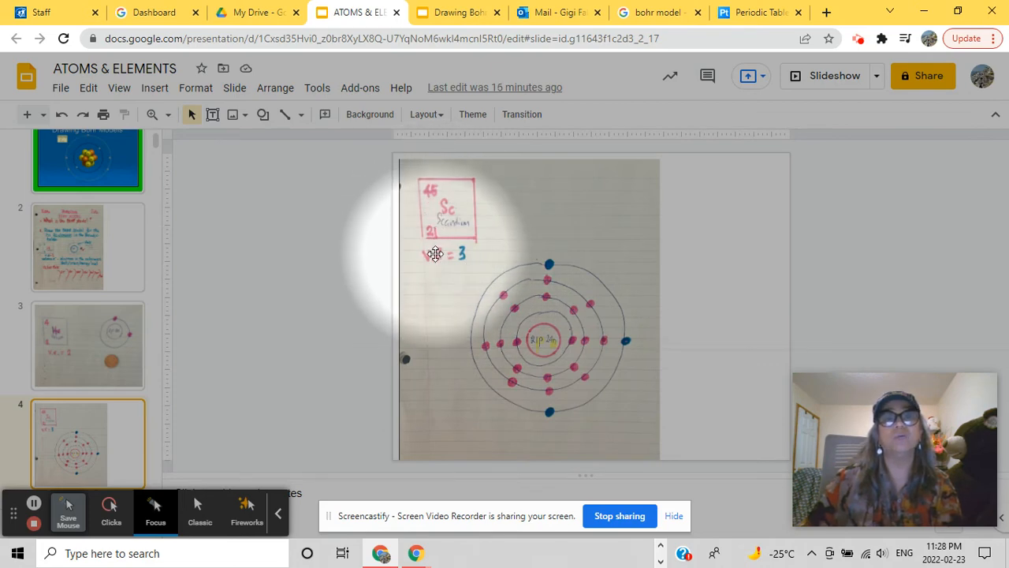
{"action": "mouse_move", "coordinate": [544, 344]}
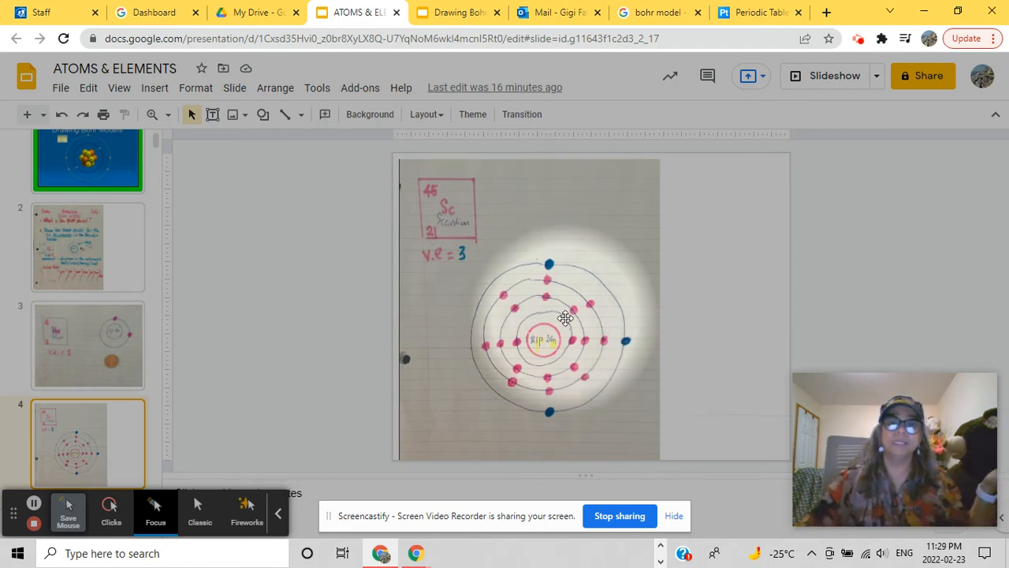
{"action": "mouse_move", "coordinate": [548, 366]}
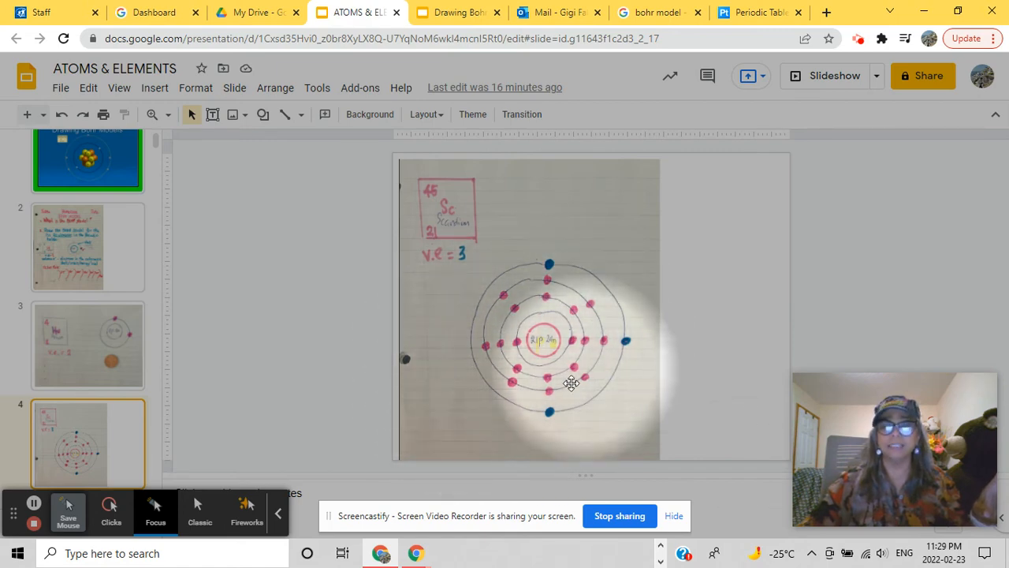
{"action": "mouse_move", "coordinate": [532, 355]}
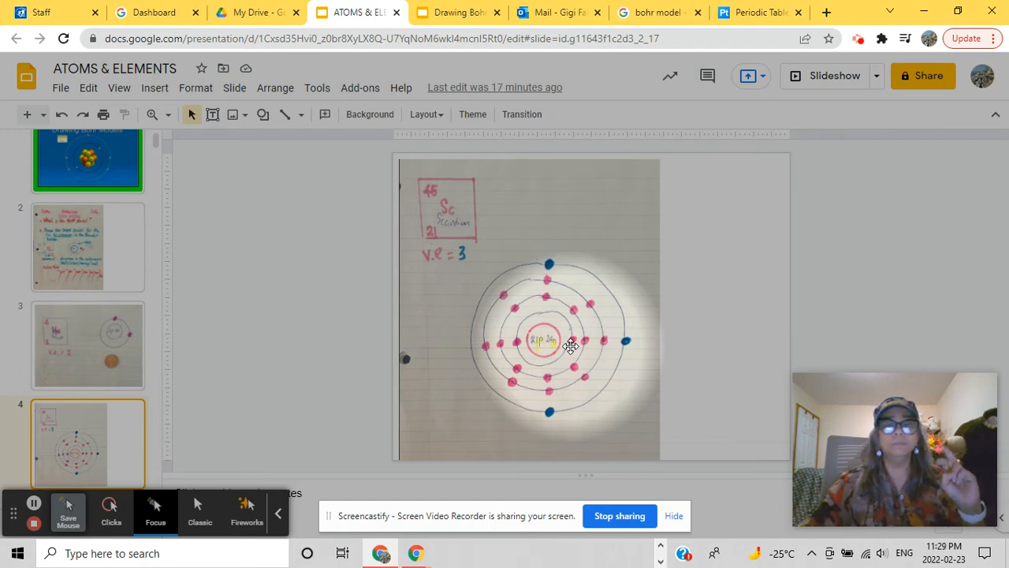
{"action": "mouse_move", "coordinate": [442, 245]}
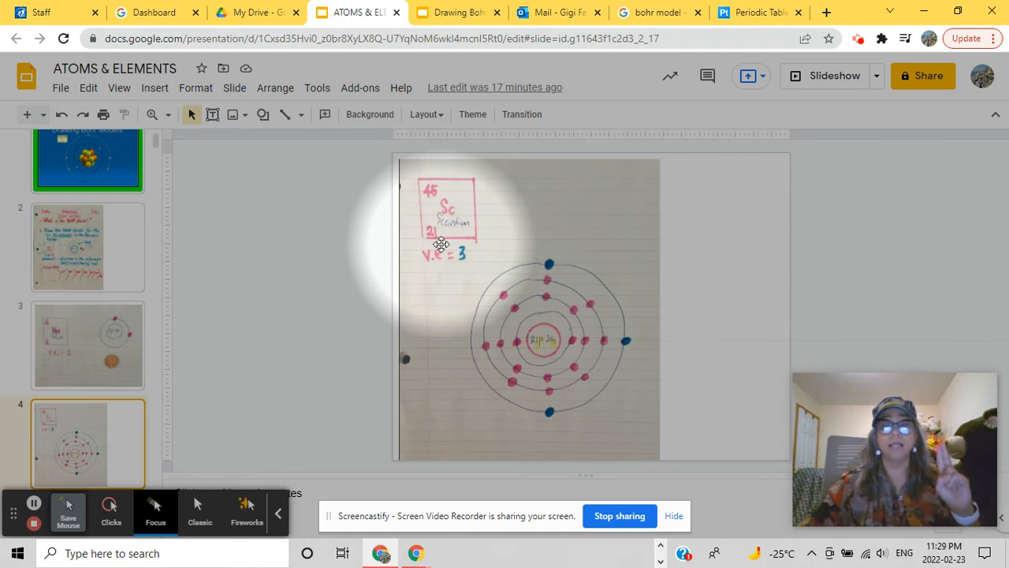
{"action": "mouse_move", "coordinate": [518, 292]}
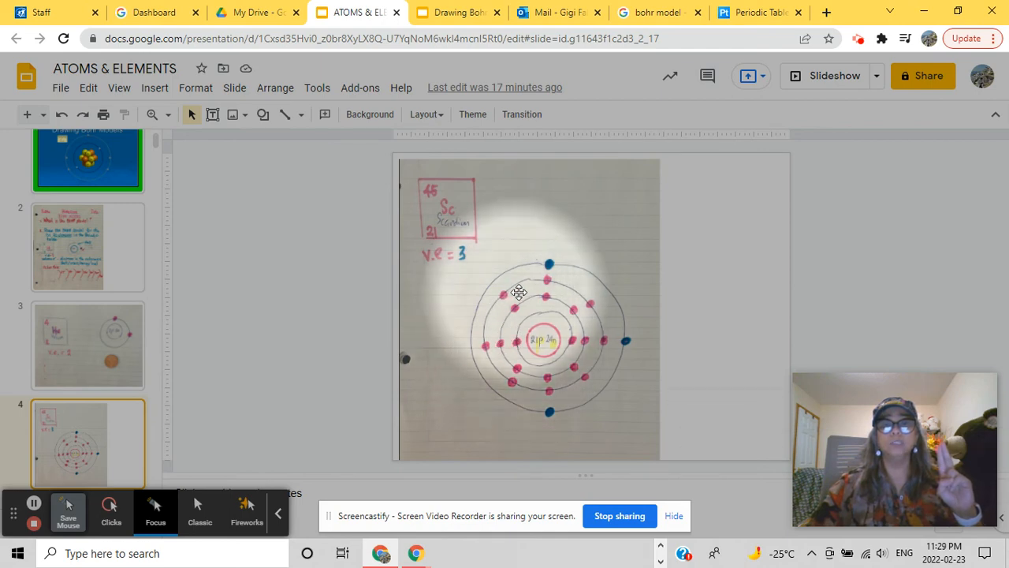
{"action": "mouse_move", "coordinate": [497, 337]}
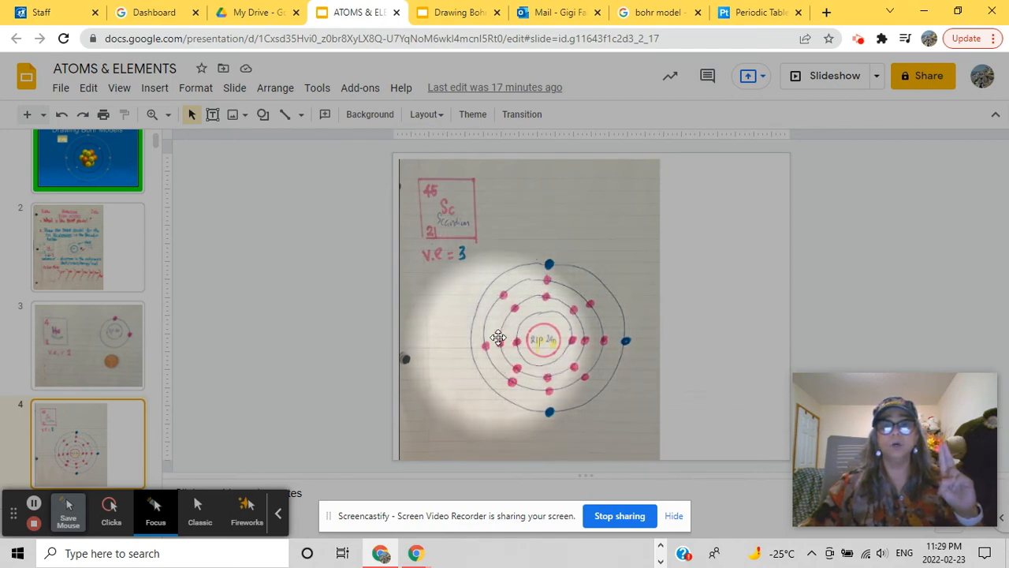
{"action": "mouse_move", "coordinate": [504, 330]}
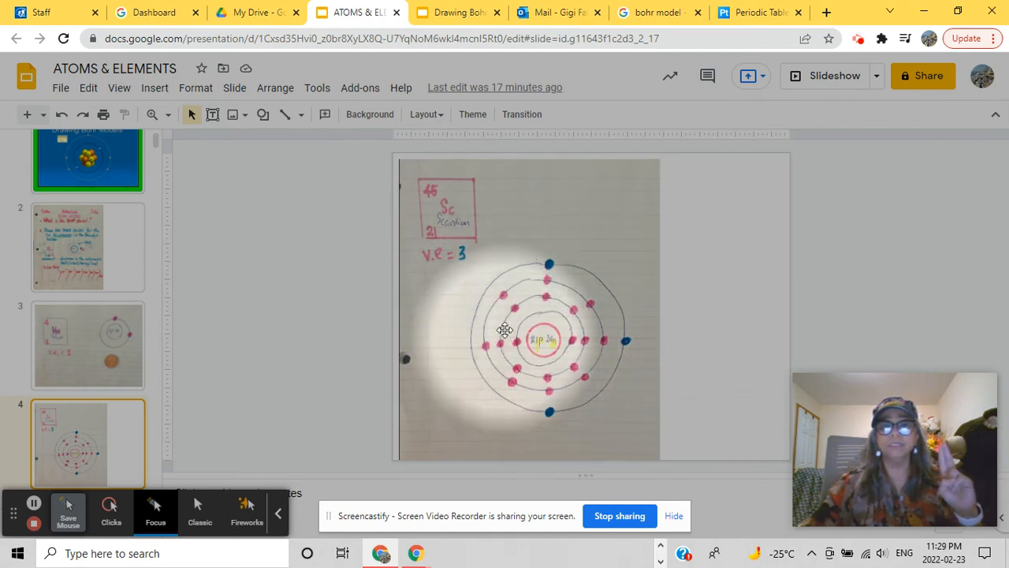
{"action": "mouse_move", "coordinate": [580, 326]}
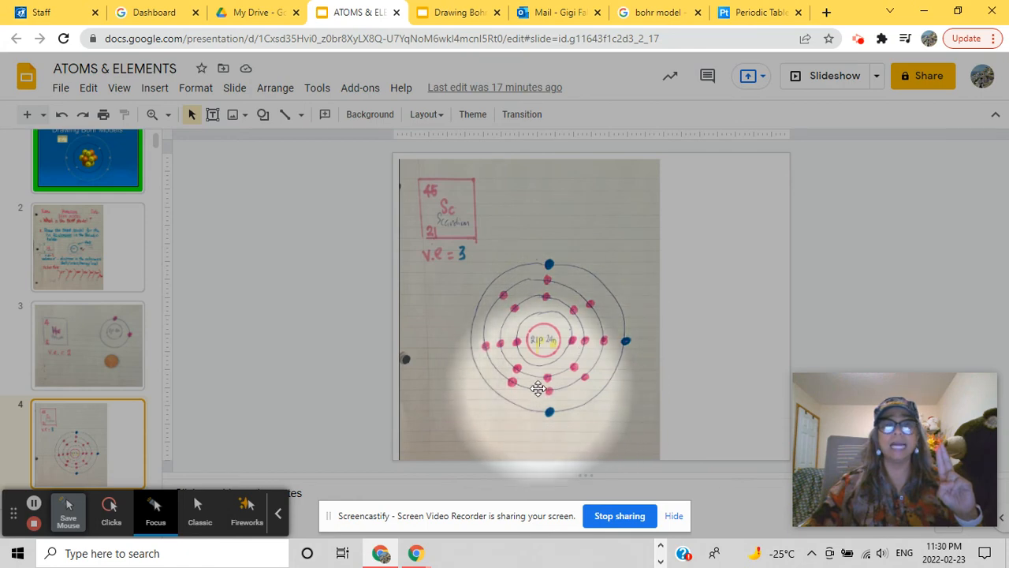
{"action": "left_click", "coordinate": [87, 246]}
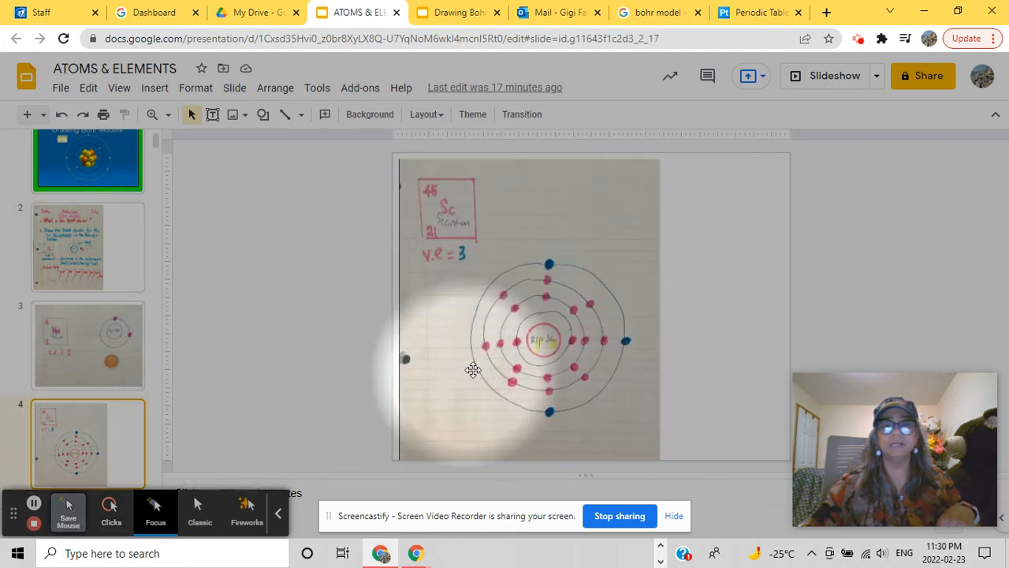
{"action": "mouse_move", "coordinate": [530, 321]}
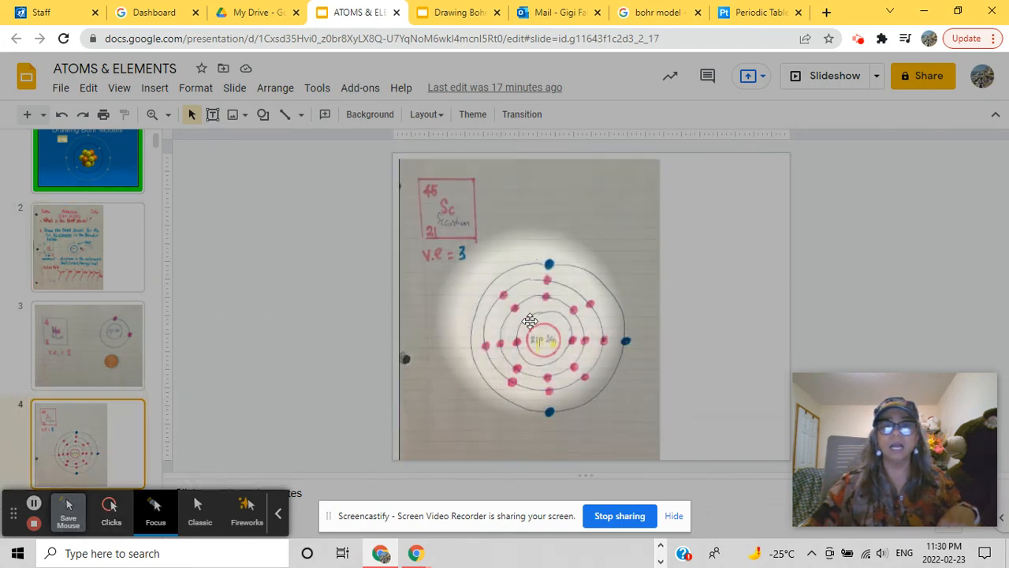
{"action": "mouse_move", "coordinate": [502, 349]}
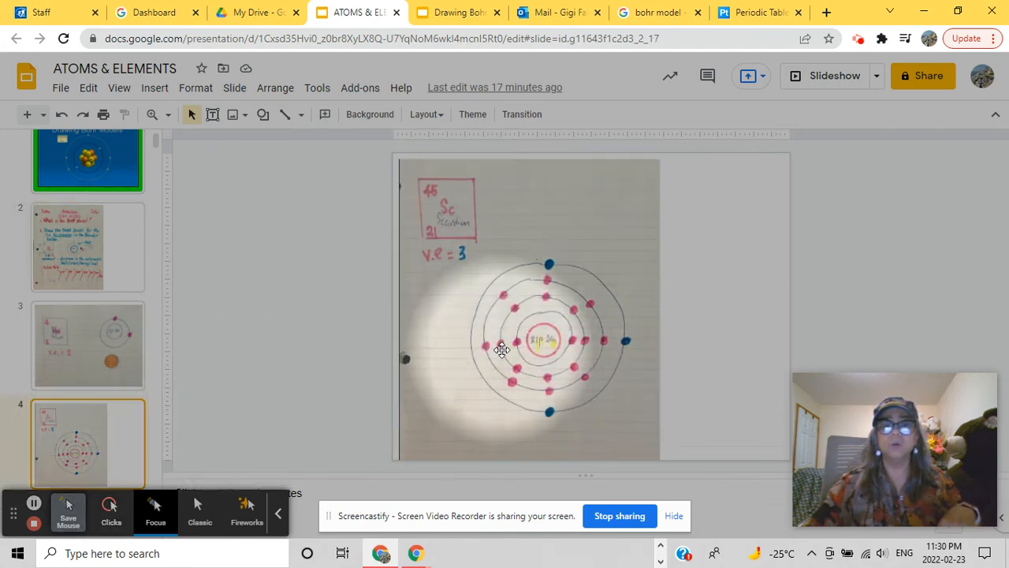
{"action": "mouse_move", "coordinate": [589, 352]}
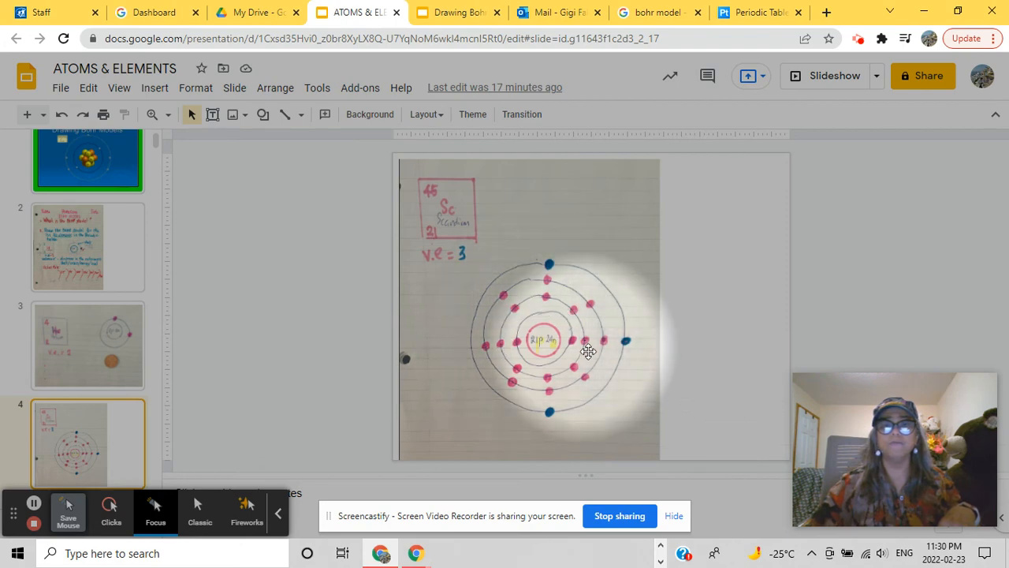
{"action": "mouse_move", "coordinate": [513, 360]}
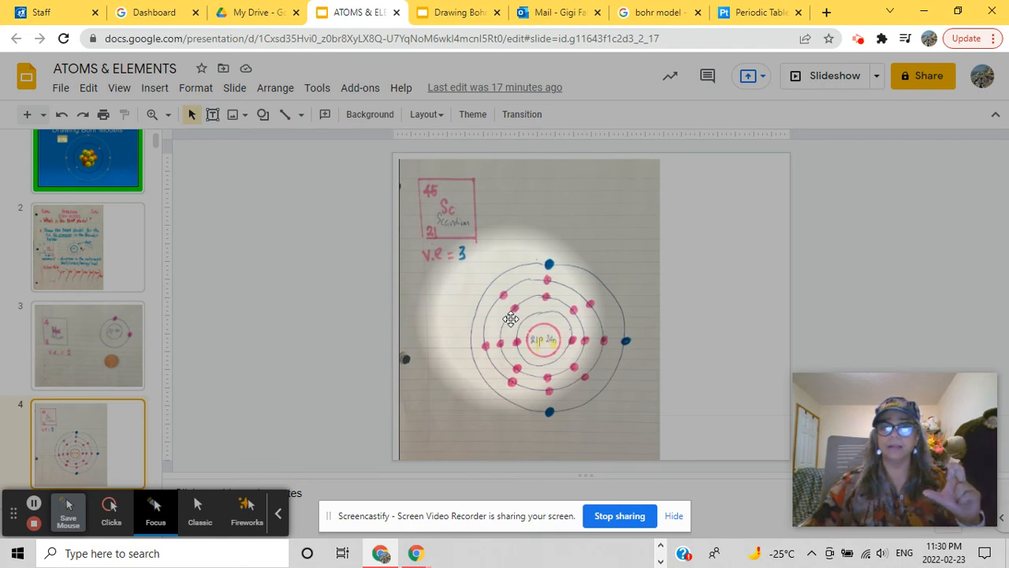
{"action": "mouse_move", "coordinate": [504, 347]}
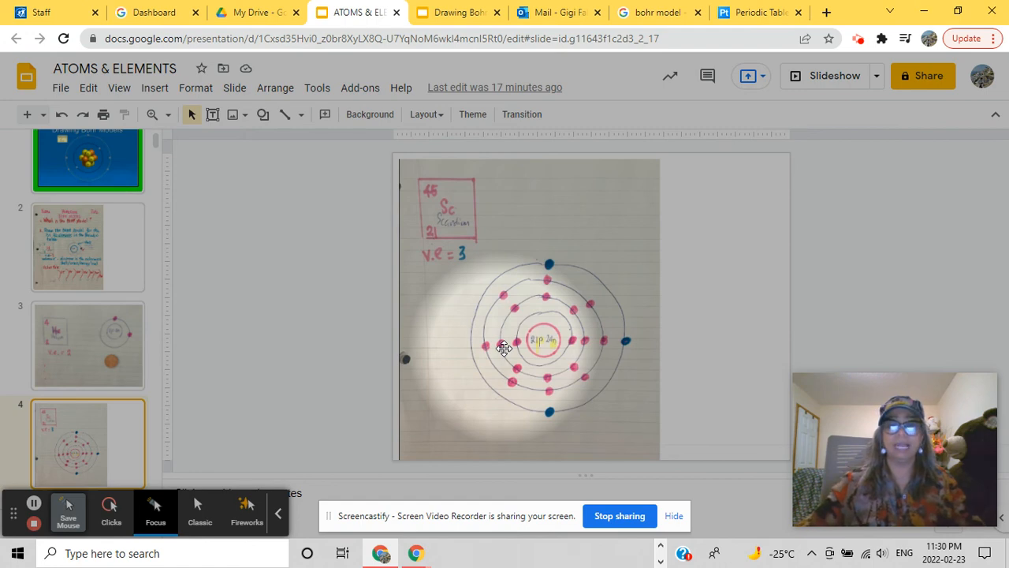
{"action": "mouse_move", "coordinate": [502, 362]}
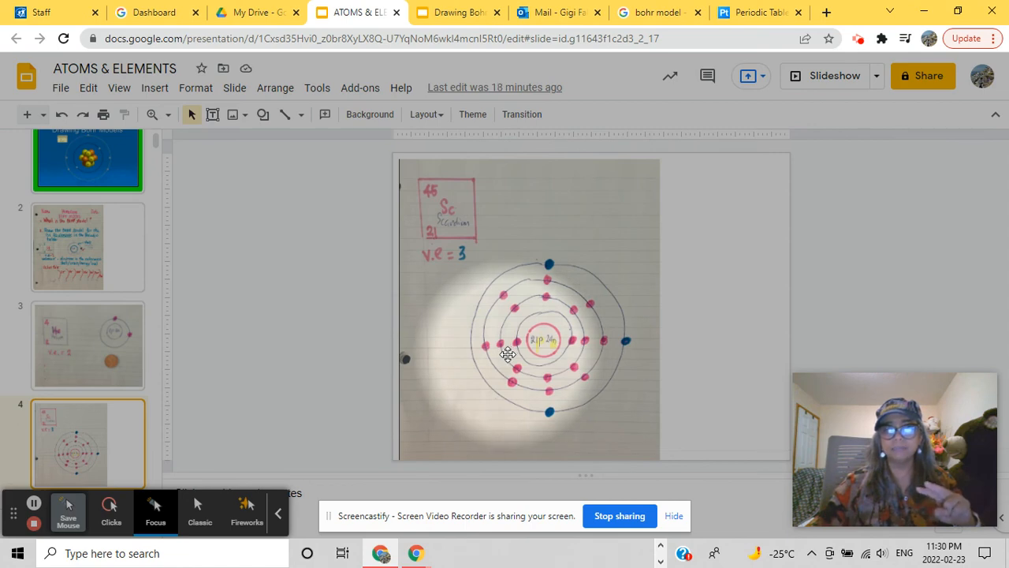
{"action": "mouse_move", "coordinate": [441, 250]}
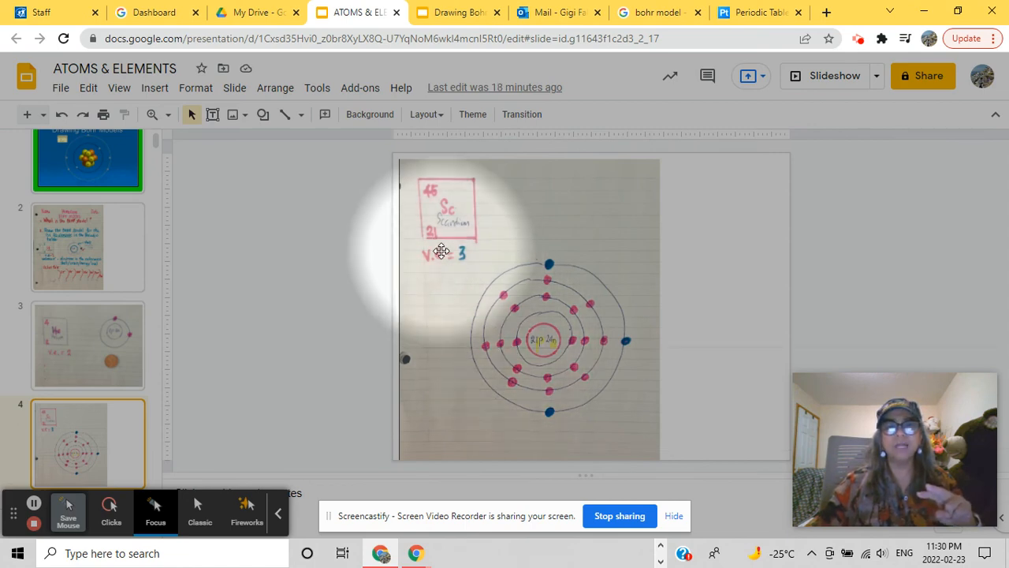
{"action": "mouse_move", "coordinate": [508, 283]}
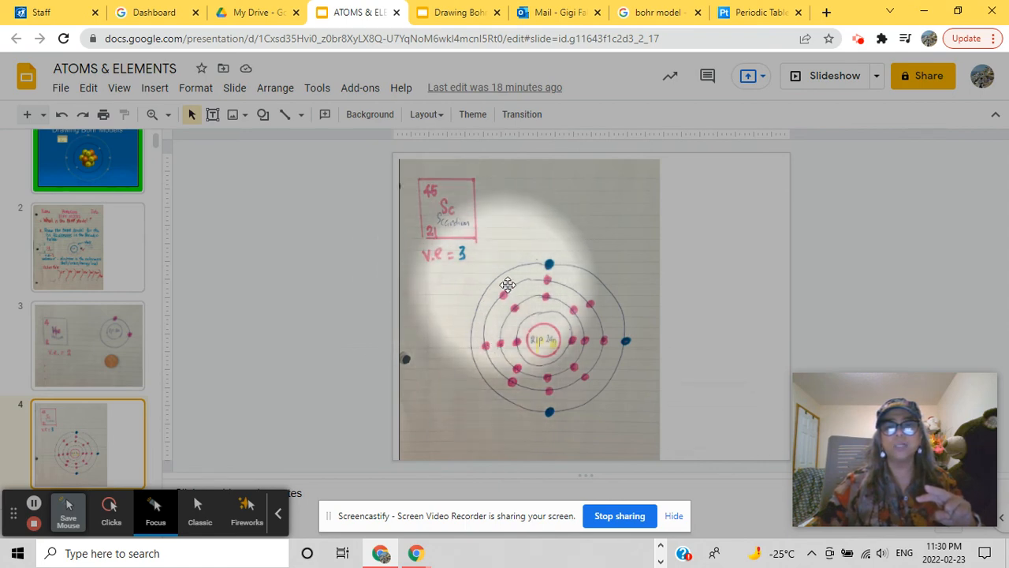
{"action": "mouse_move", "coordinate": [499, 306]}
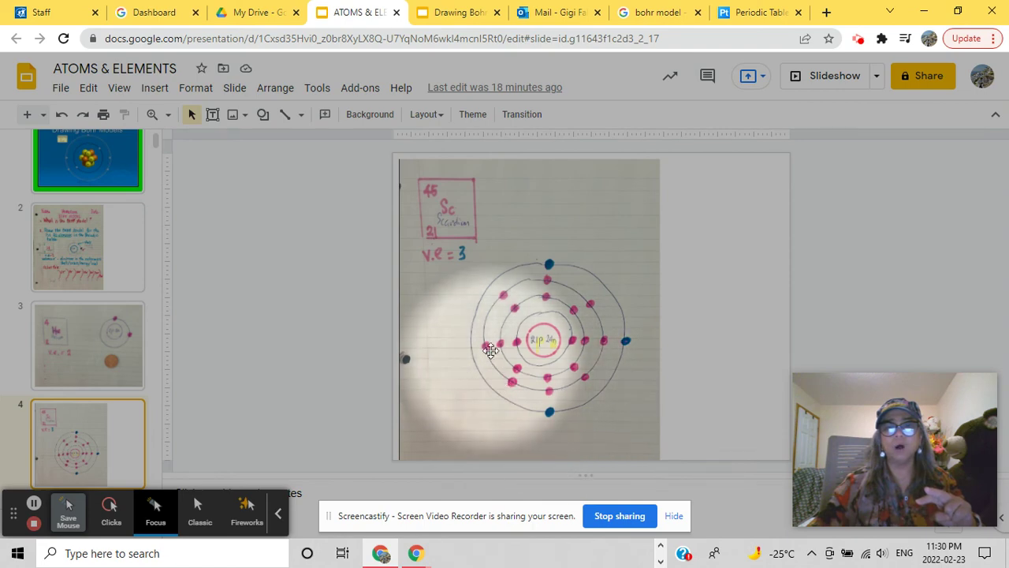
{"action": "mouse_move", "coordinate": [490, 368]}
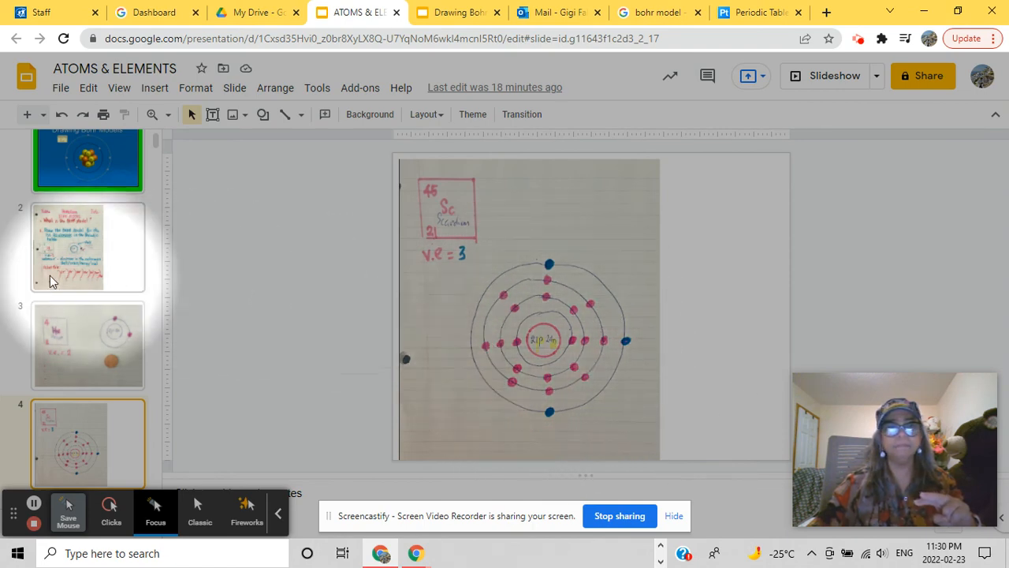
Select slide 2, the 'What is the BOHR Model' worksheet with the octet rule
{"action": "left_click", "coordinate": [87, 246]}
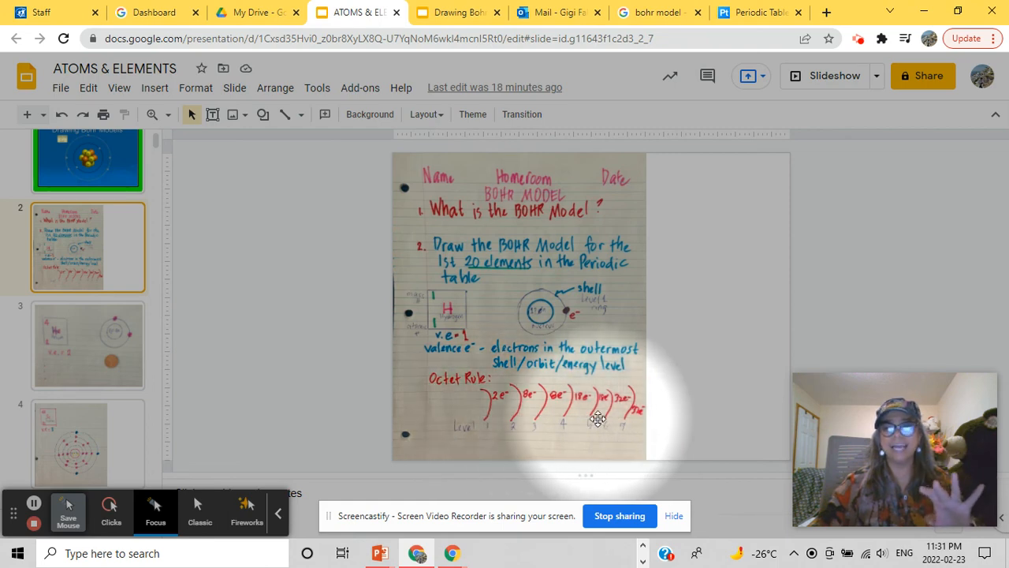
{"action": "mouse_move", "coordinate": [653, 426]}
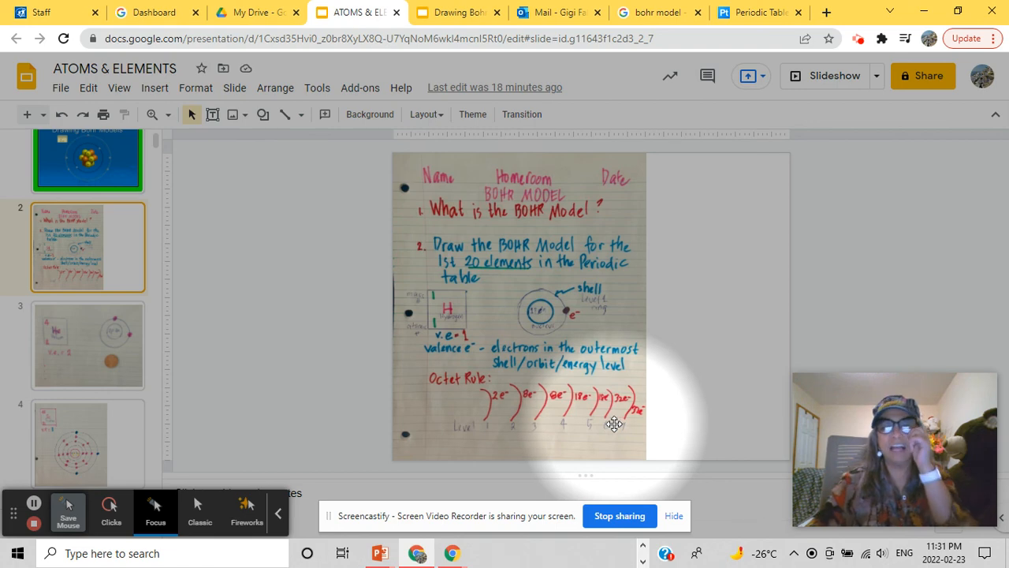
{"action": "mouse_move", "coordinate": [168, 466]}
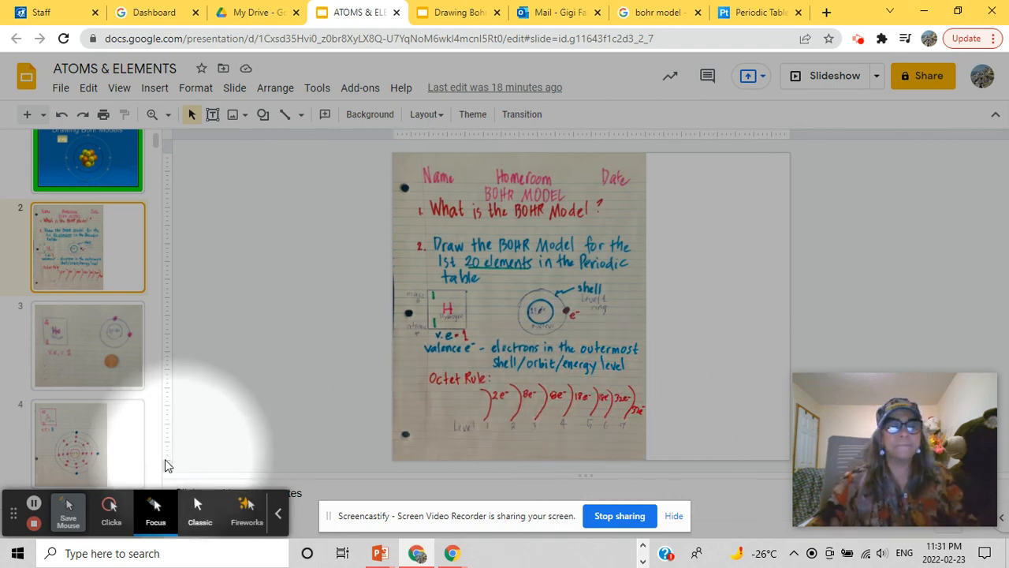
Flip through slides 4, 2 and 3, ending on the scandium Bohr model slide
{"action": "left_click", "coordinate": [87, 442]}
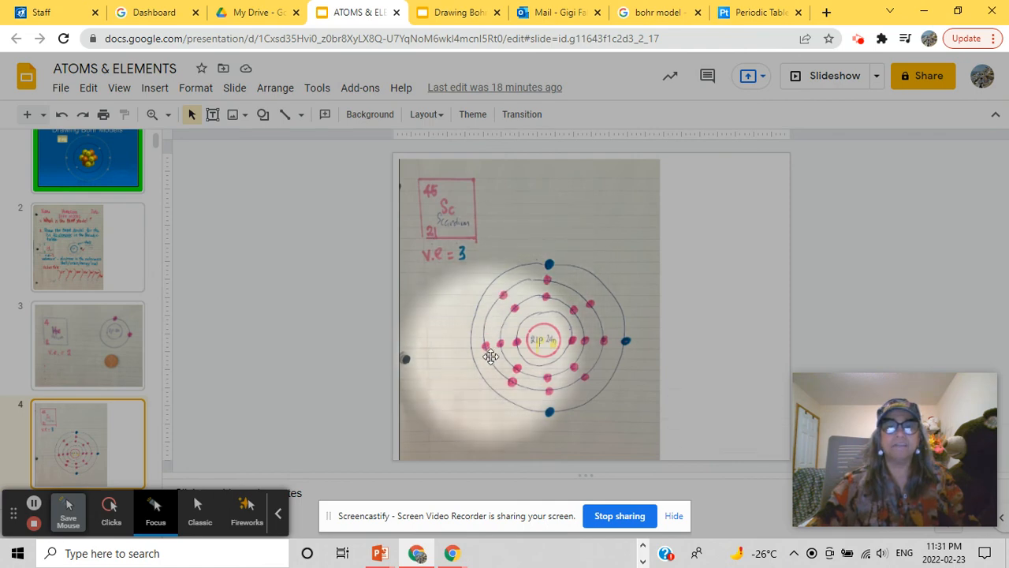
{"action": "mouse_move", "coordinate": [520, 347]}
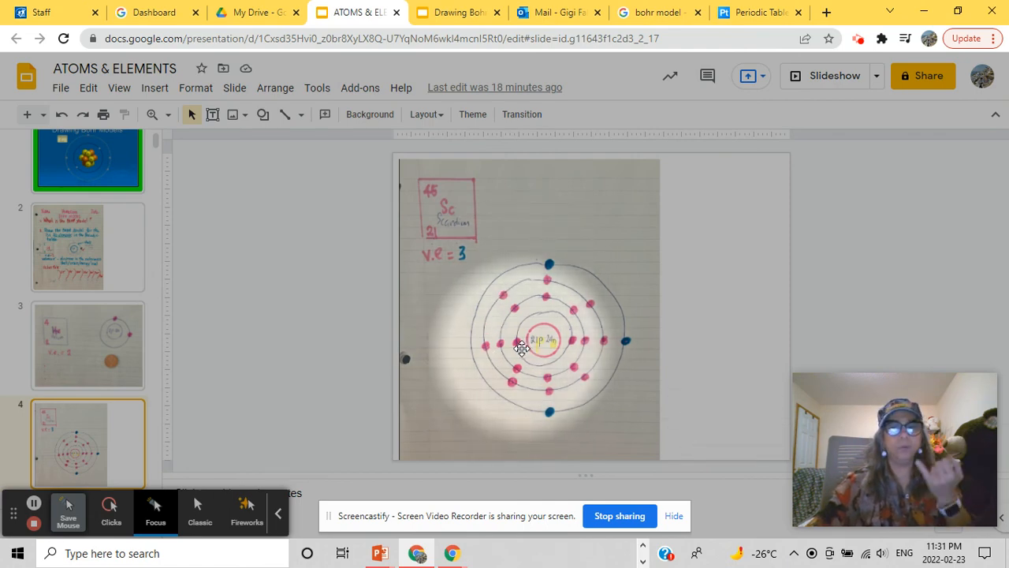
{"action": "mouse_move", "coordinate": [497, 355]}
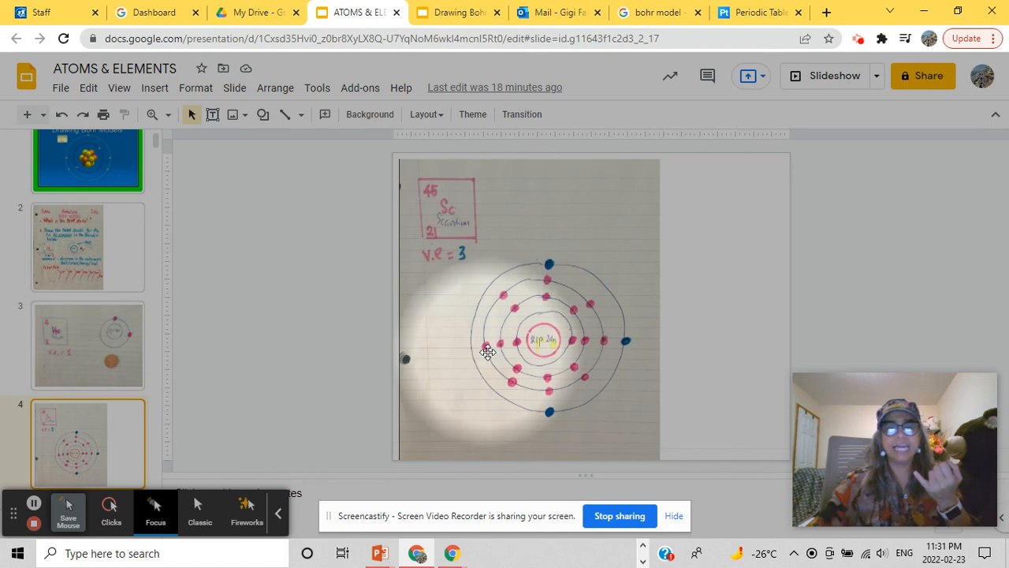
{"action": "mouse_move", "coordinate": [437, 242]}
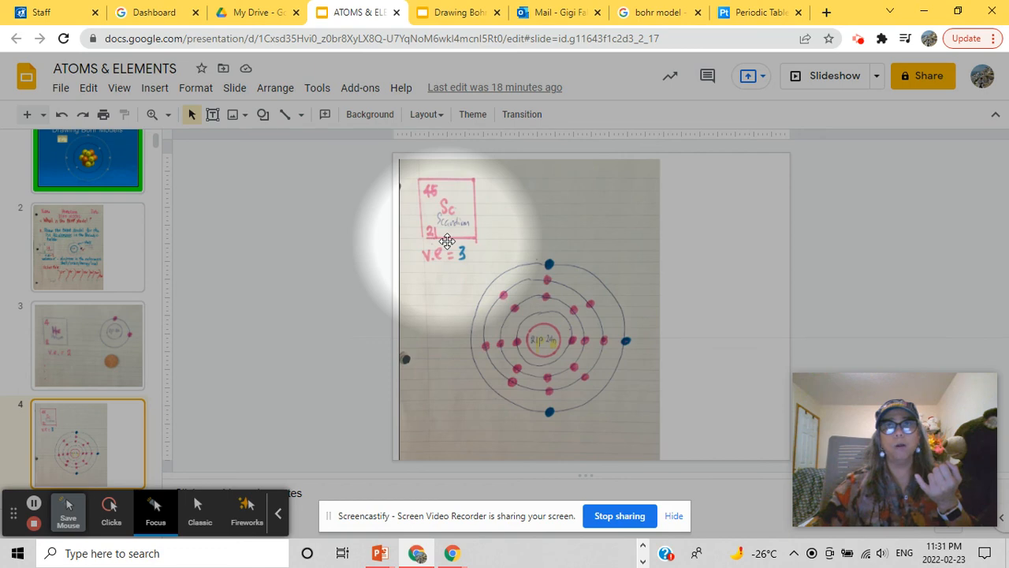
{"action": "mouse_move", "coordinate": [548, 254]}
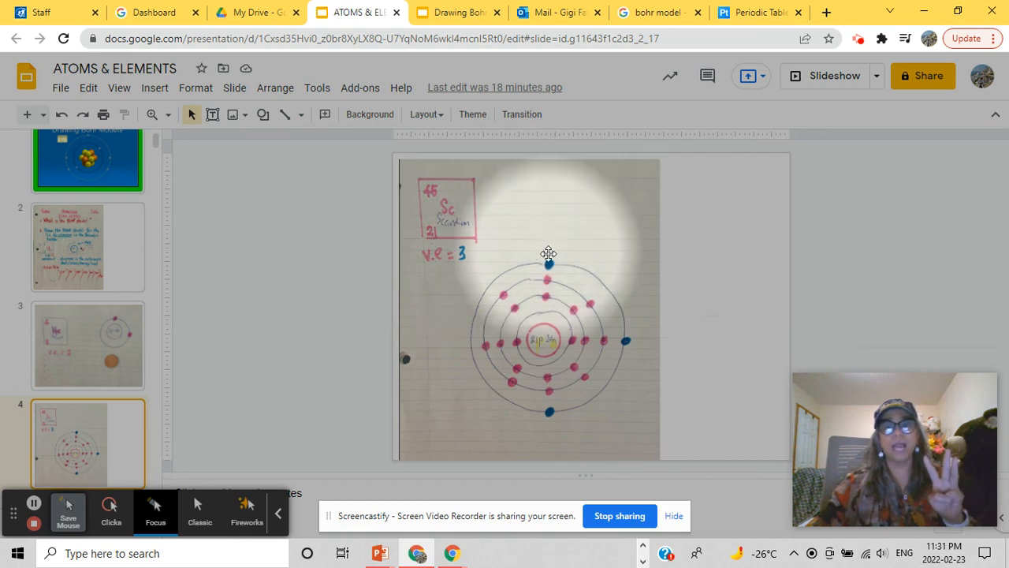
{"action": "mouse_move", "coordinate": [568, 413]}
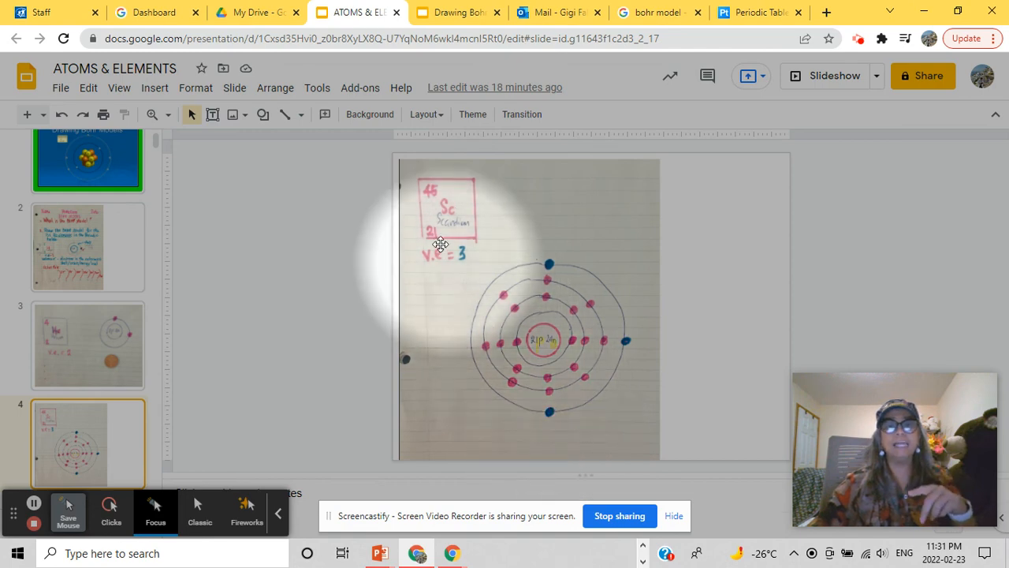
{"action": "mouse_move", "coordinate": [449, 249]}
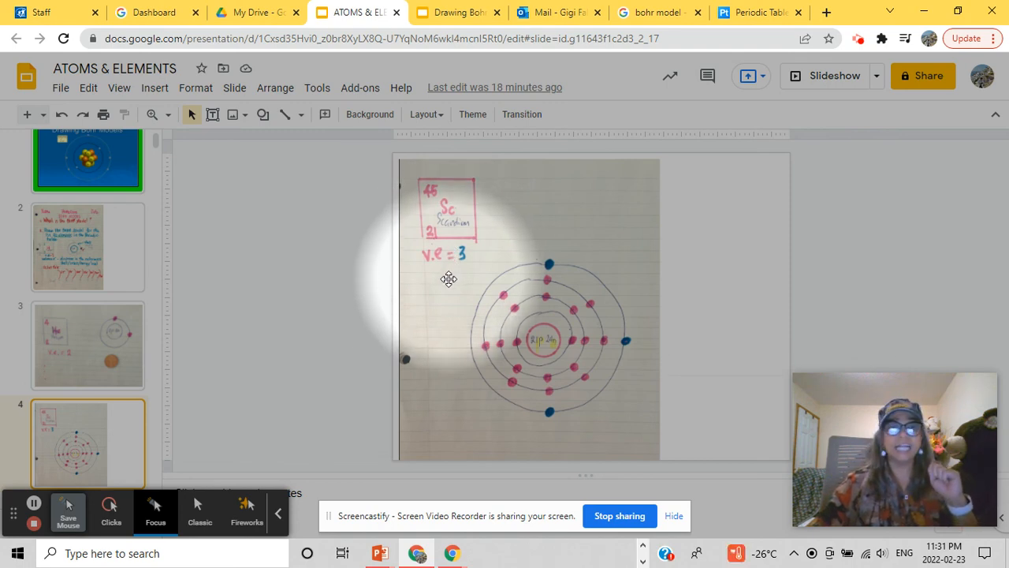
{"action": "left_click", "coordinate": [87, 246]}
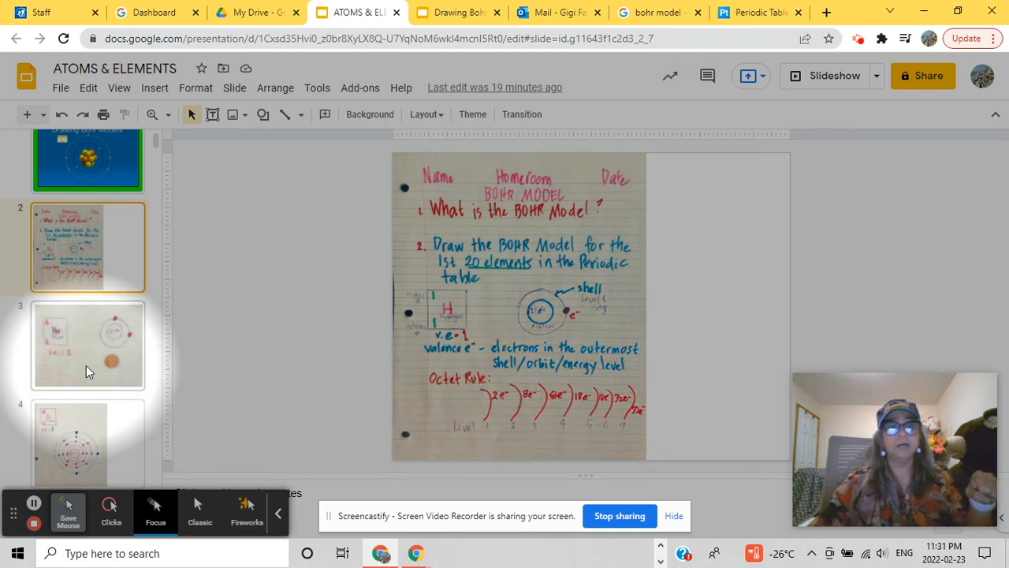
{"action": "left_click", "coordinate": [87, 346]}
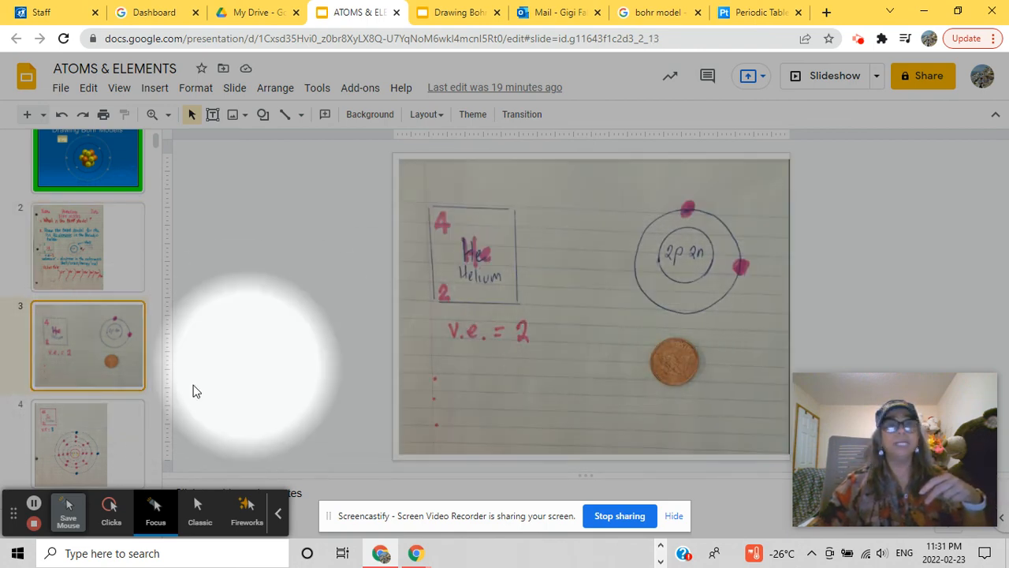
{"action": "left_click", "coordinate": [71, 442]}
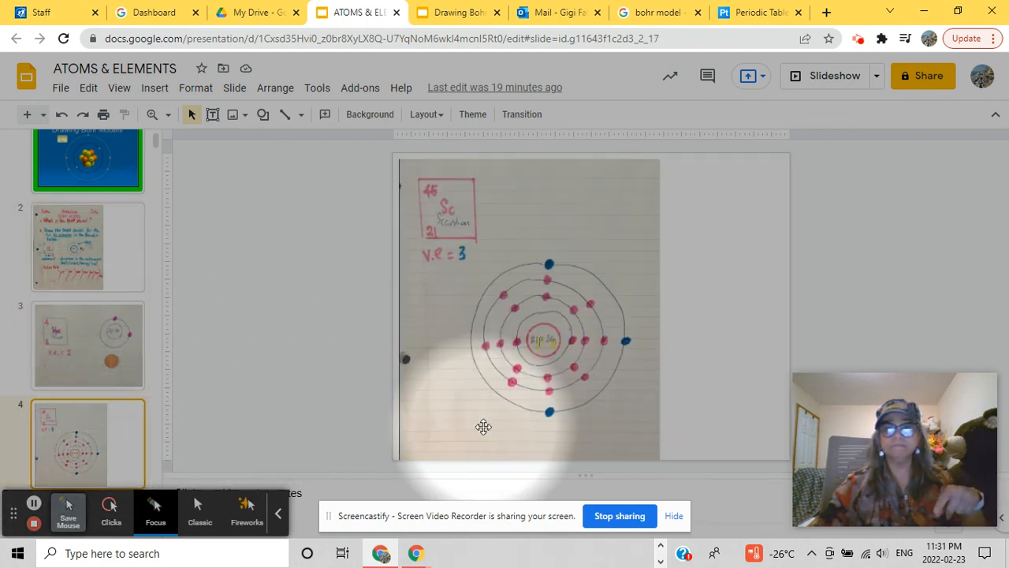